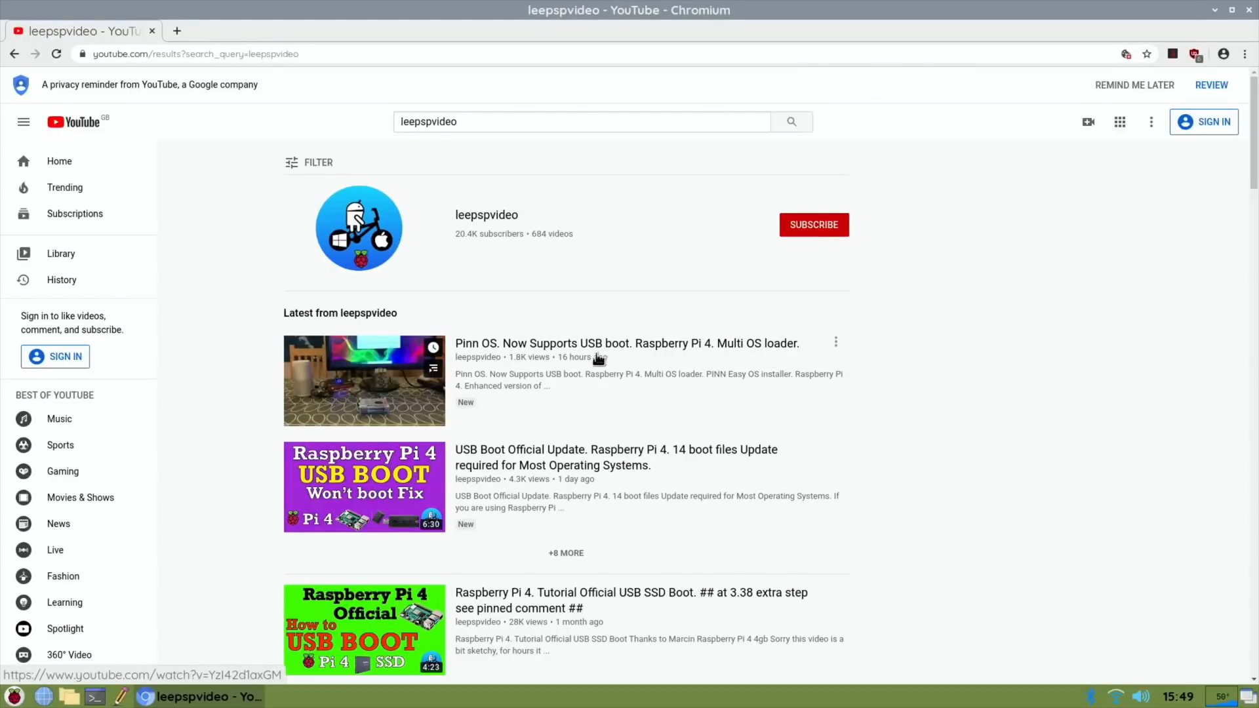
mouse_move(363, 380)
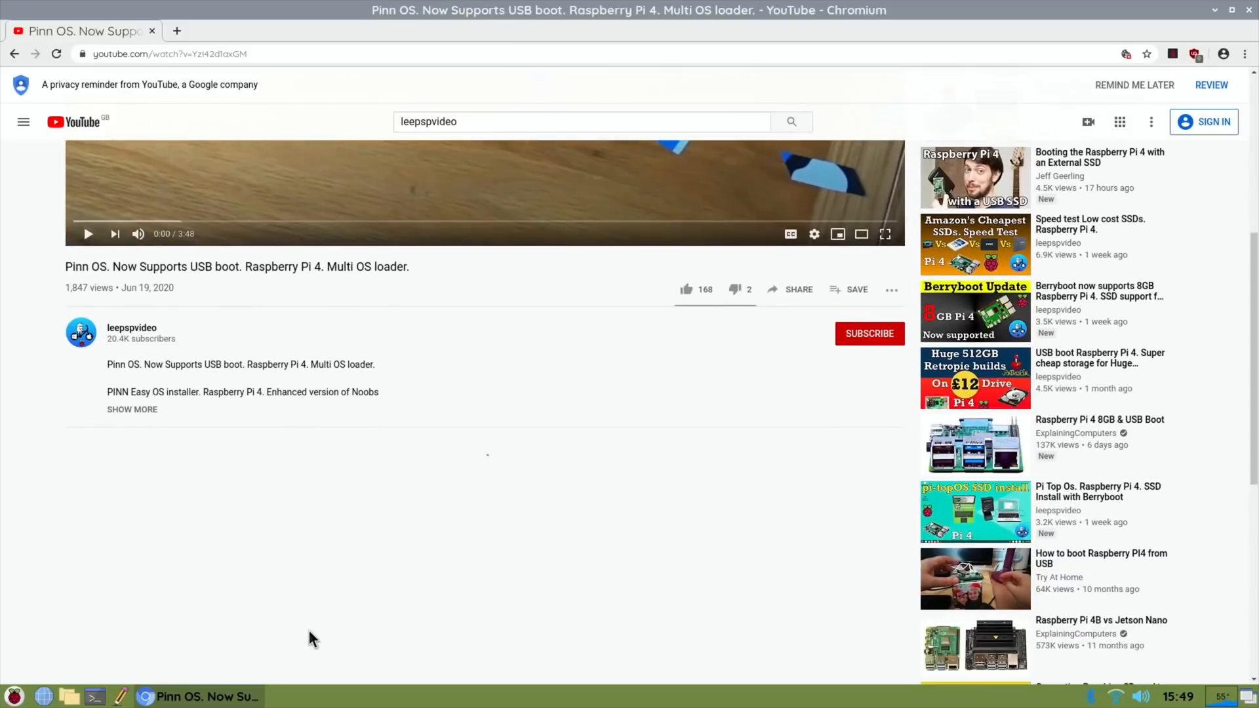
Expand the PINN video's description and follow its sourceforge.net/projects/pinn/ link.
left_click(131, 409)
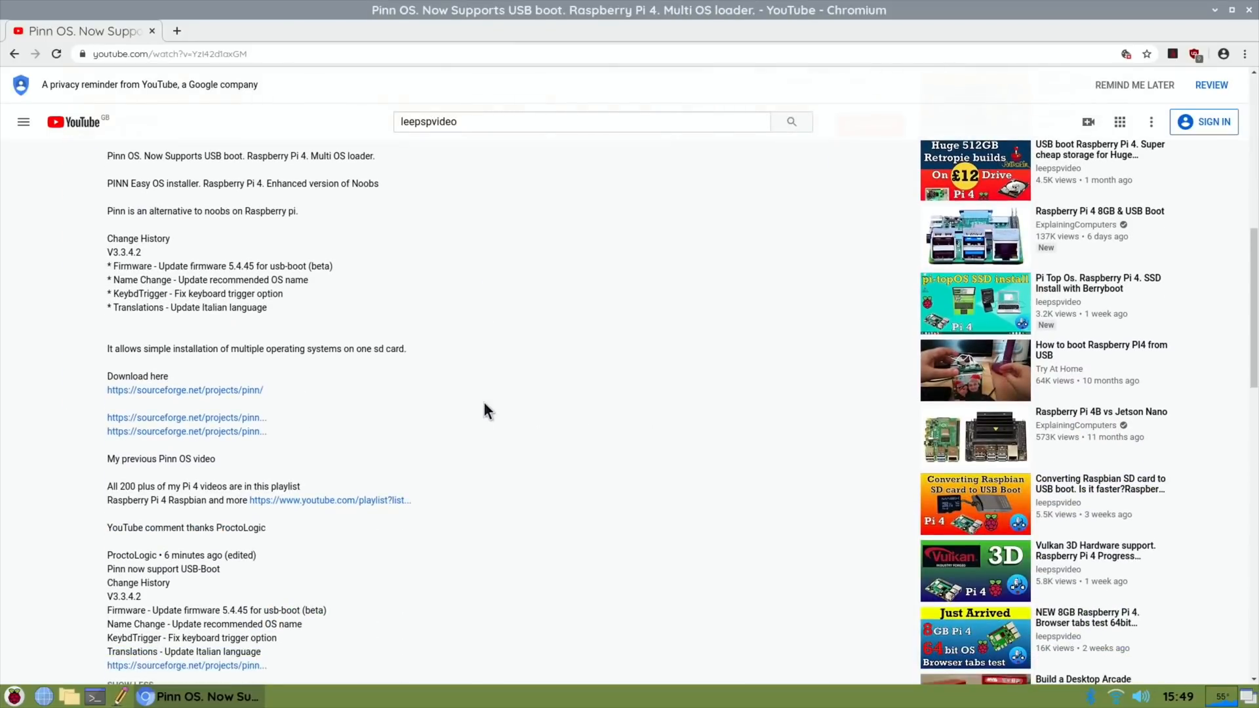
mouse_move(321, 426)
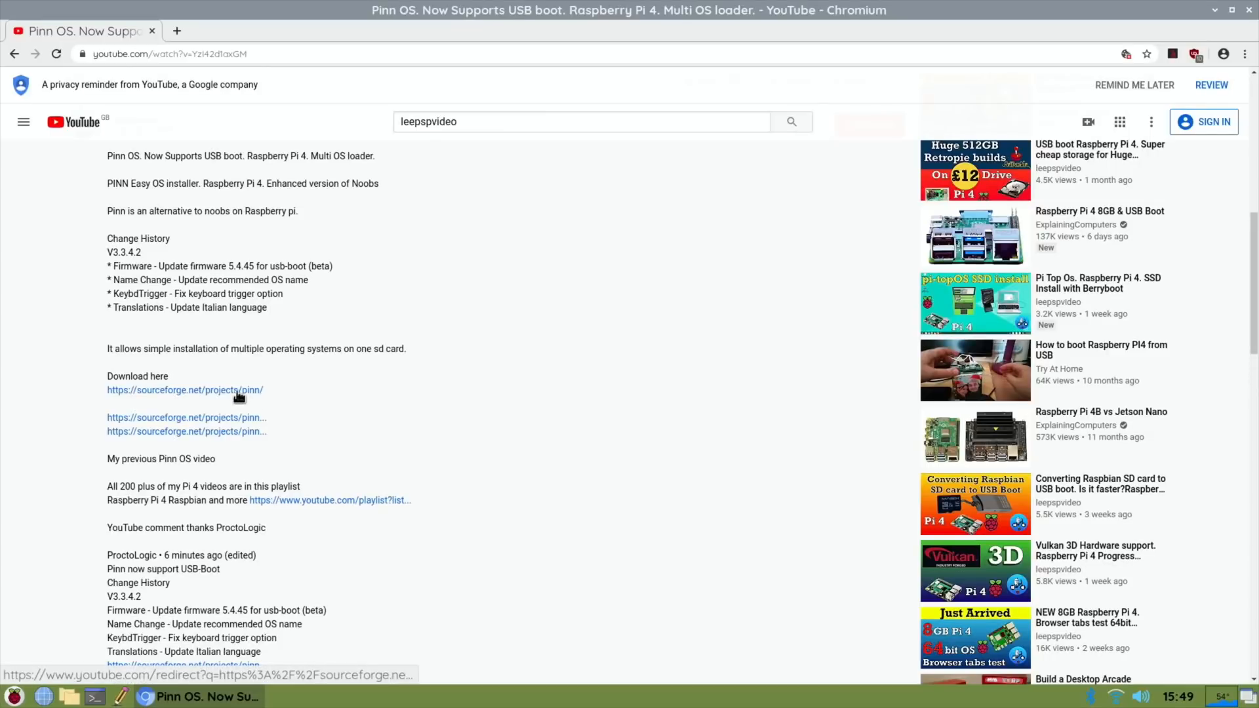
left_click(184, 391)
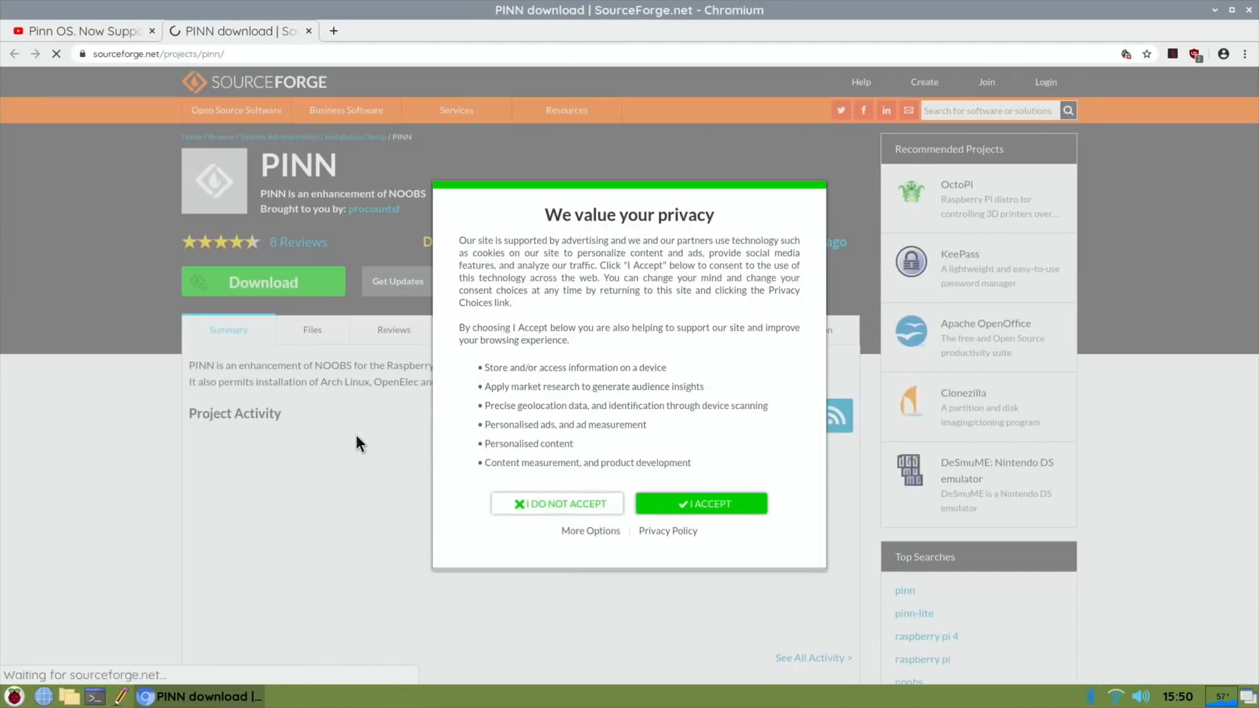
Accept the privacy notice and view the PINN project's Files listing.
left_click(700, 504)
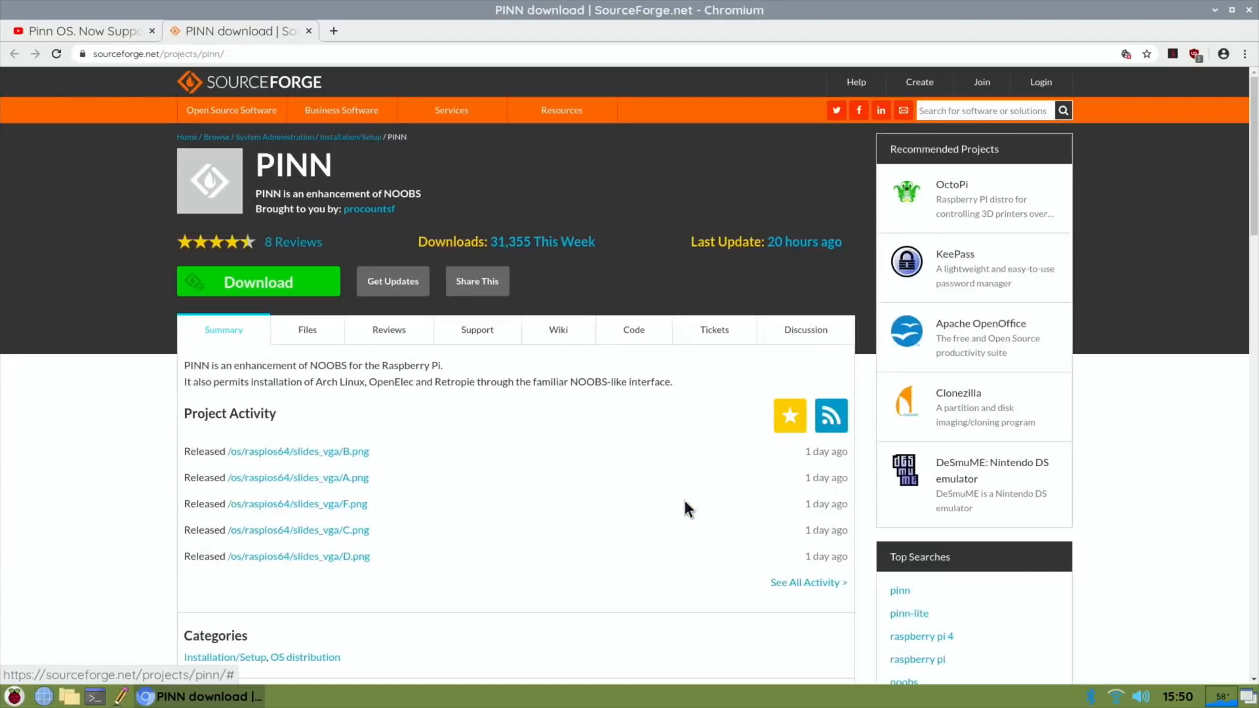
scroll("down", 3)
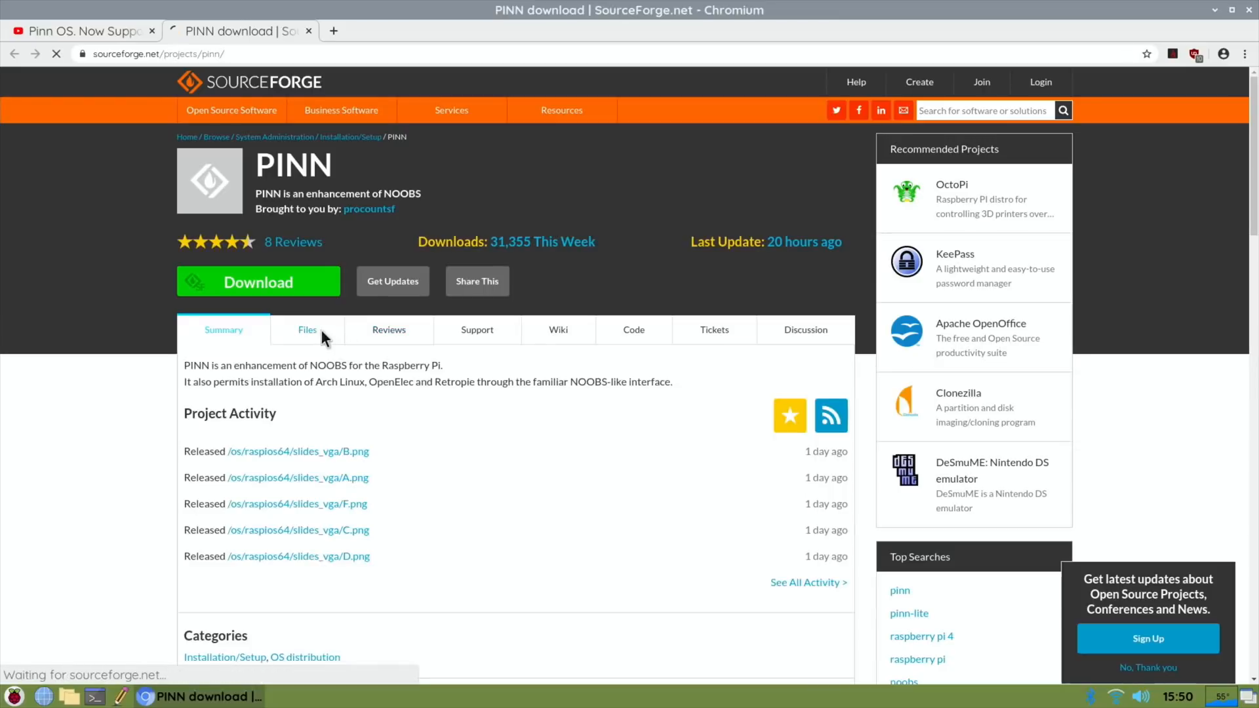
left_click(307, 329)
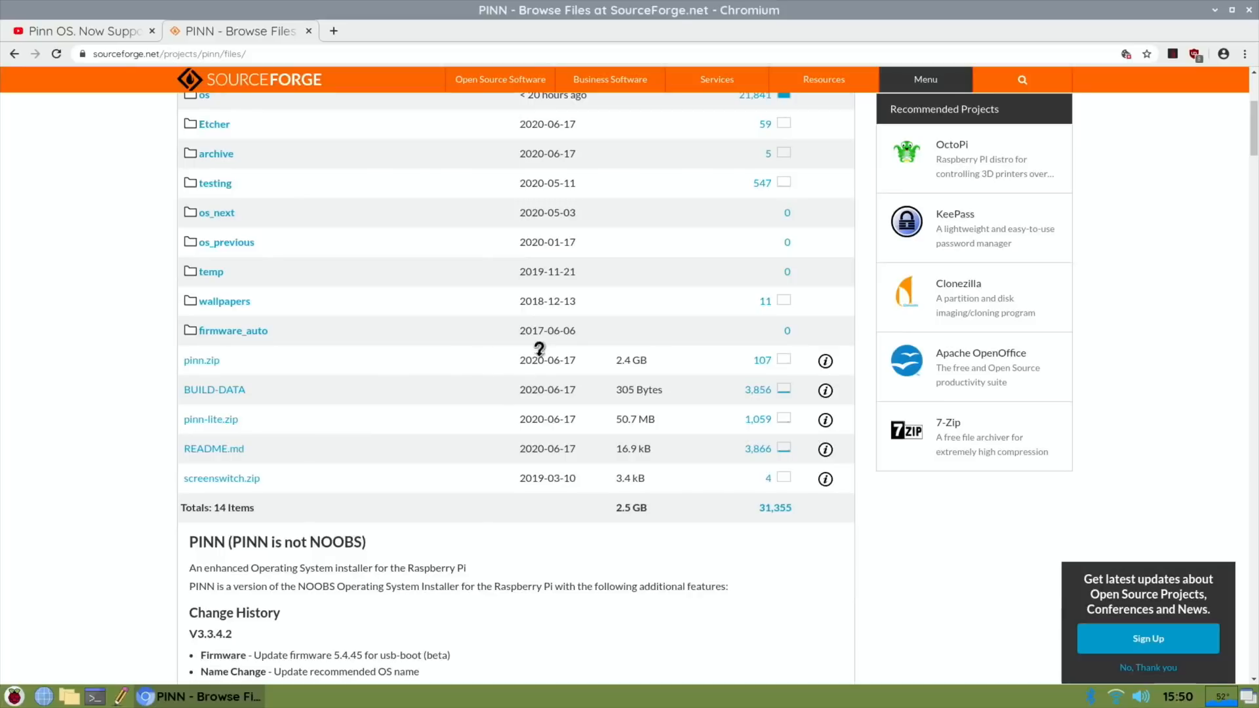
mouse_move(370, 365)
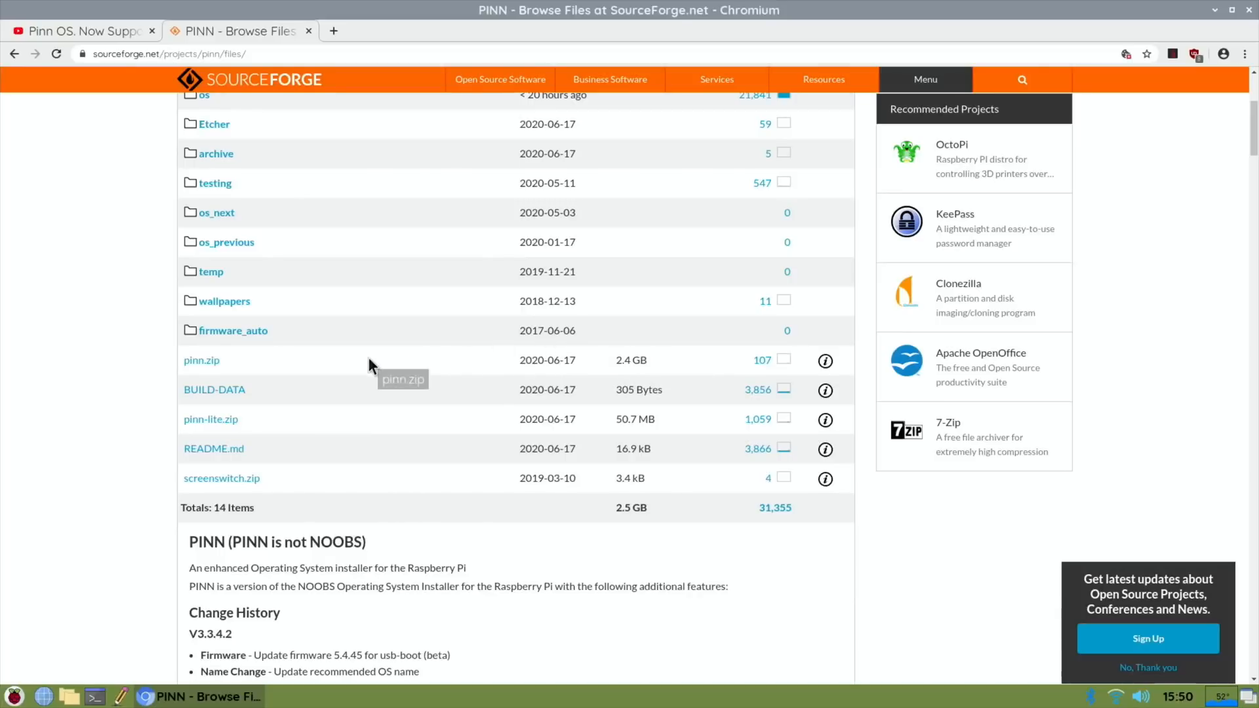
mouse_move(202, 359)
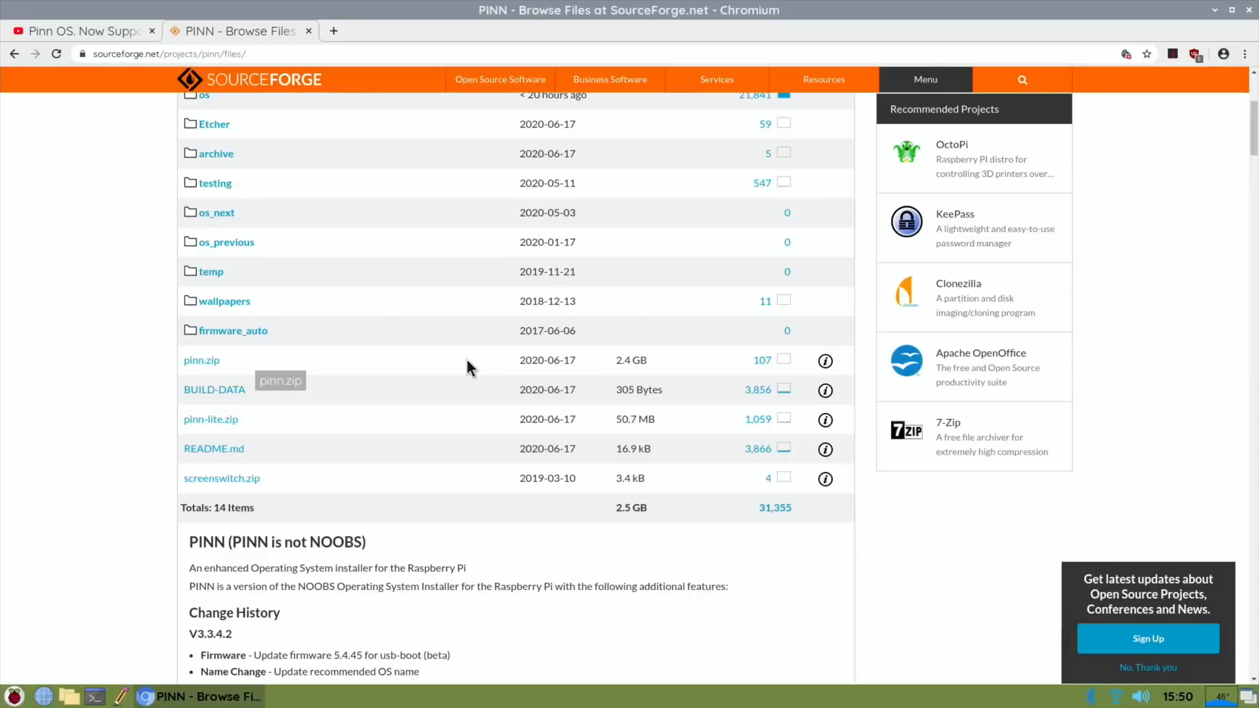
mouse_move(196, 425)
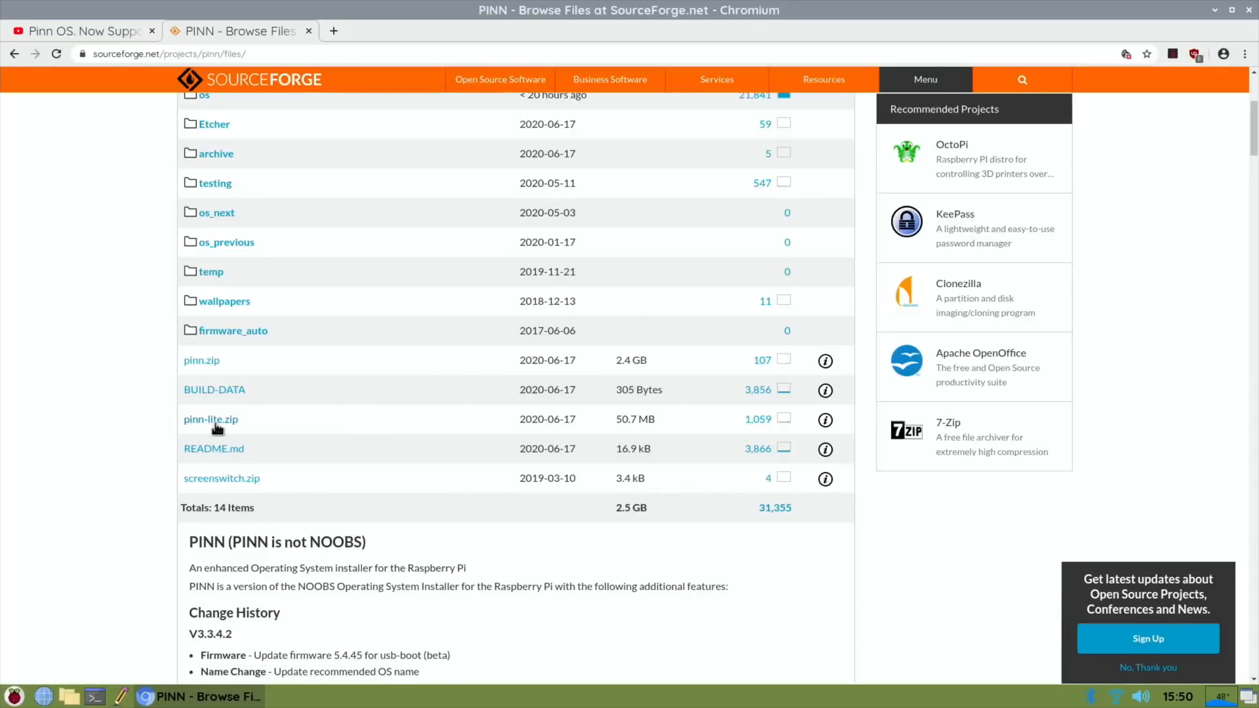
Download pinn-lite.zip and bring up the finished download's options.
left_click(210, 418)
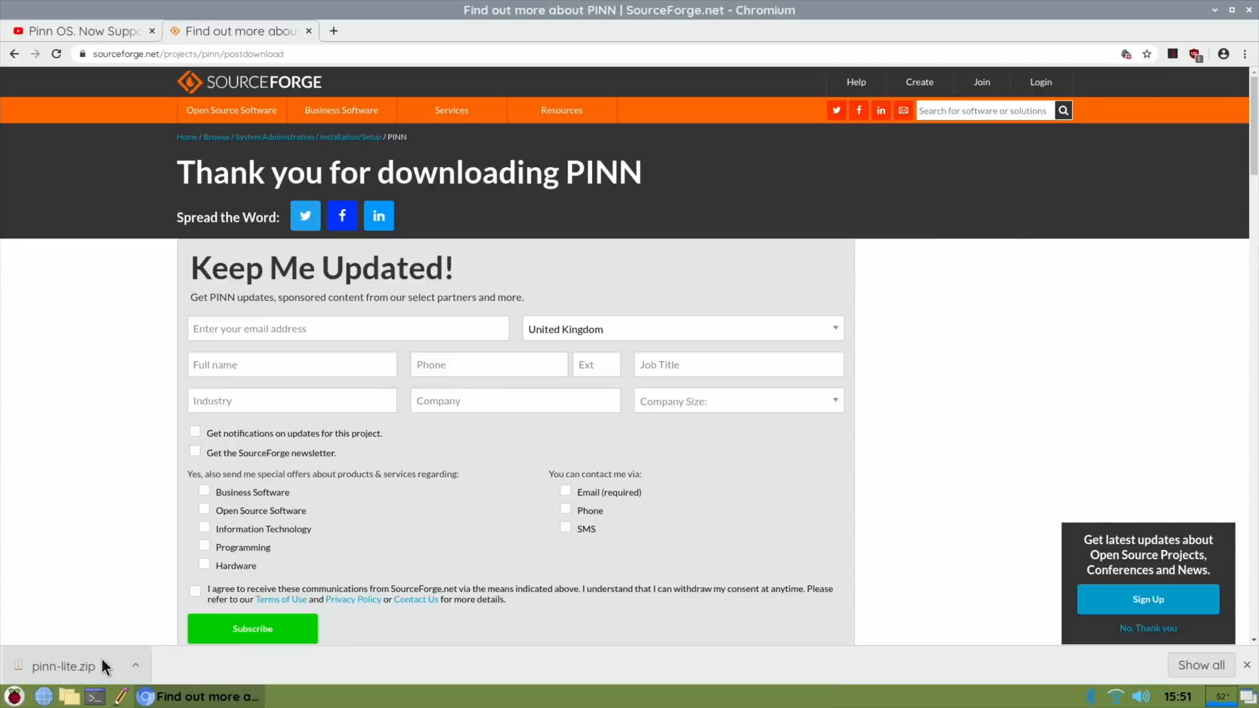
left_click(137, 666)
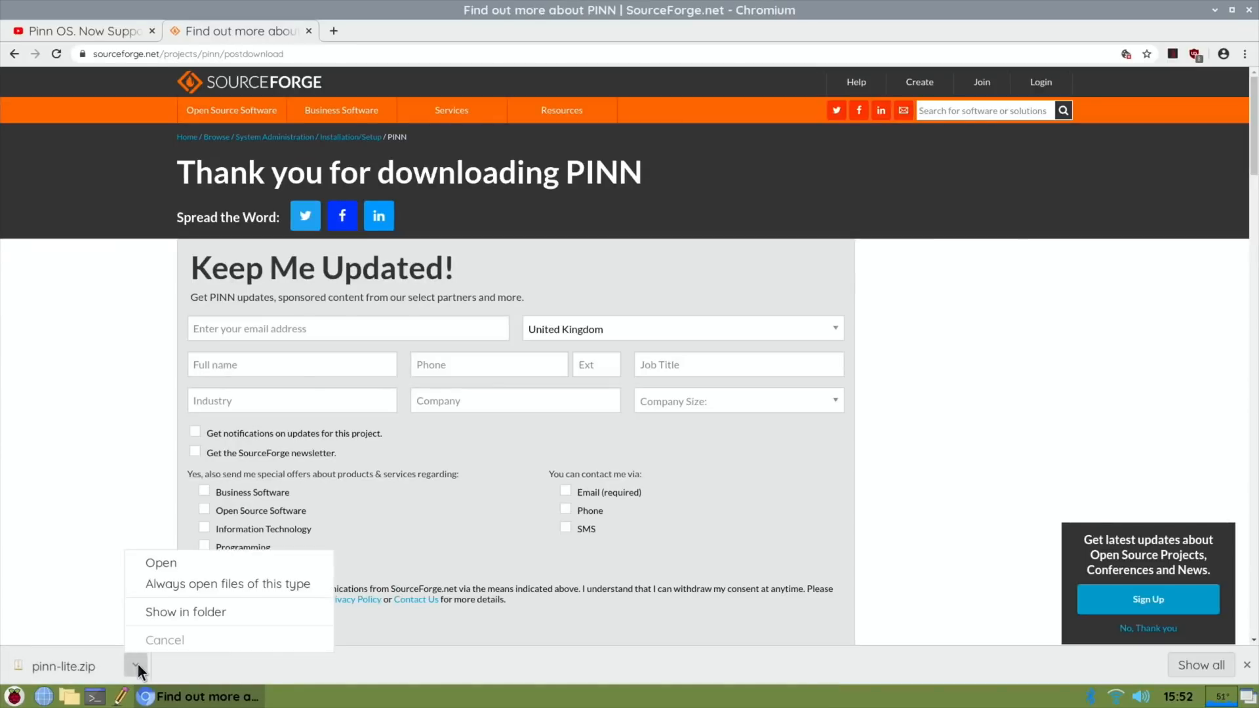
Create a desktop folder 'New' and move pinn-lite.zip from Downloads into it.
left_click(185, 611)
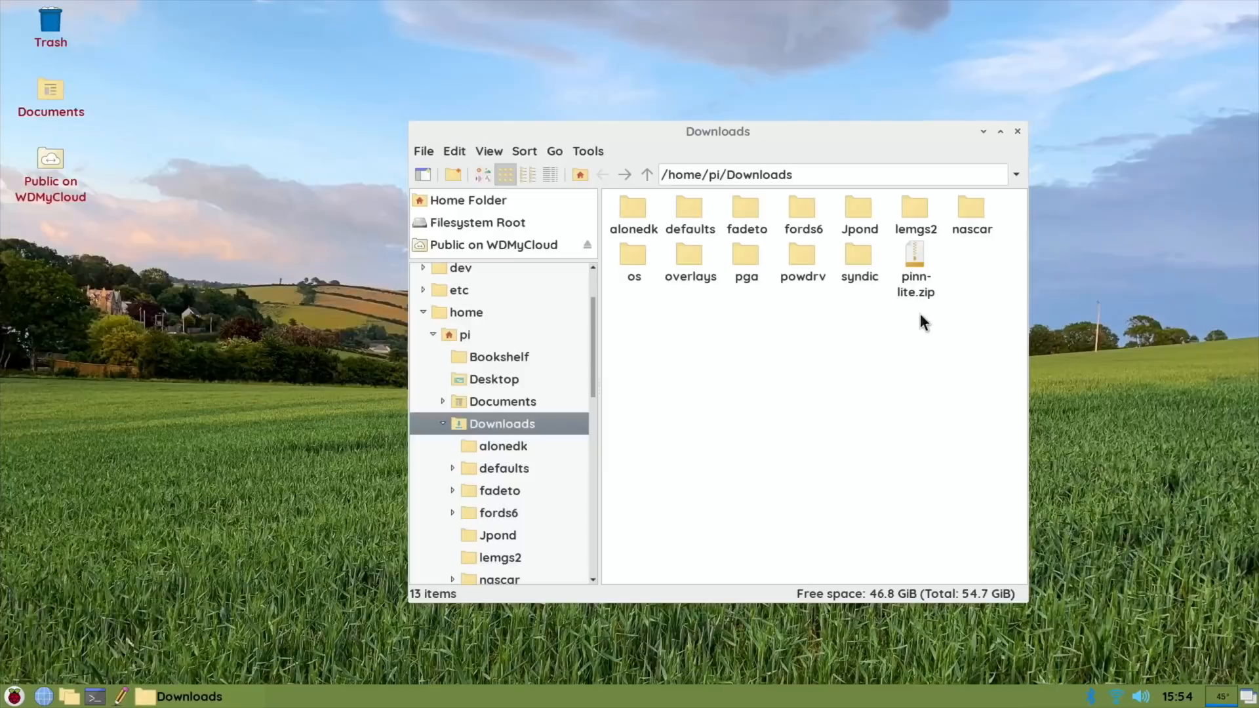
mouse_move(523, 355)
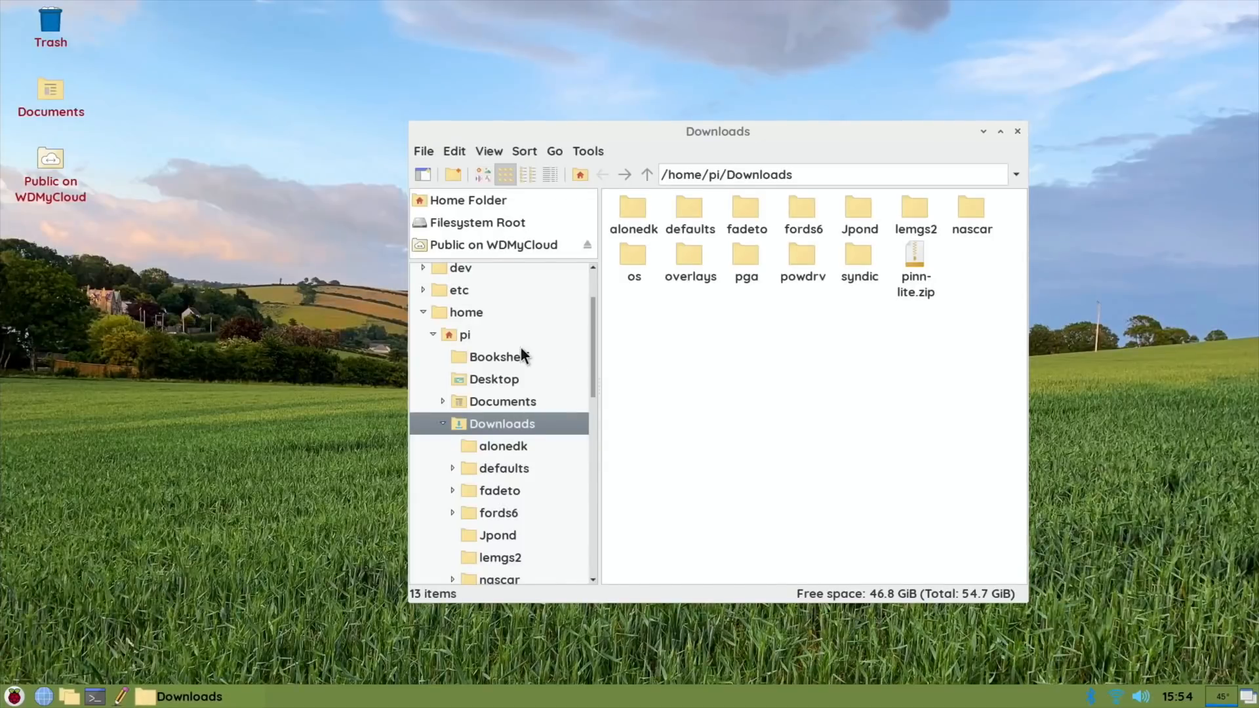
right_click(72, 251)
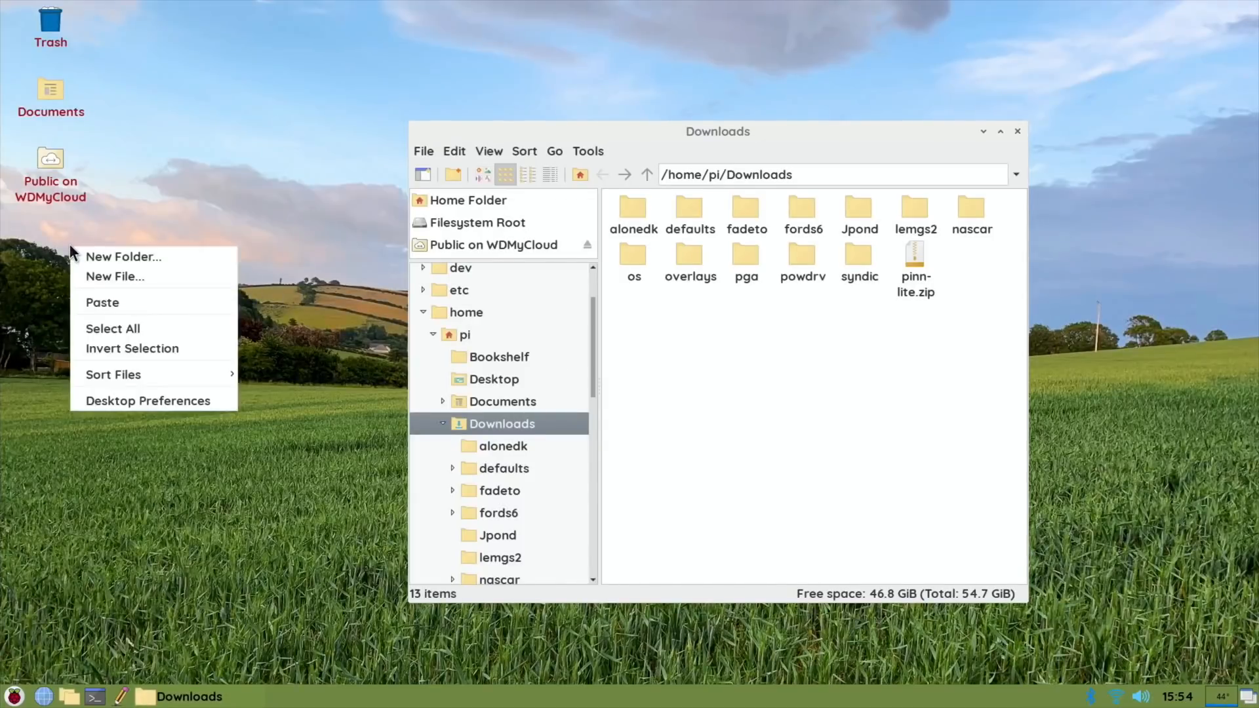
left_click(124, 256)
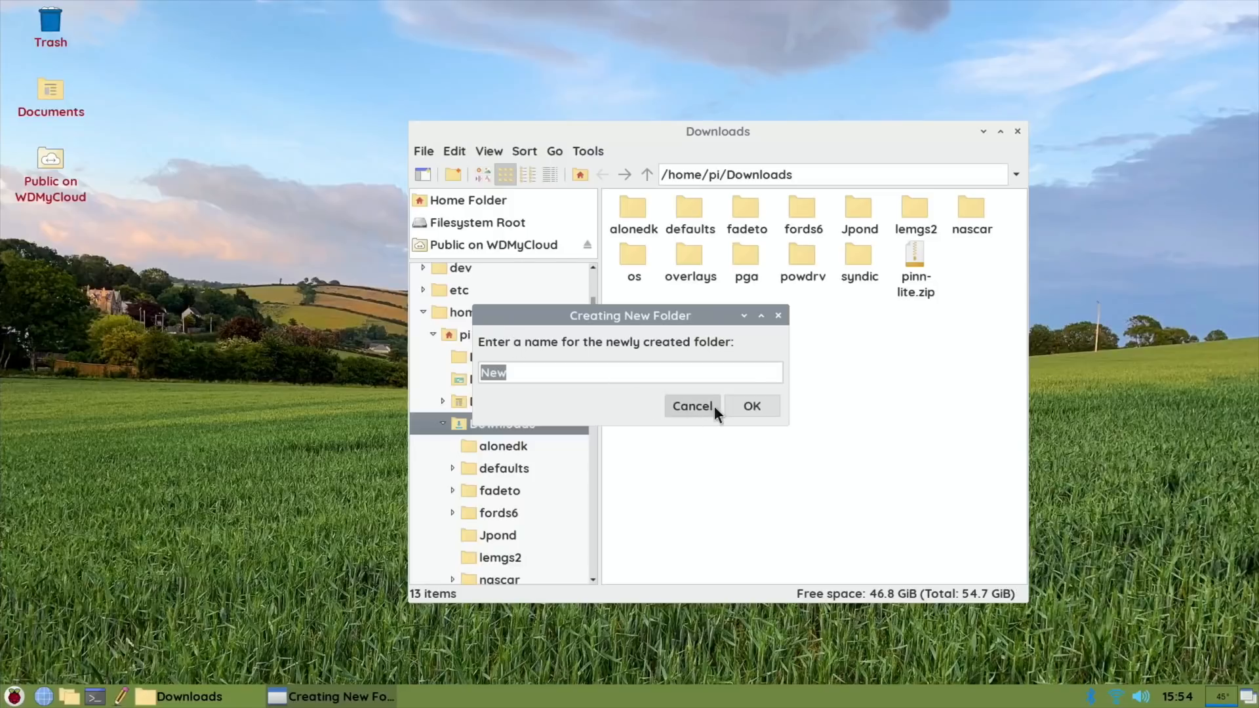
left_click(750, 406)
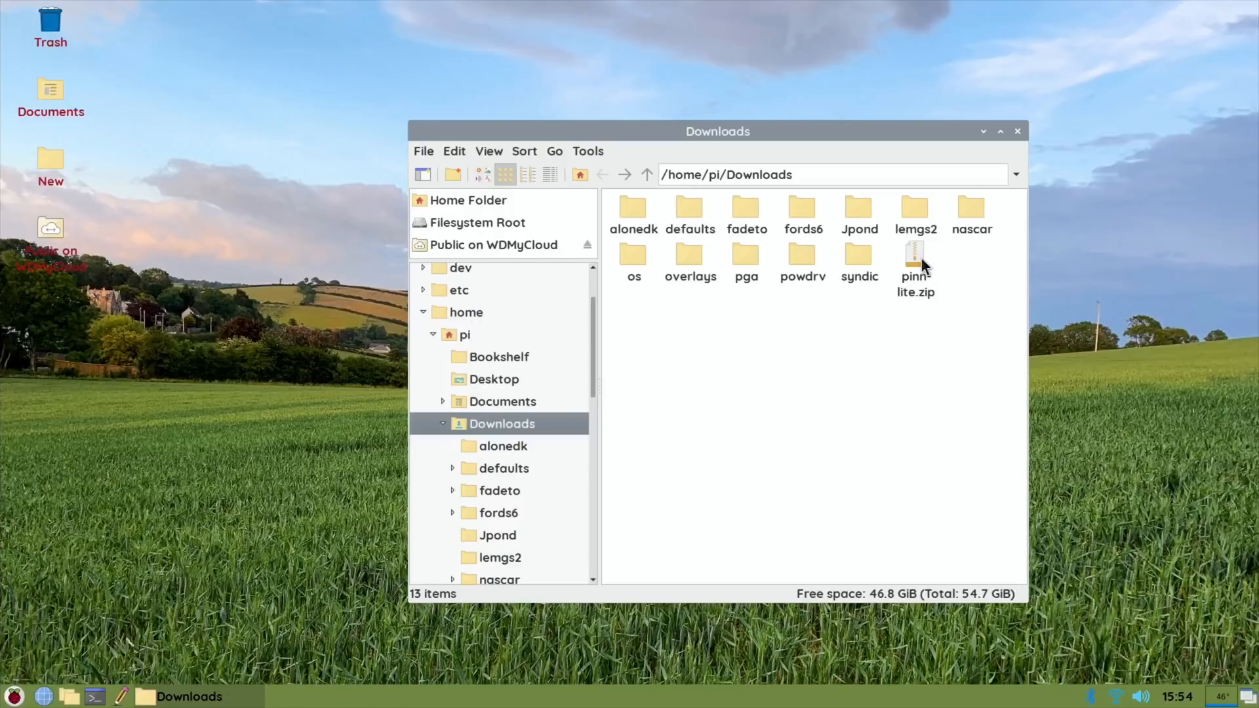
left_click(914, 261)
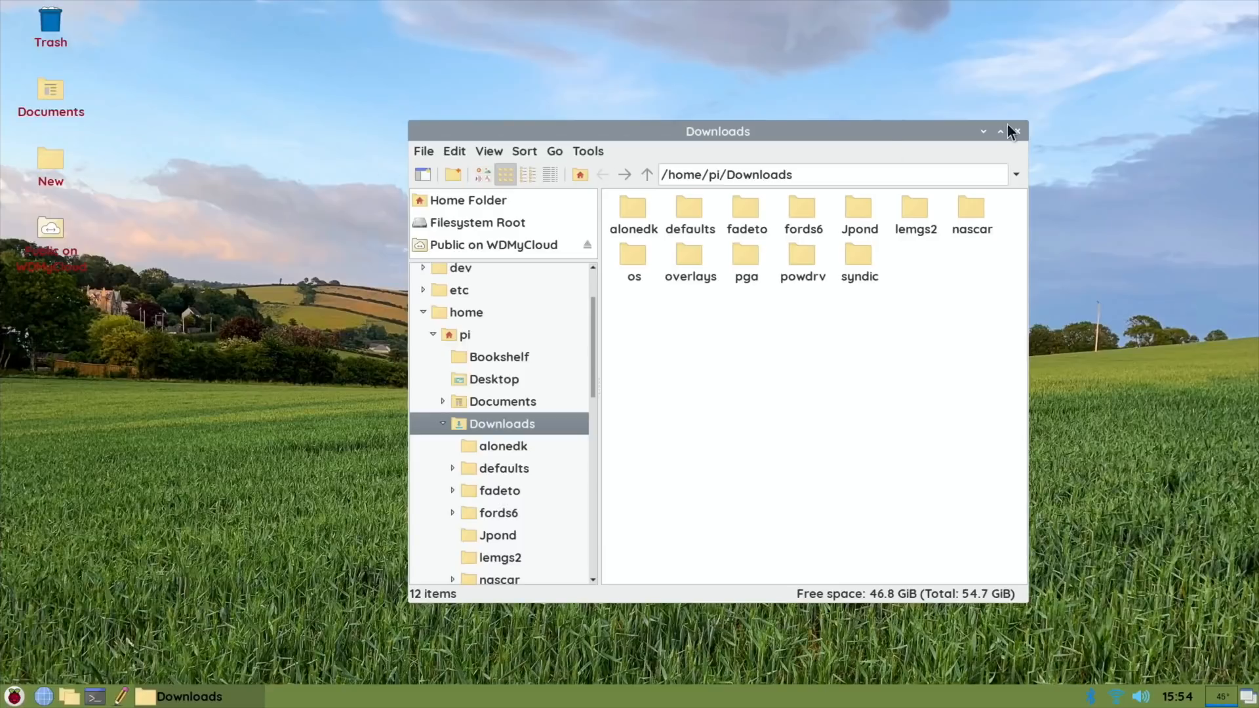
left_click(1015, 131)
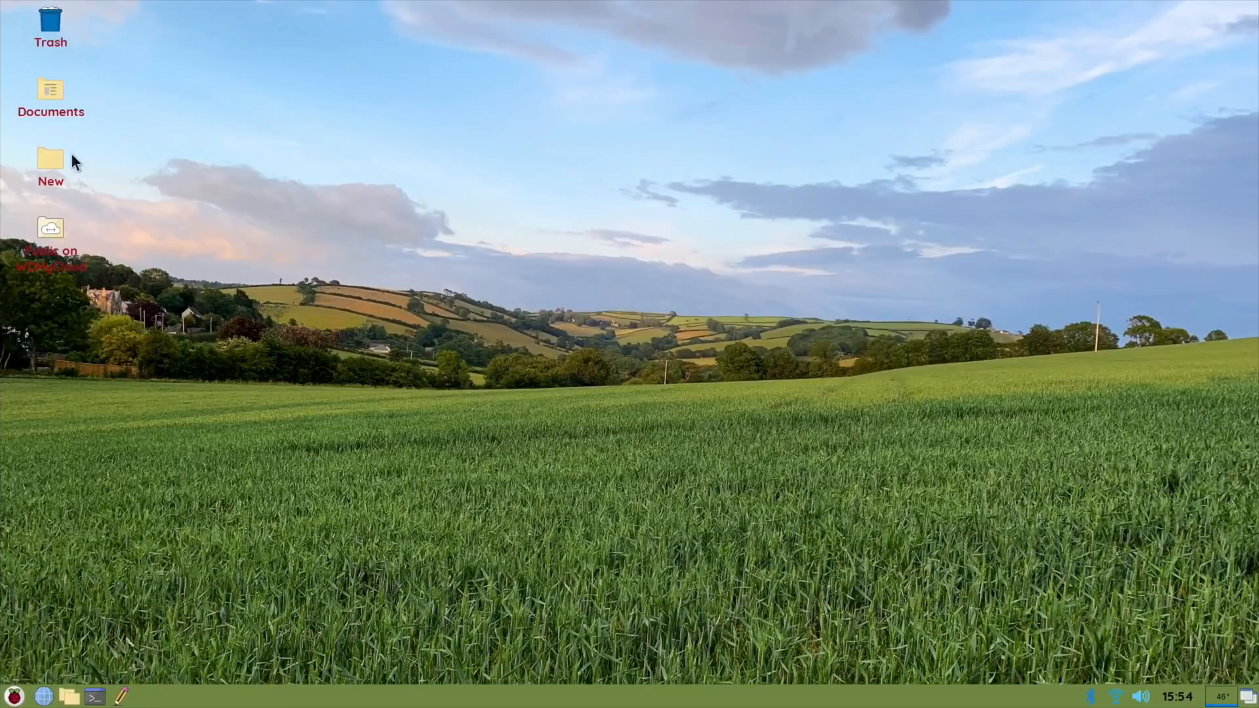
Extract pinn-lite.zip inside the New folder, then trash the zip.
double_click(50, 156)
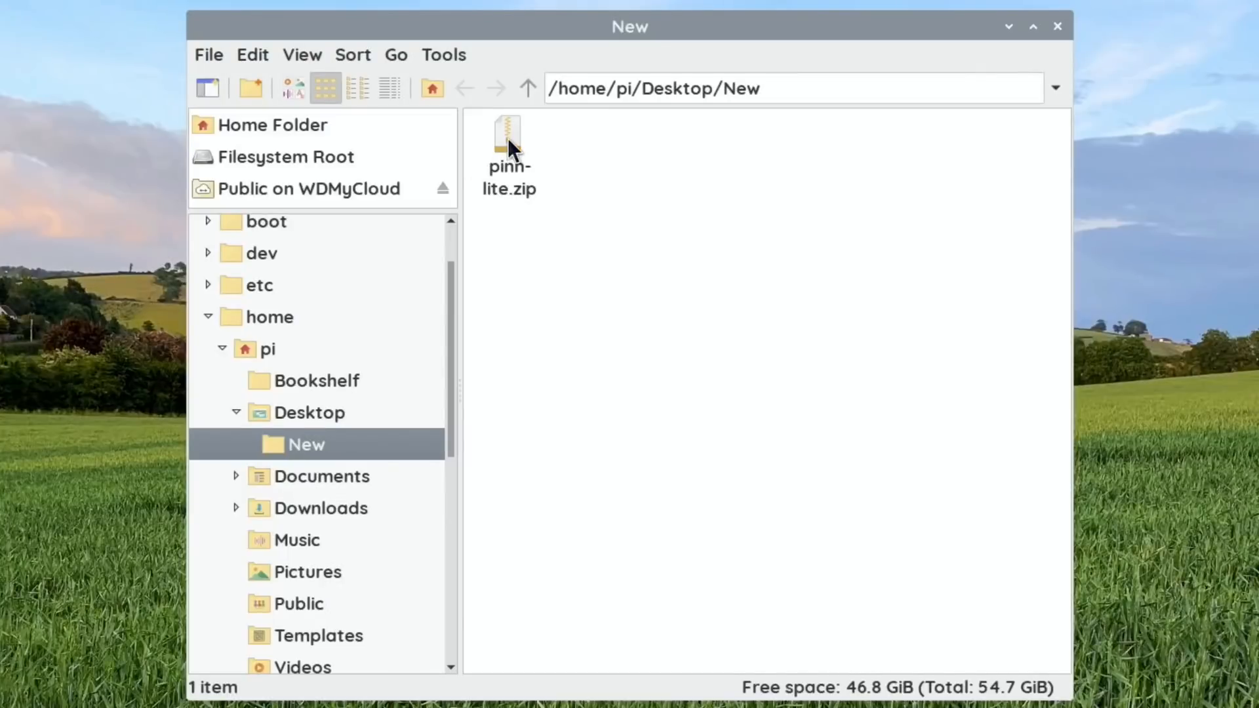
right_click(509, 140)
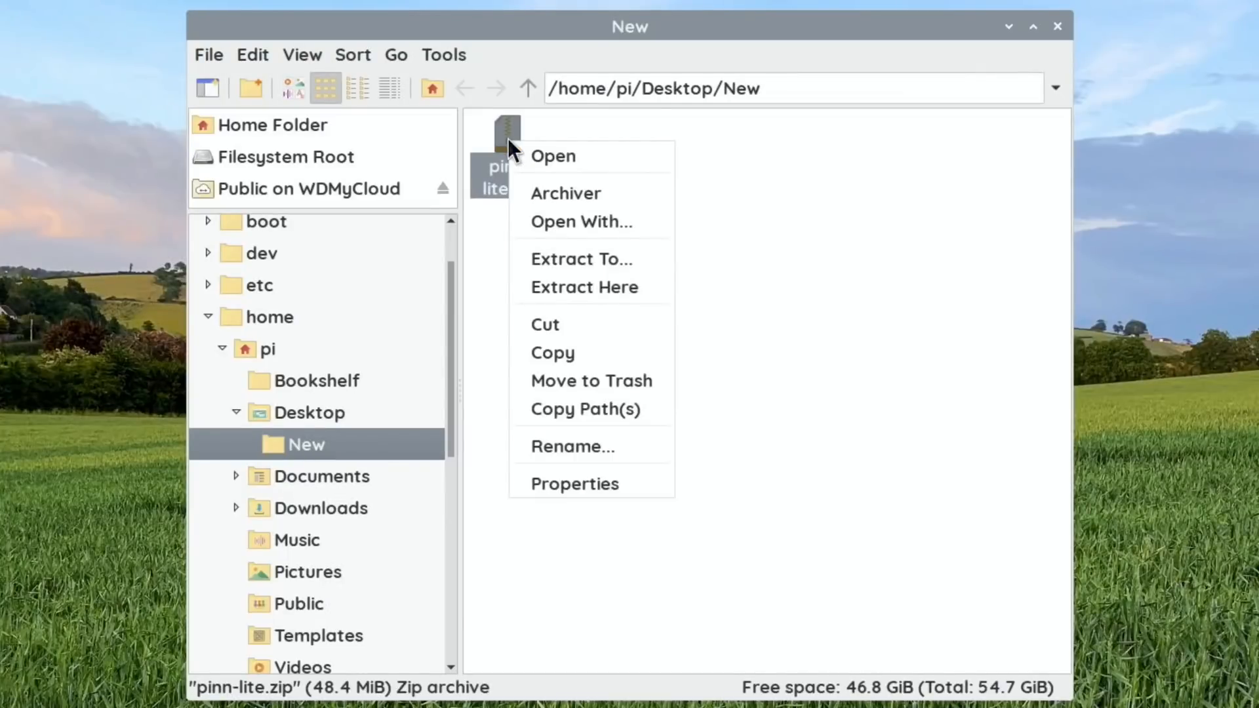
left_click(566, 193)
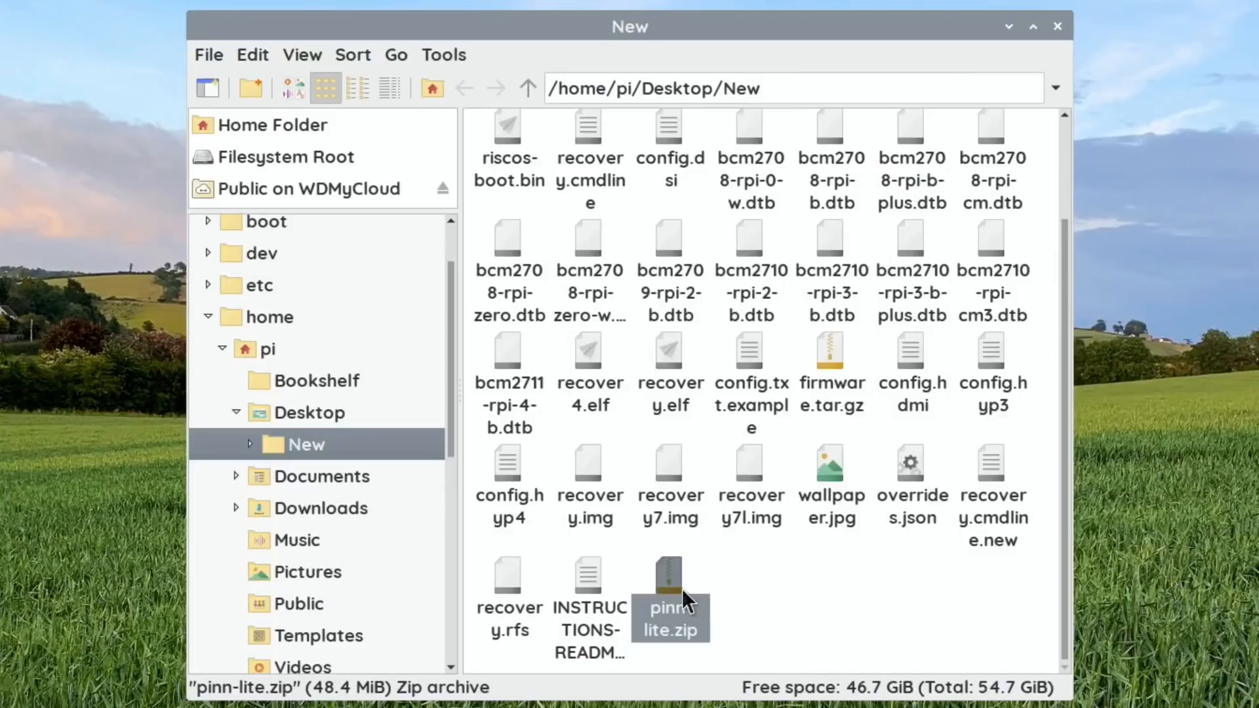
right_click(670, 587)
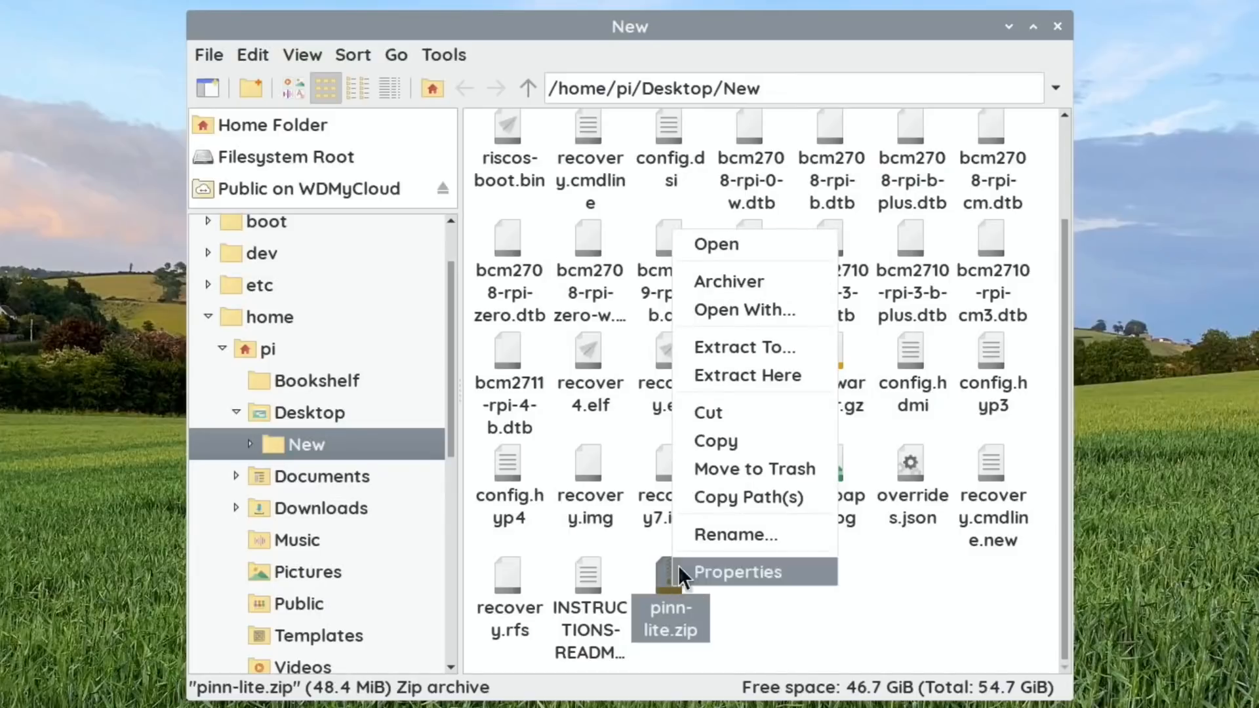
left_click(752, 470)
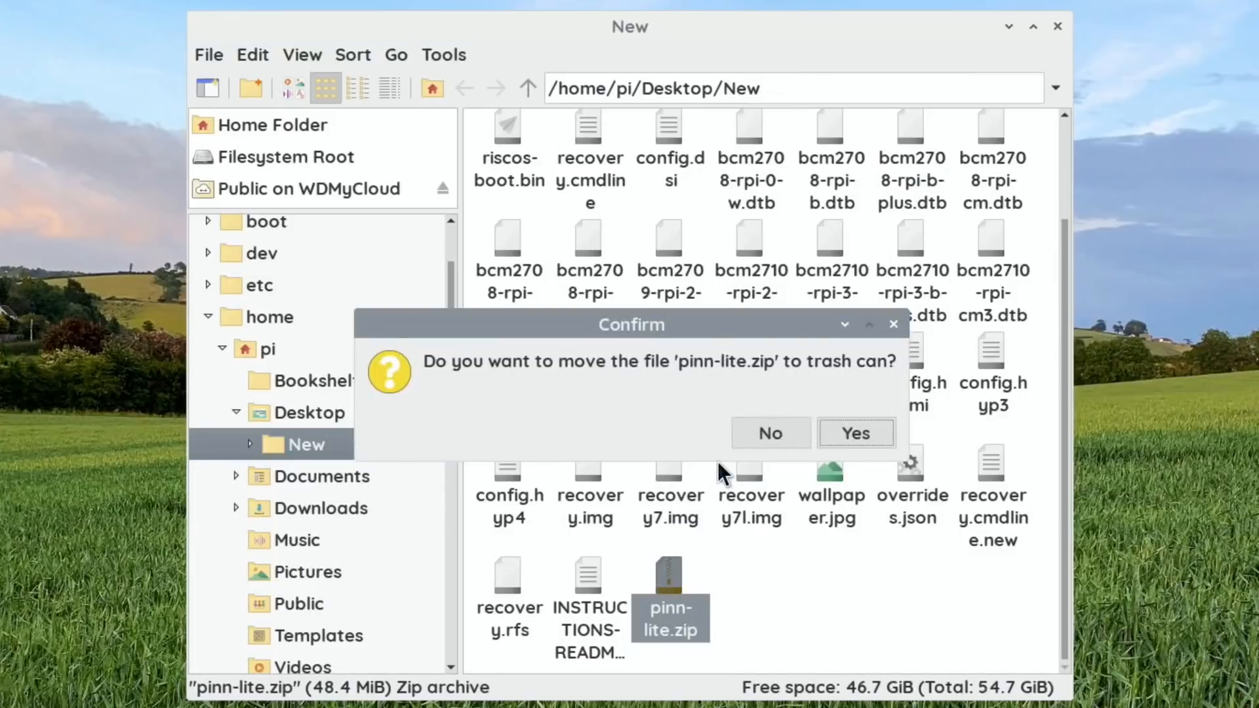
left_click(853, 433)
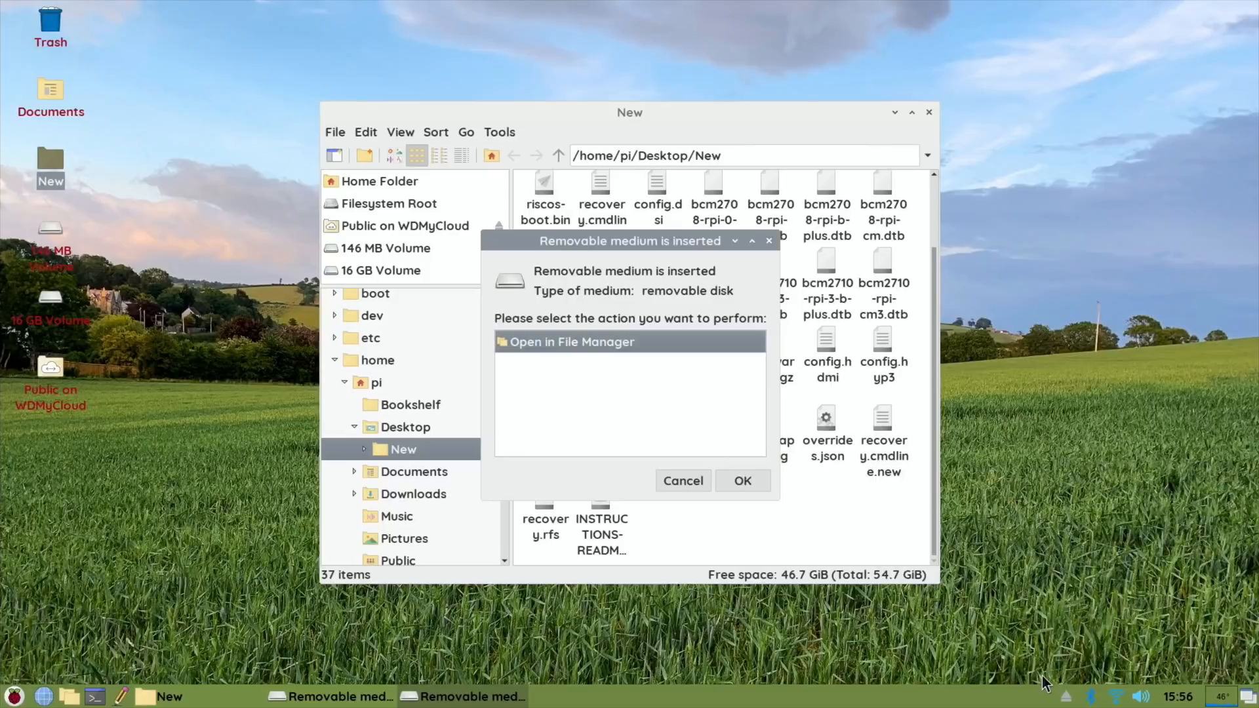
mouse_move(1064, 670)
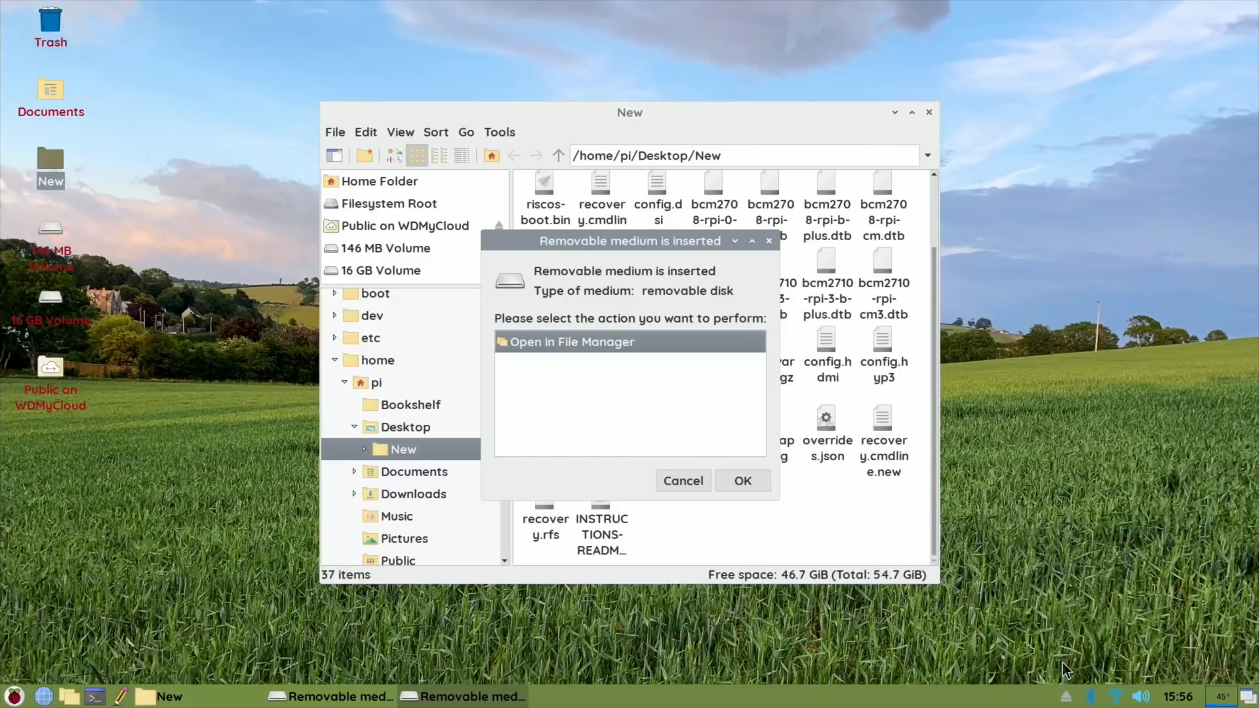
Dismiss the removable-disk prompt and start Raspberry Pi Imager from the applications menu.
left_click(682, 479)
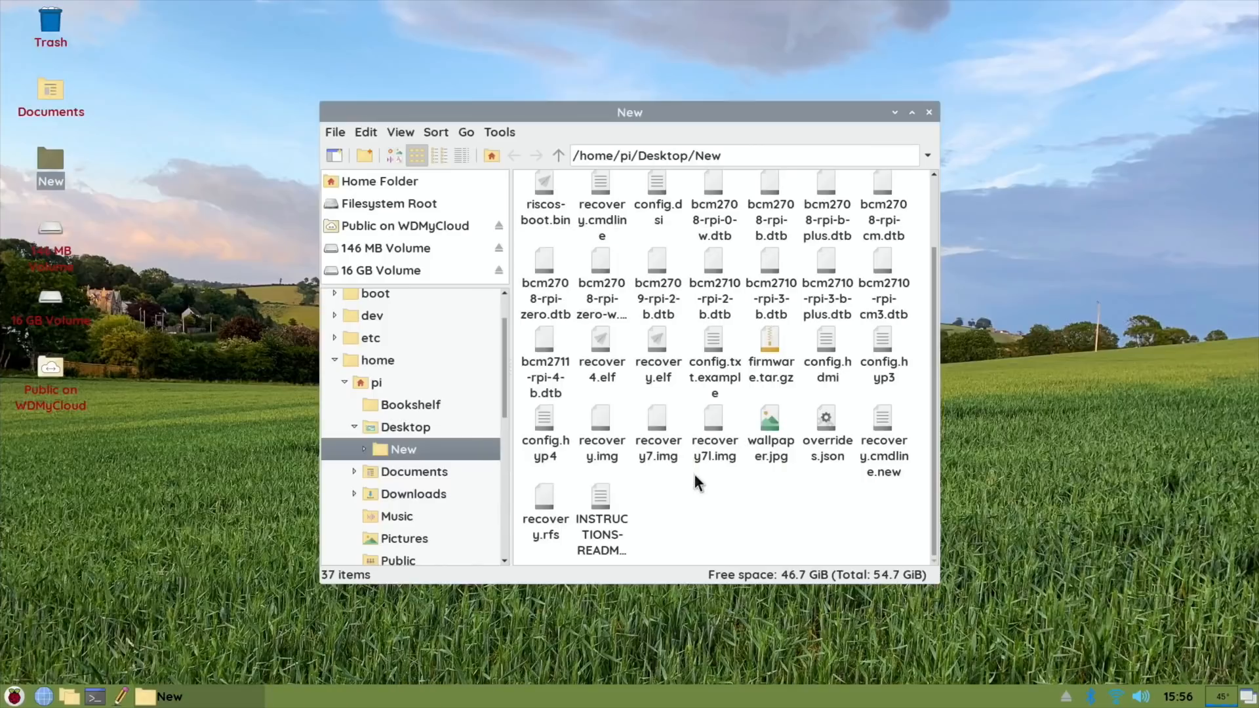
mouse_move(84, 288)
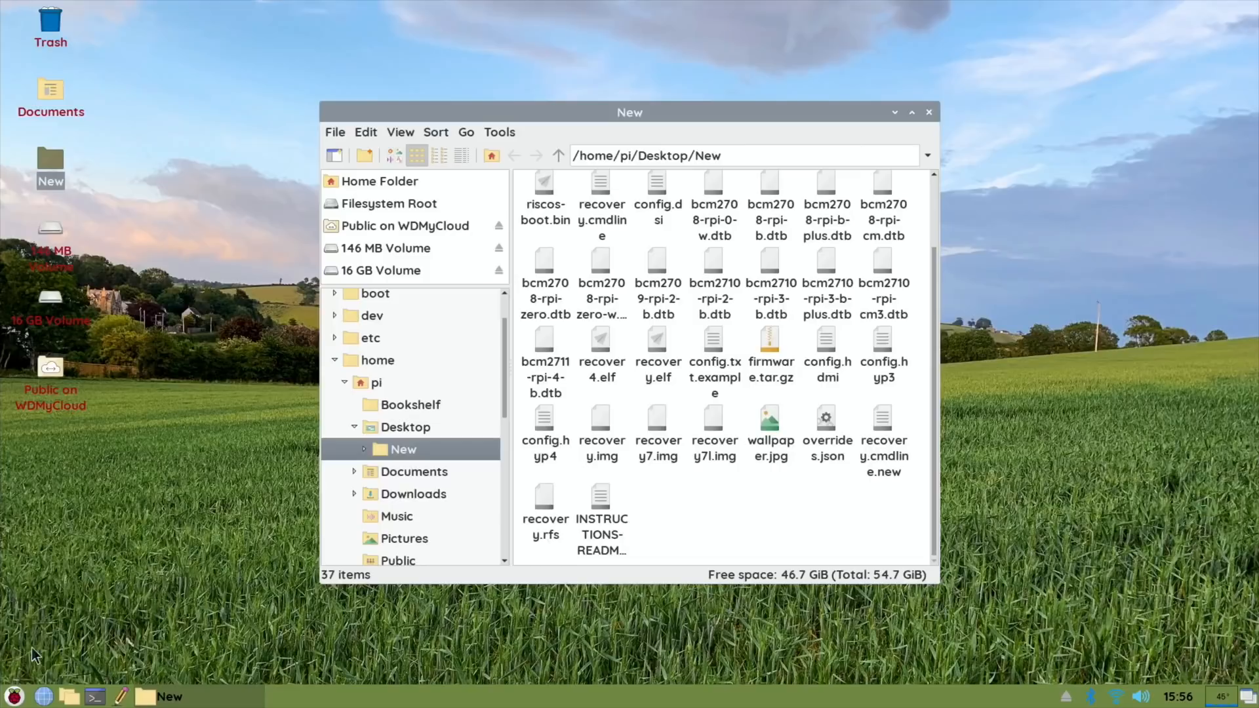
left_click(13, 695)
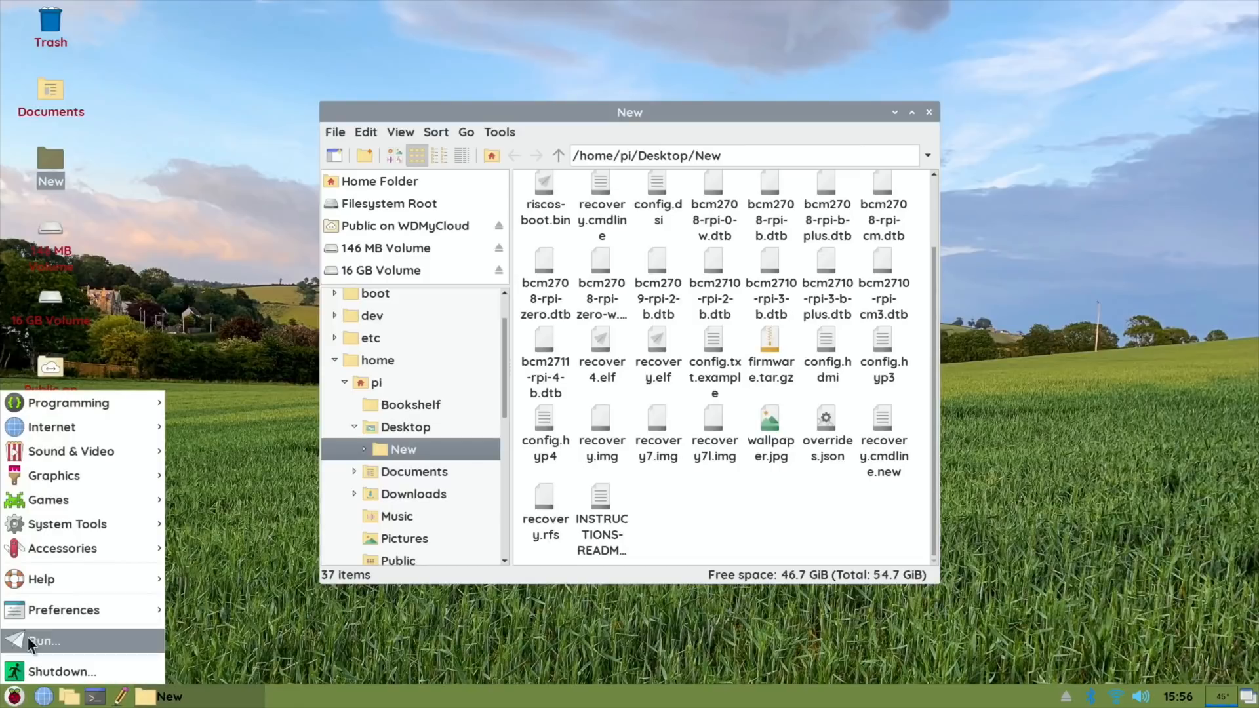
left_click(62, 548)
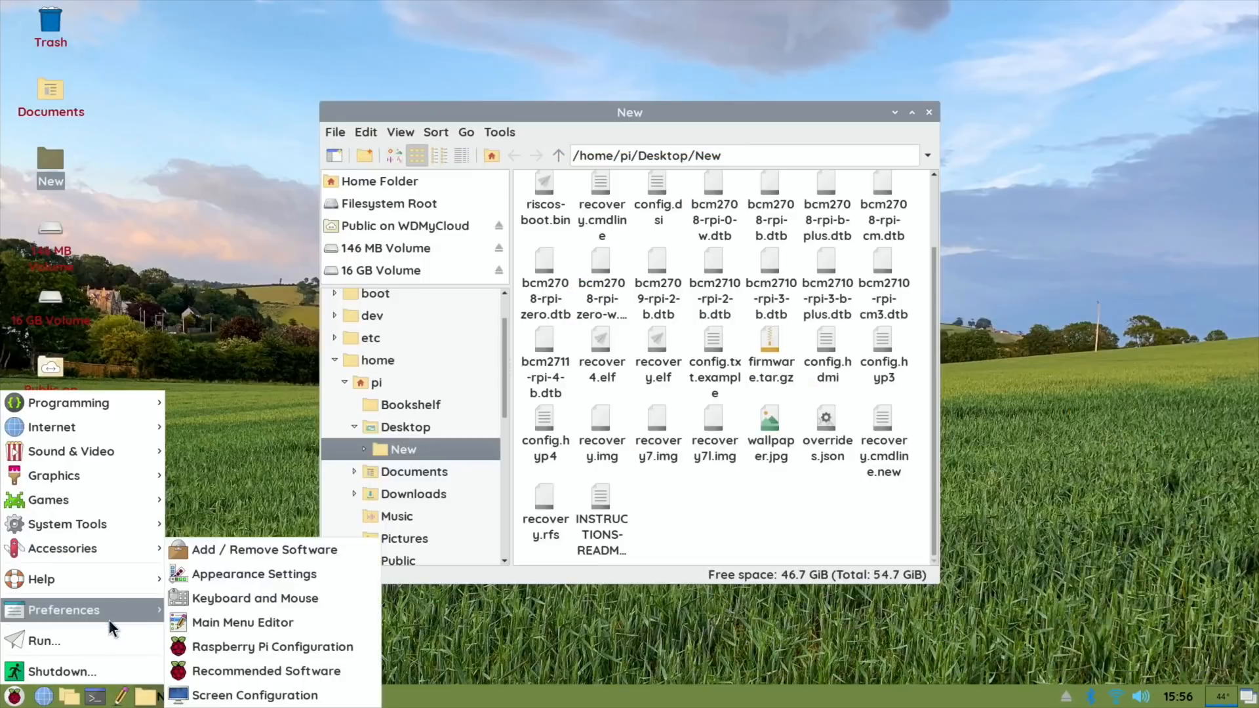
mouse_move(263, 549)
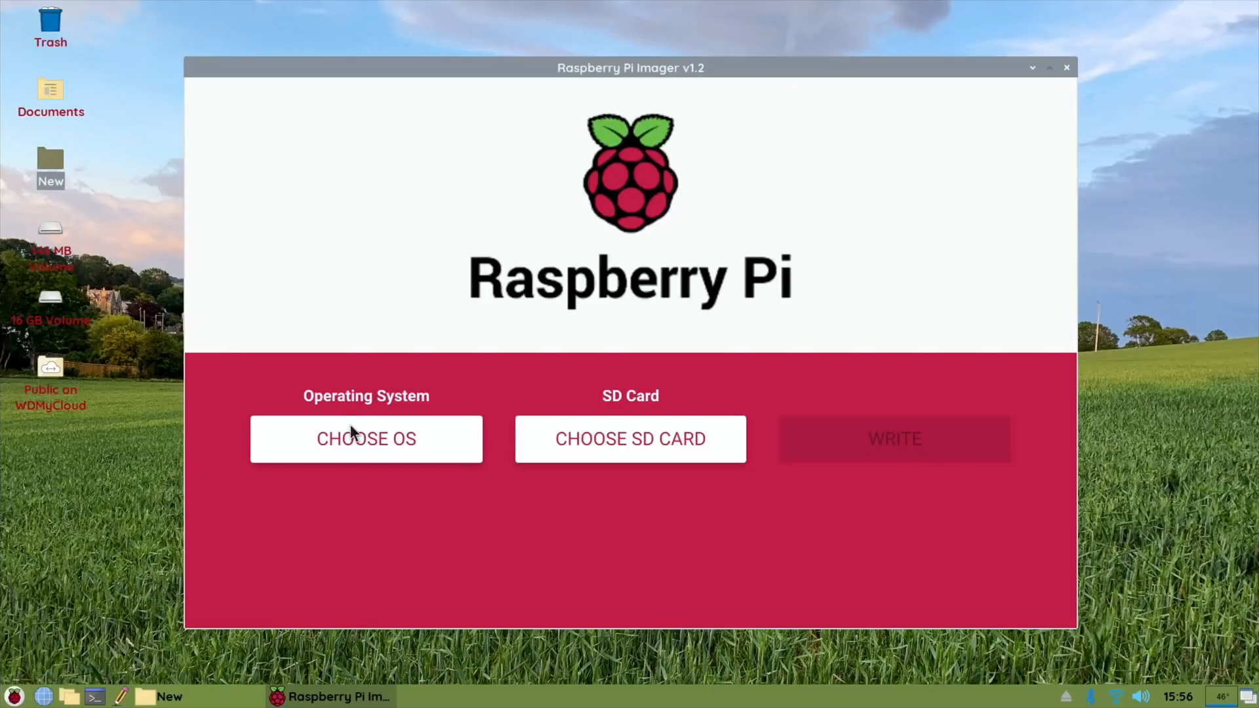
Erase the SanDisk Ultra_Fit drive with the Erase option and dismiss the success message.
left_click(365, 438)
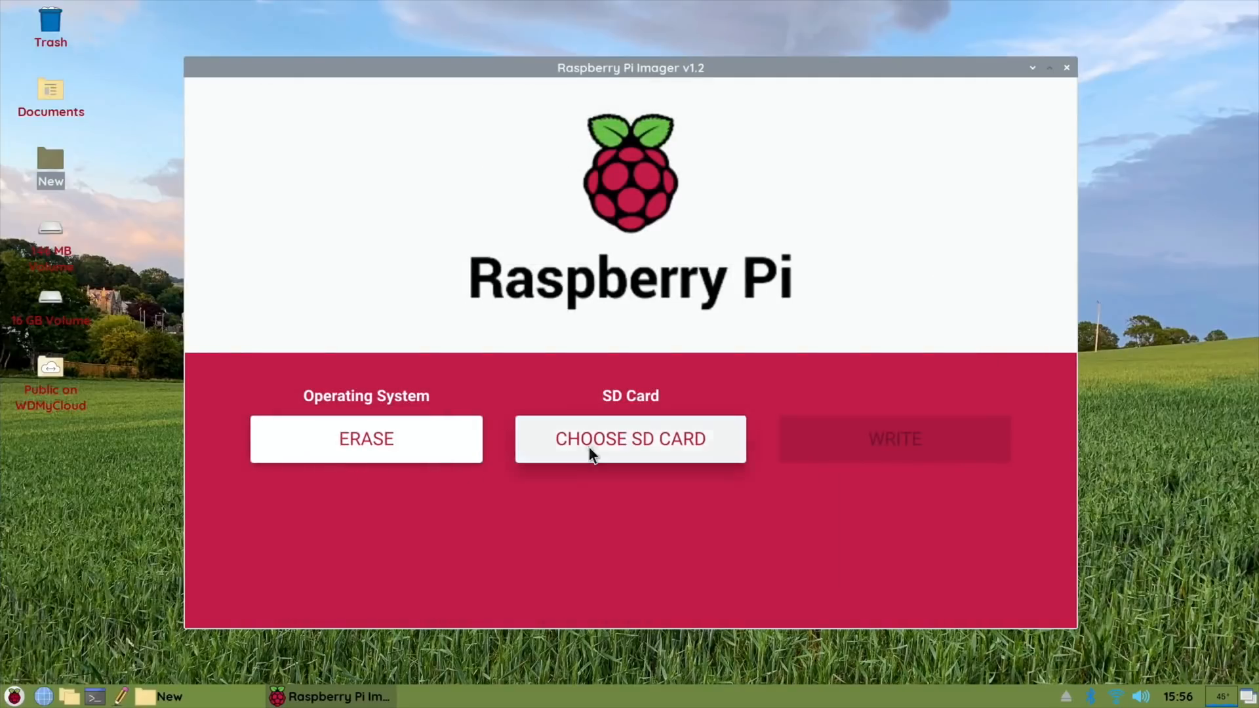
left_click(630, 438)
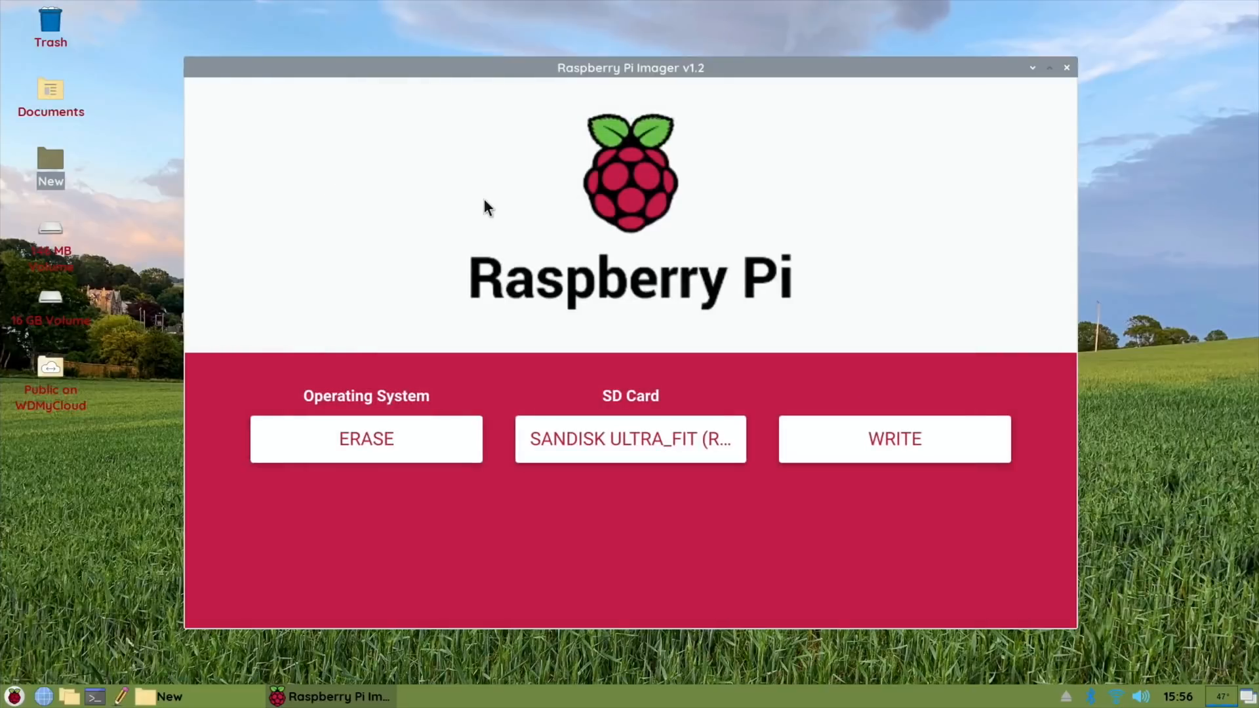
left_click(893, 438)
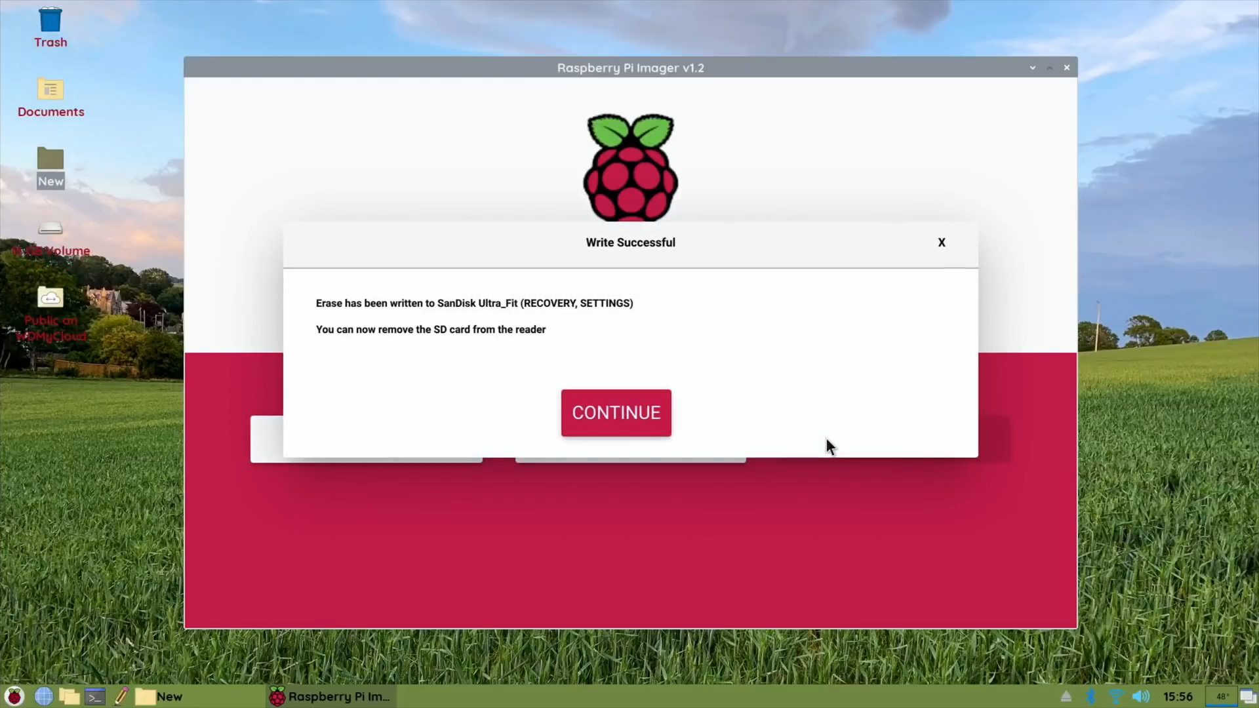
left_click(615, 411)
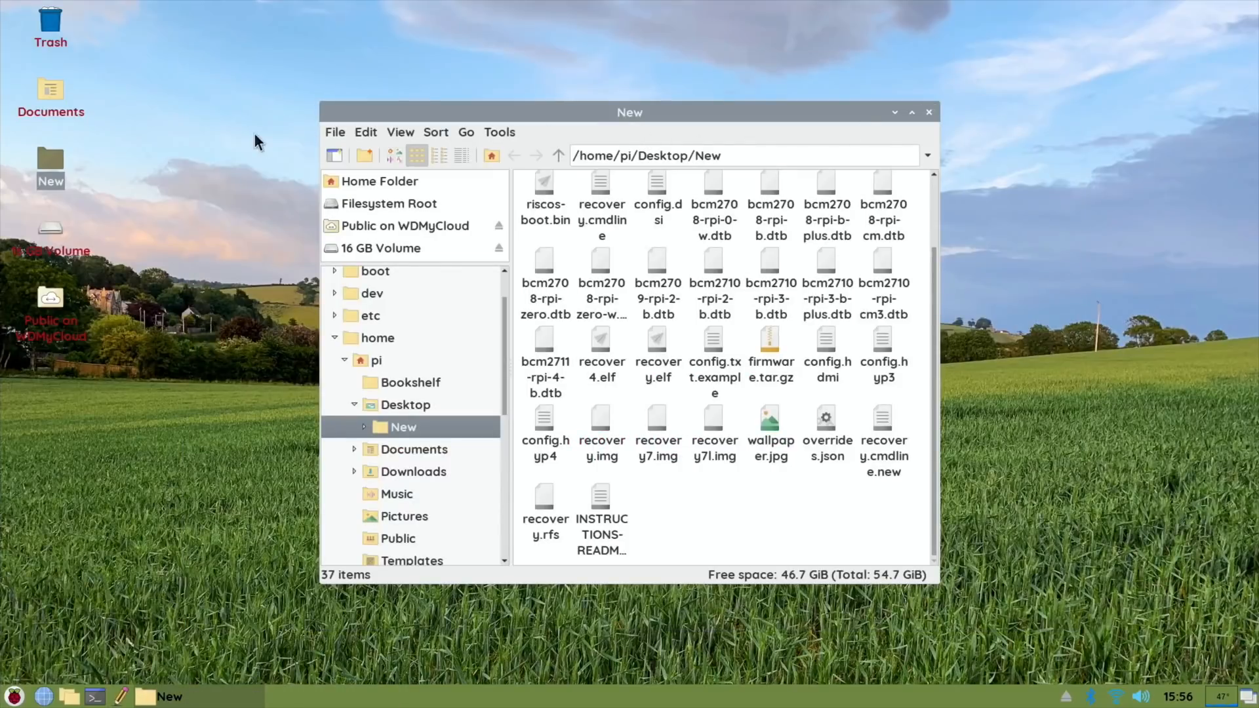
mouse_move(649, 245)
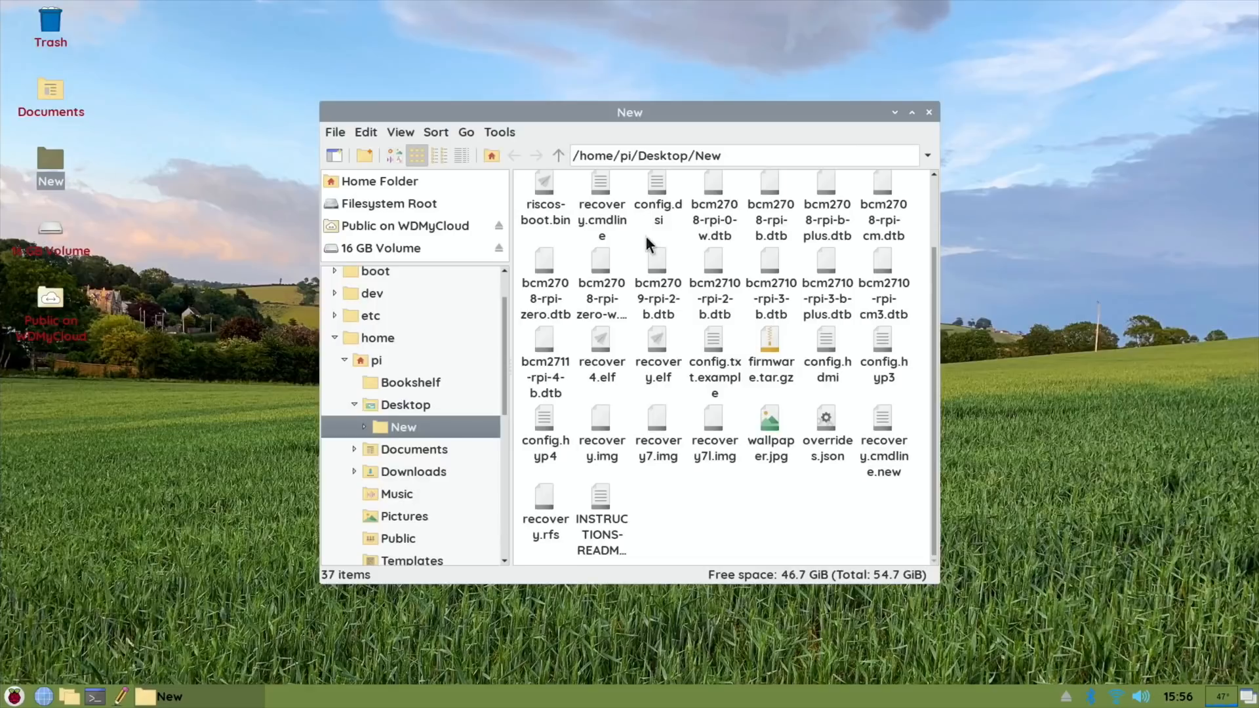
mouse_move(670, 302)
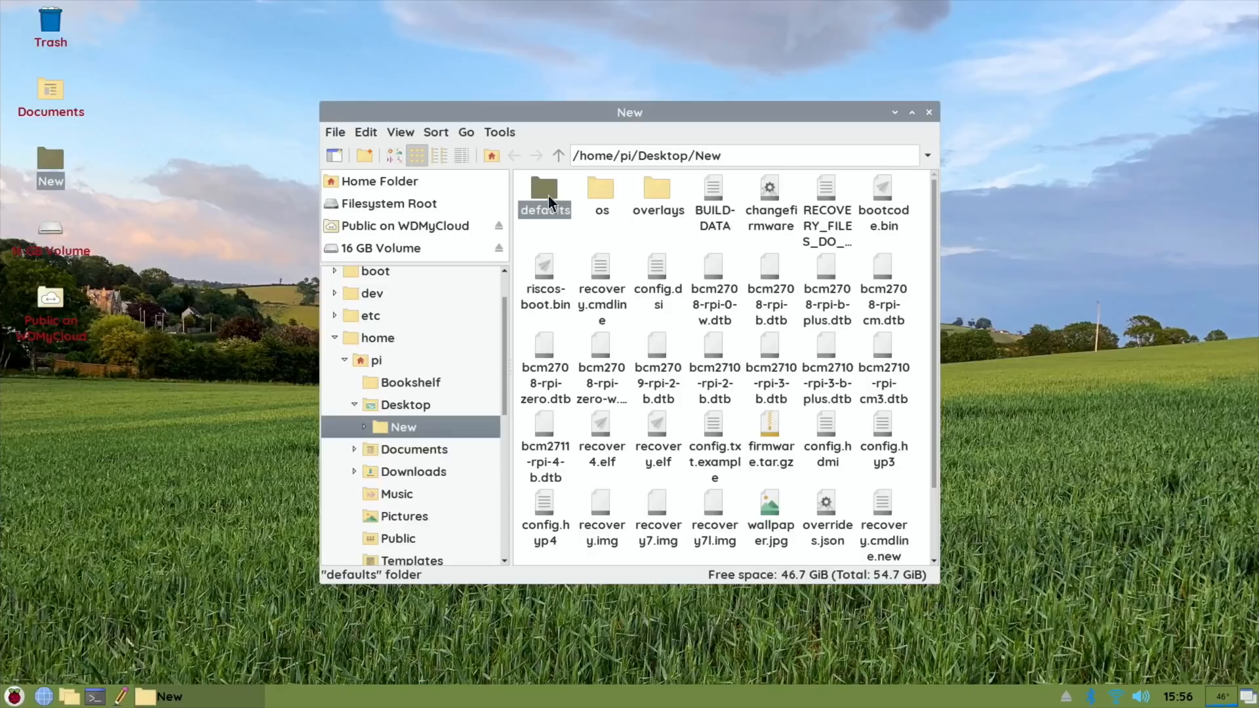
Select all 37 extracted items in New and close the folder window.
key("ctrl+a")
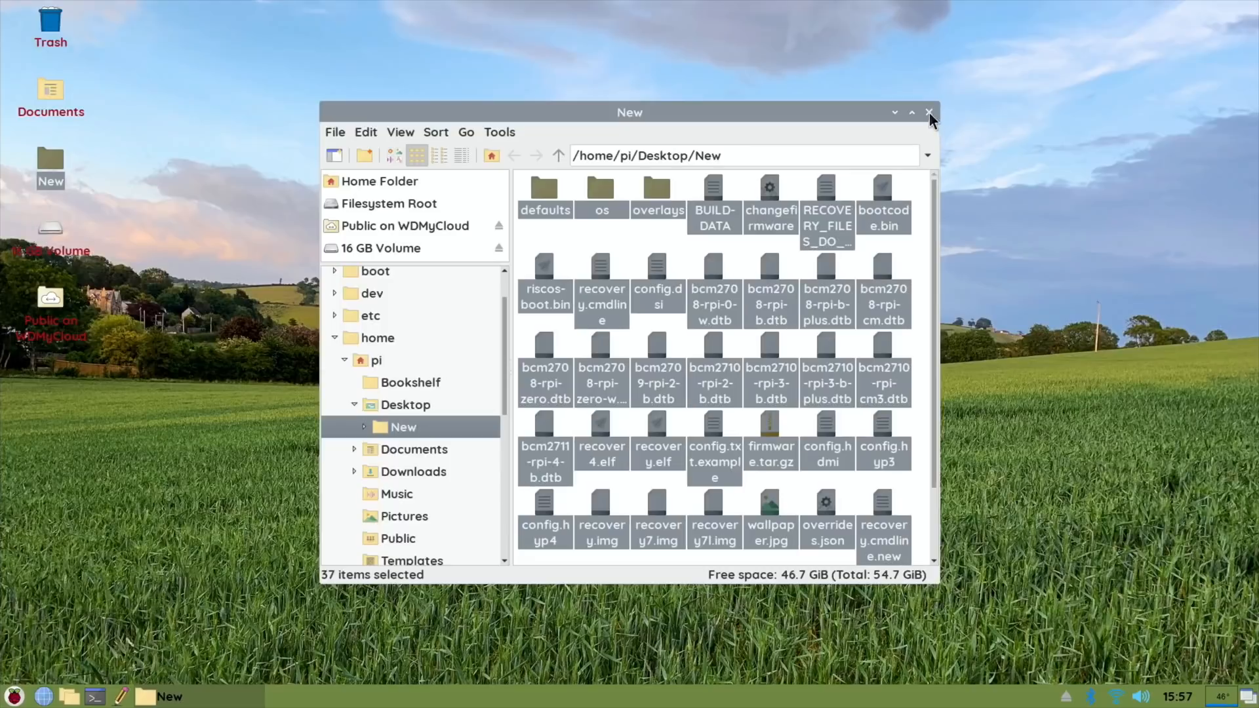
left_click(929, 113)
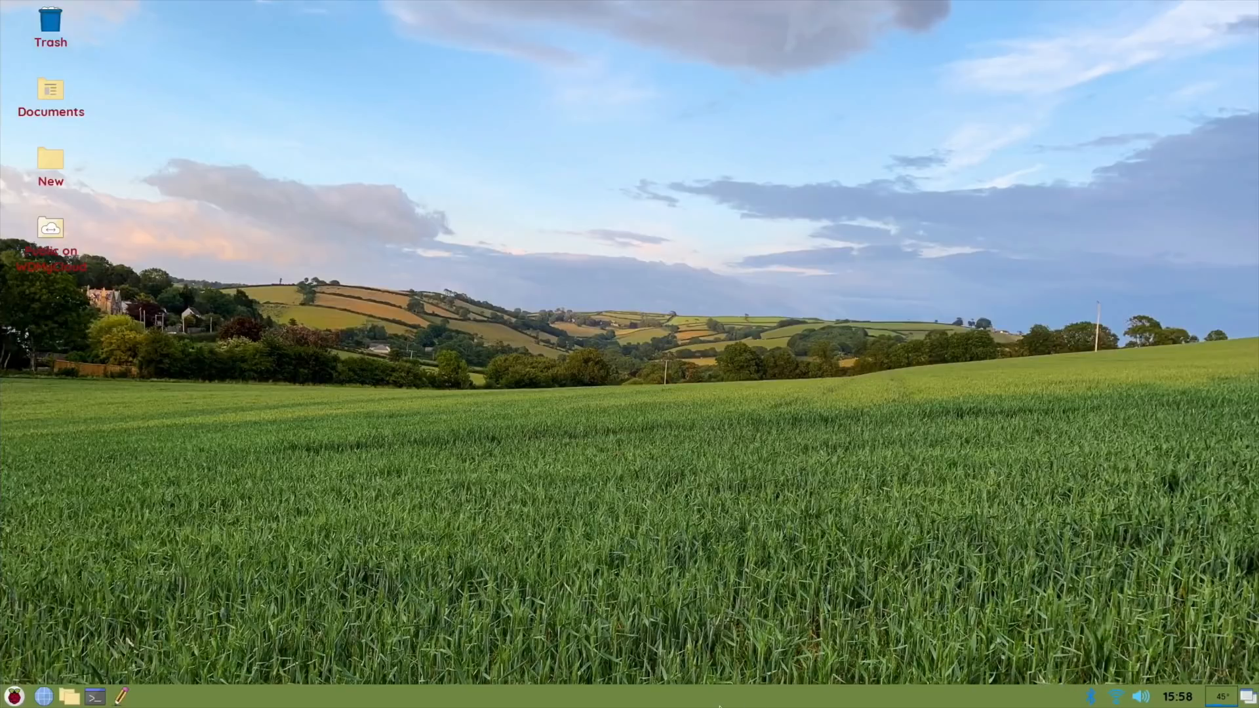
mouse_move(20, 631)
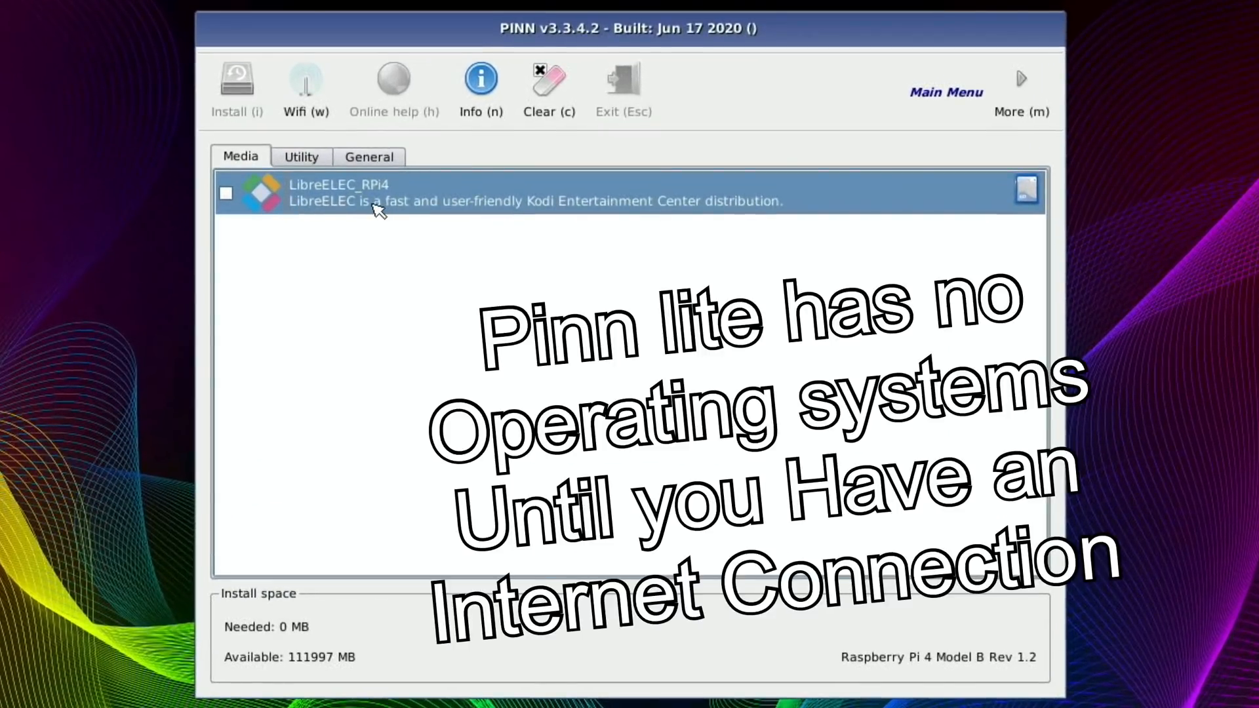
Mark LibreELEC_RPi4 (Media) and Raspberry Pi OS Full 32-bit (General) for installation.
left_click(225, 195)
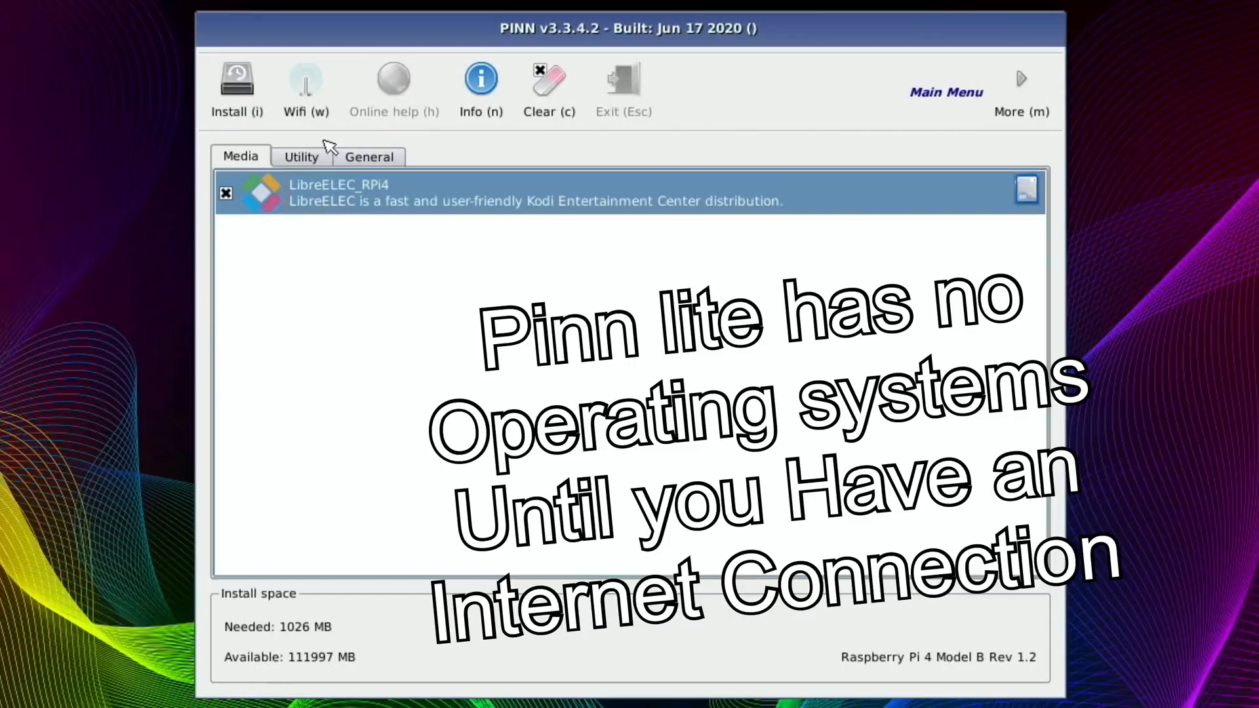
left_click(368, 156)
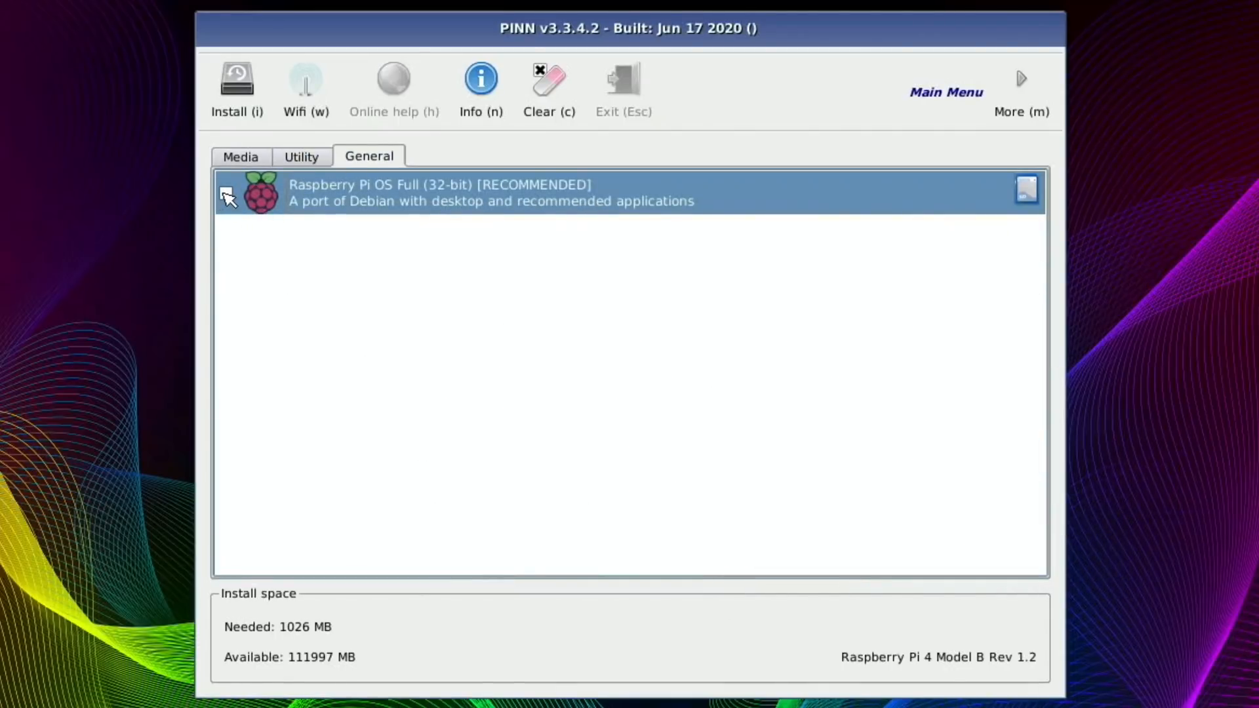
left_click(229, 198)
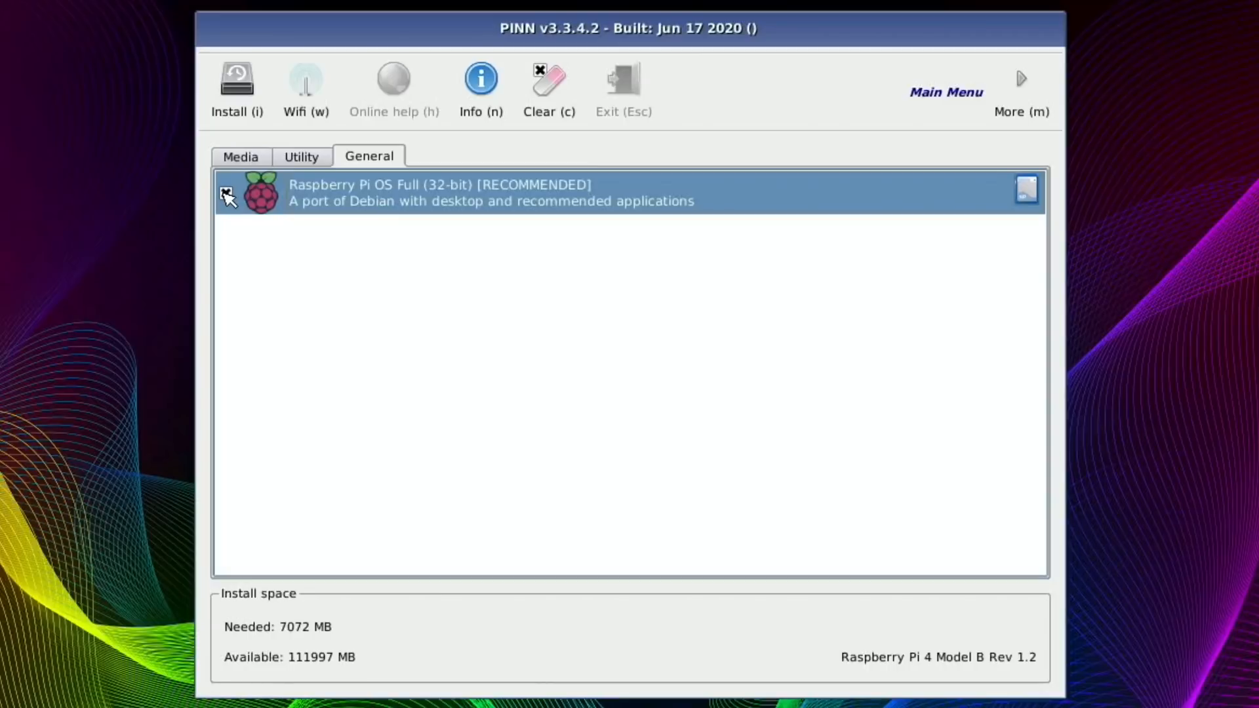
left_click(226, 193)
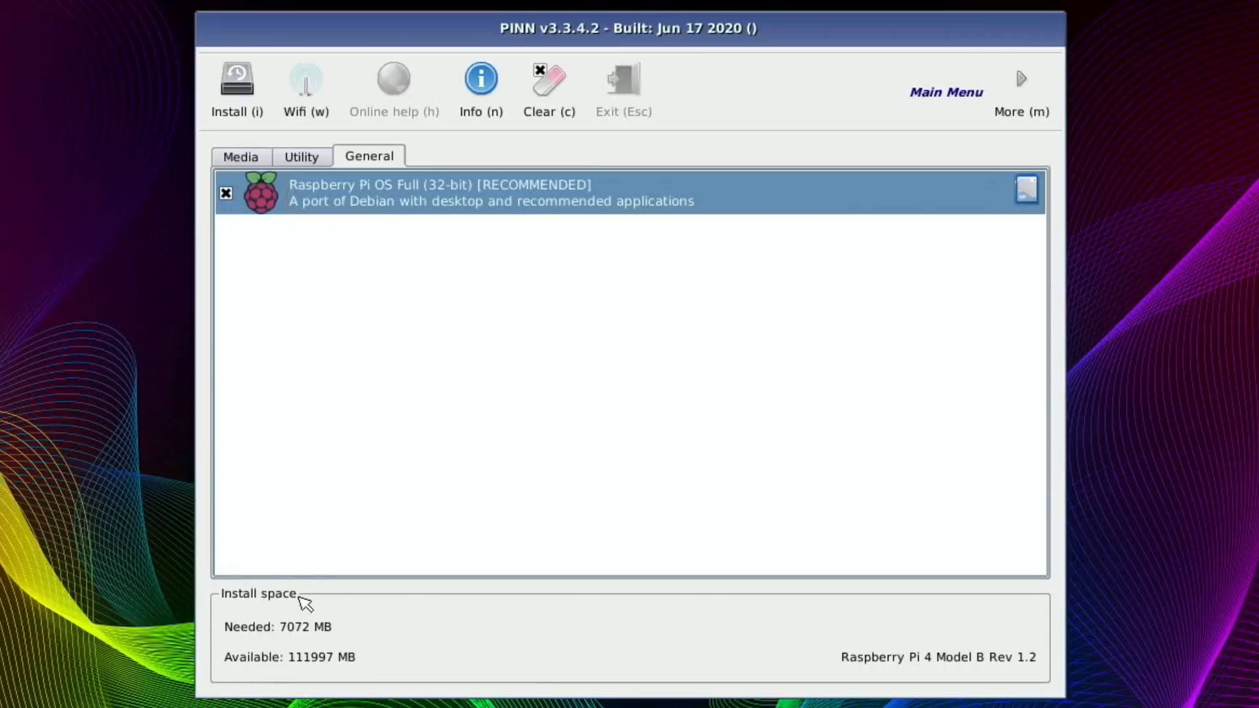
mouse_move(405, 606)
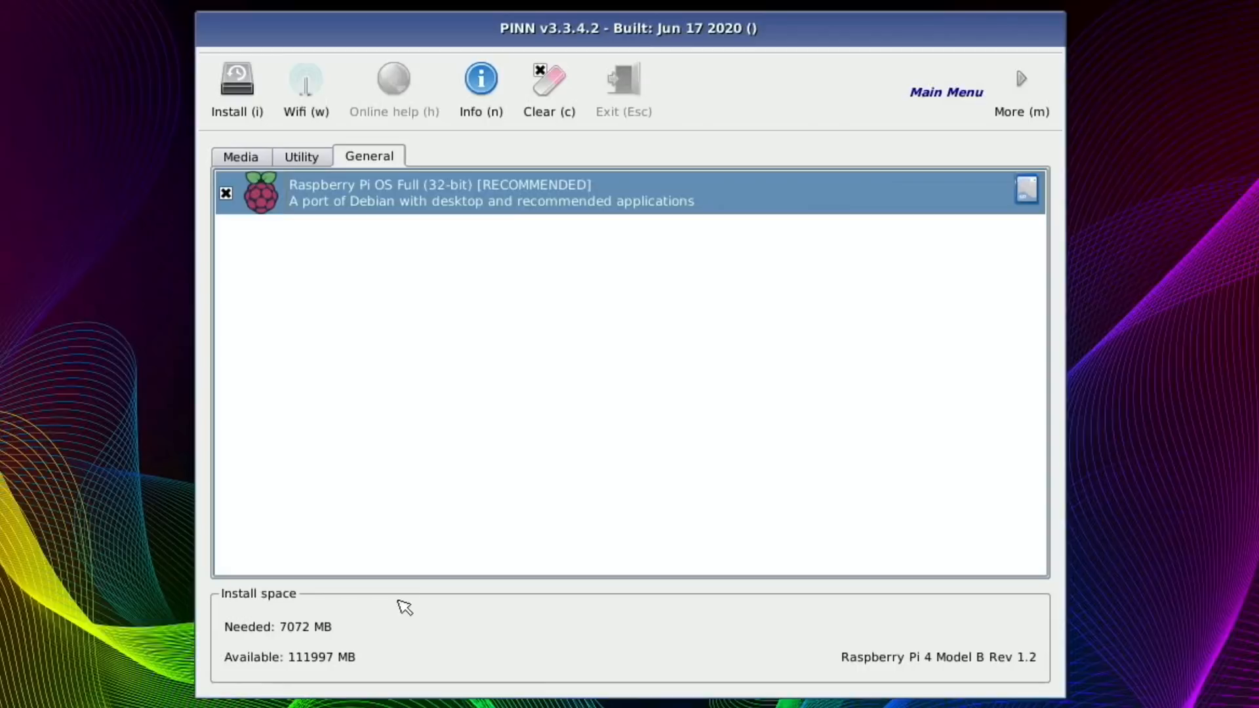
Review the Utility list, return to General and start the install.
left_click(302, 156)
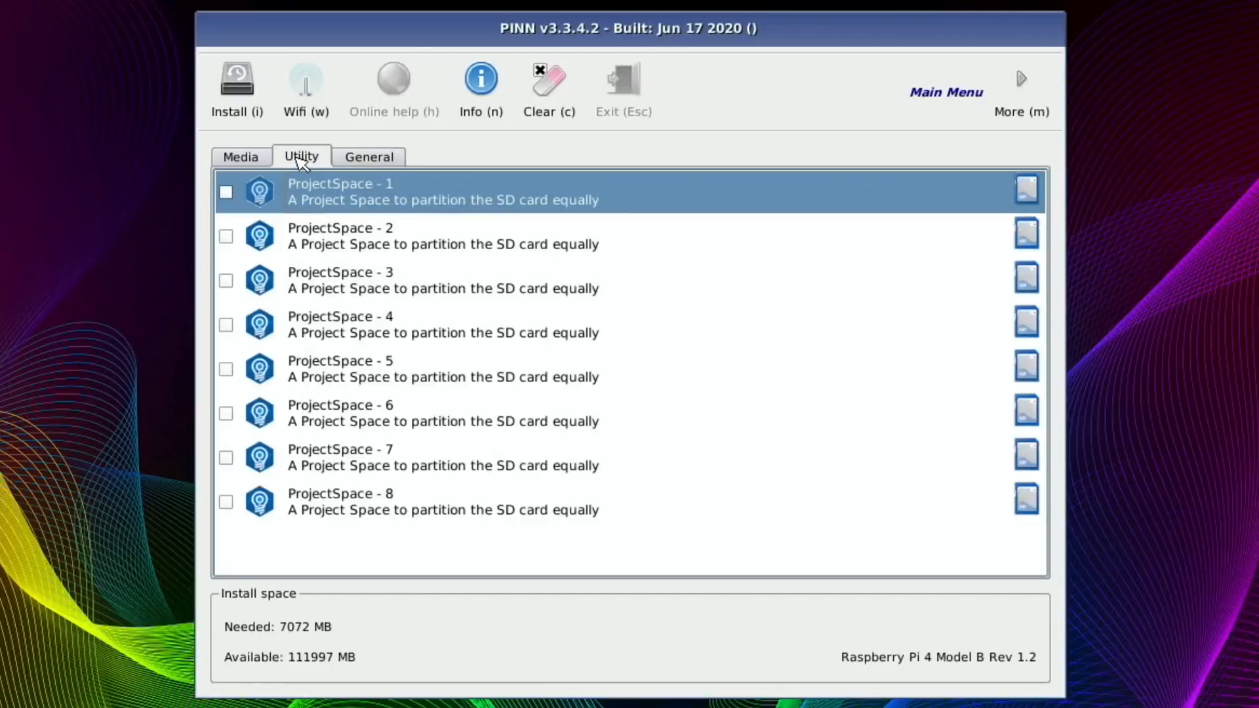
mouse_move(382, 200)
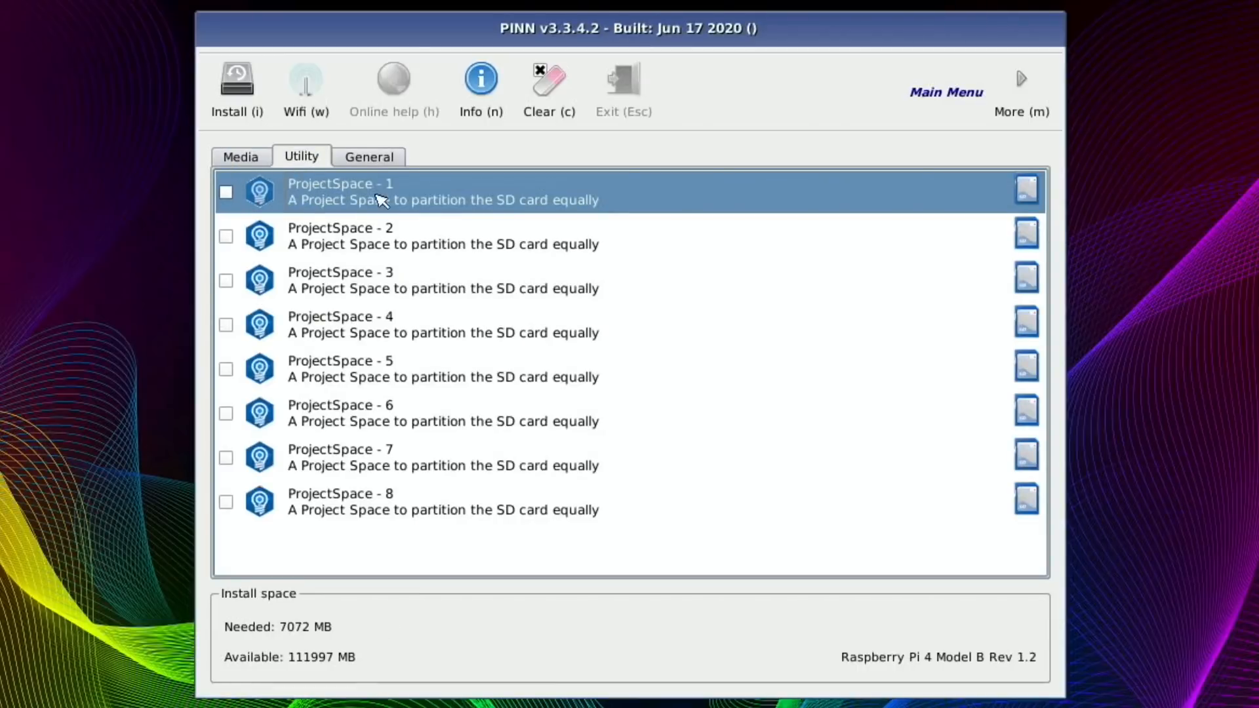
mouse_move(425, 245)
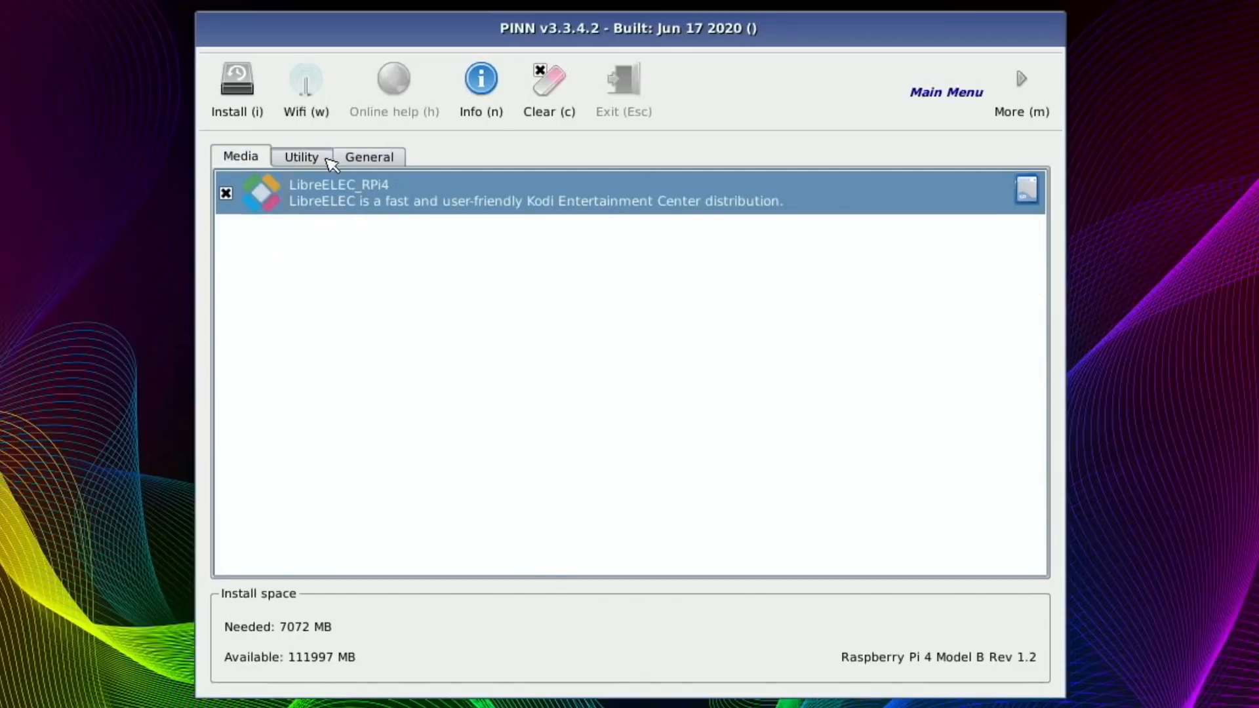
left_click(369, 156)
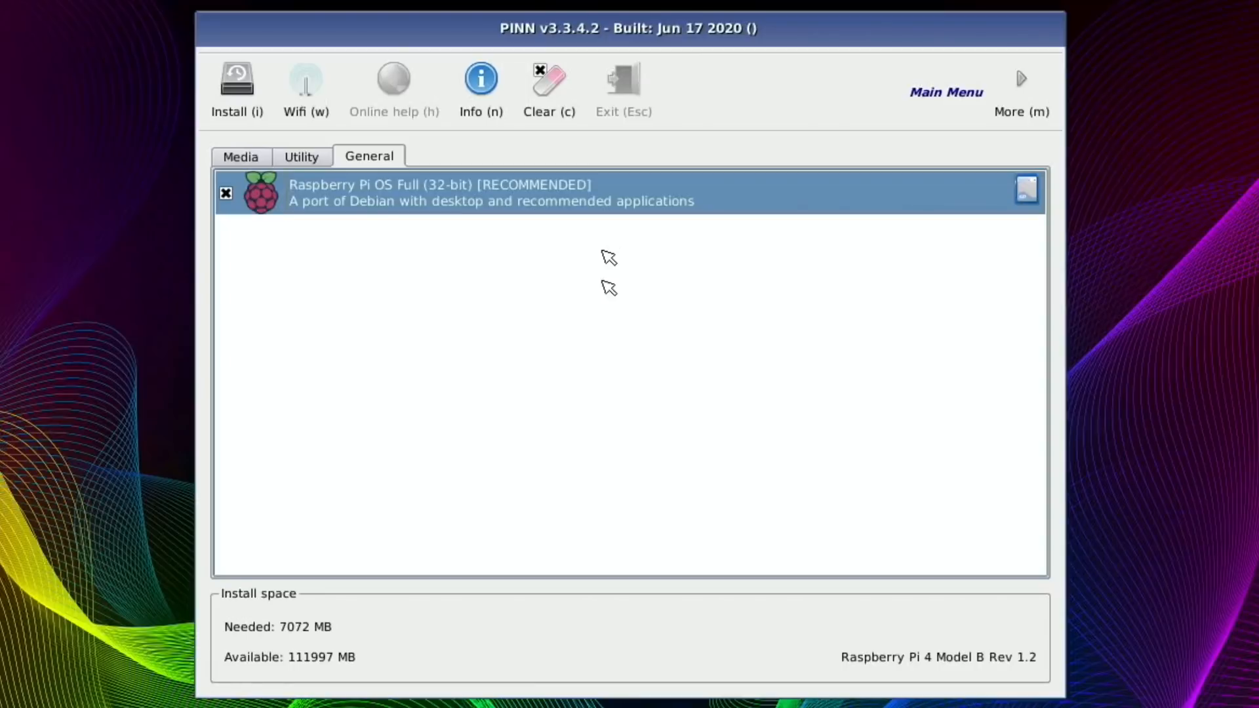
mouse_move(274, 298)
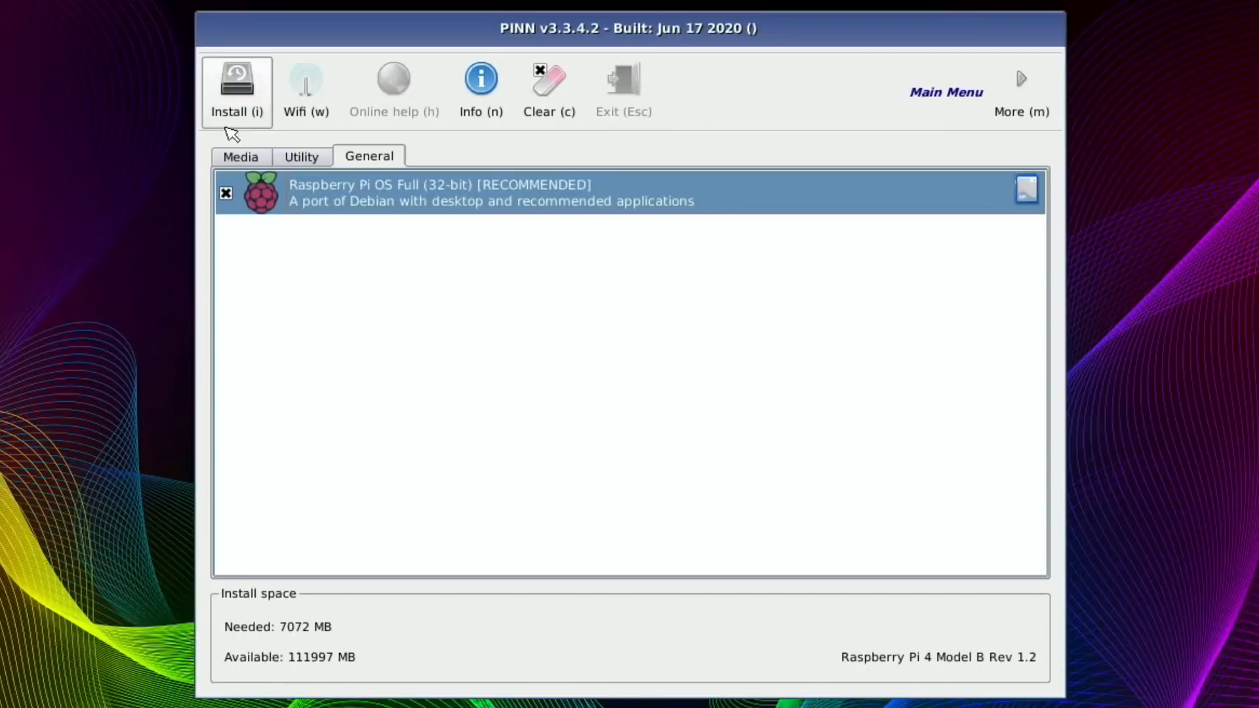
mouse_move(236, 88)
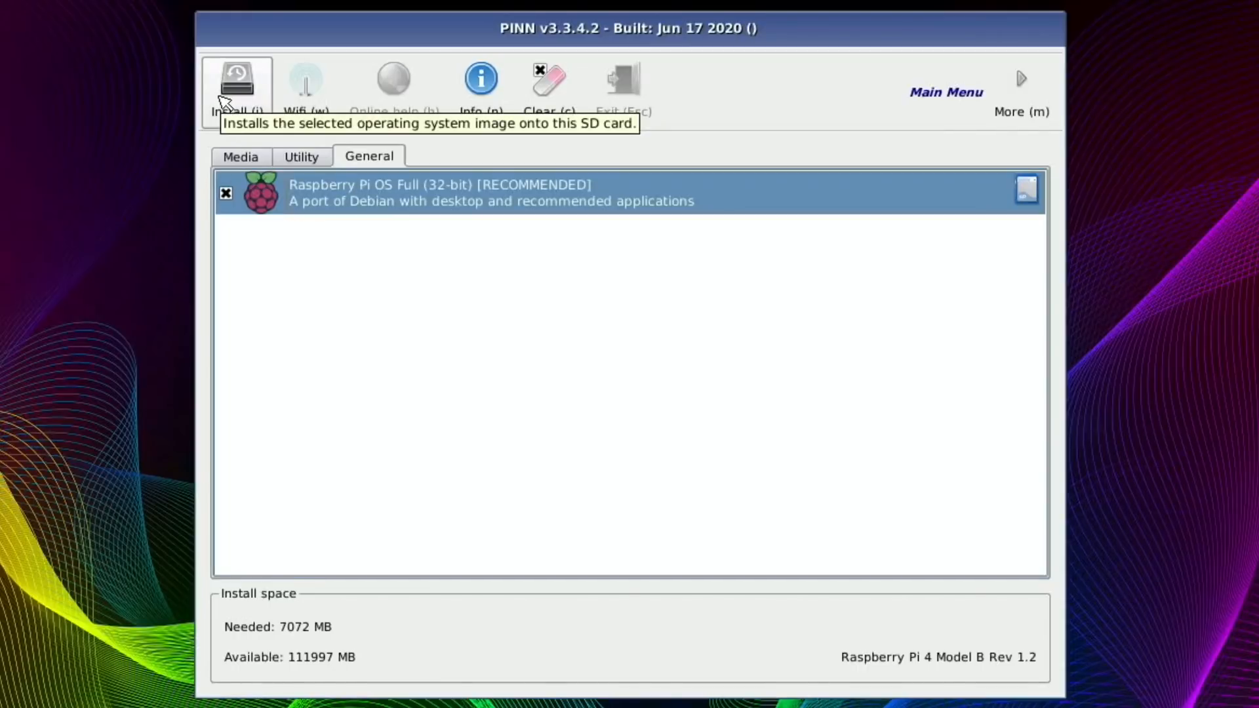
mouse_move(305, 88)
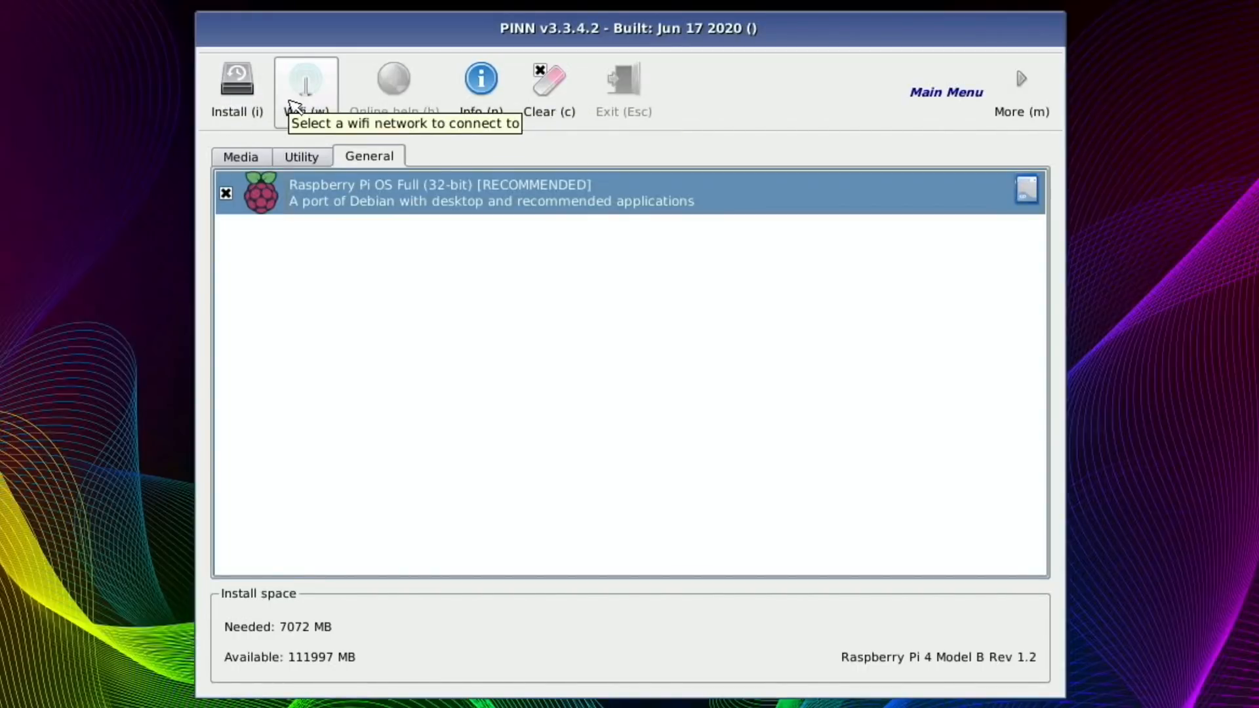
mouse_move(236, 88)
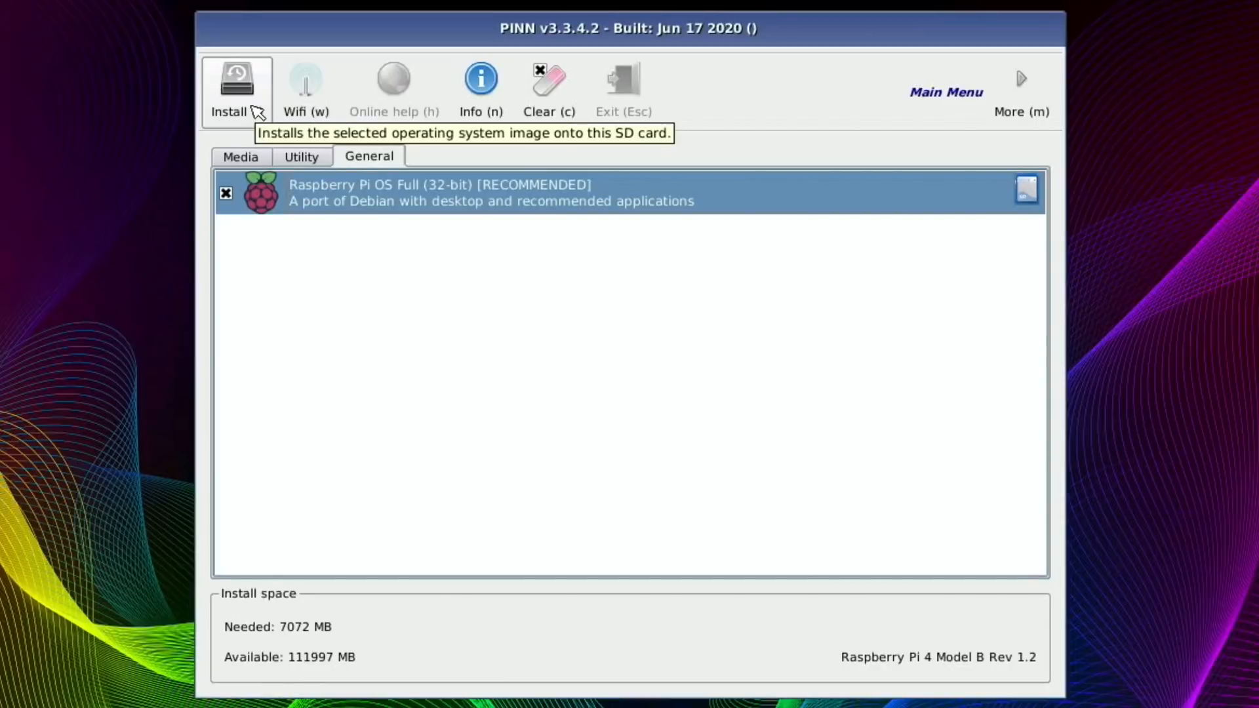
left_click(236, 88)
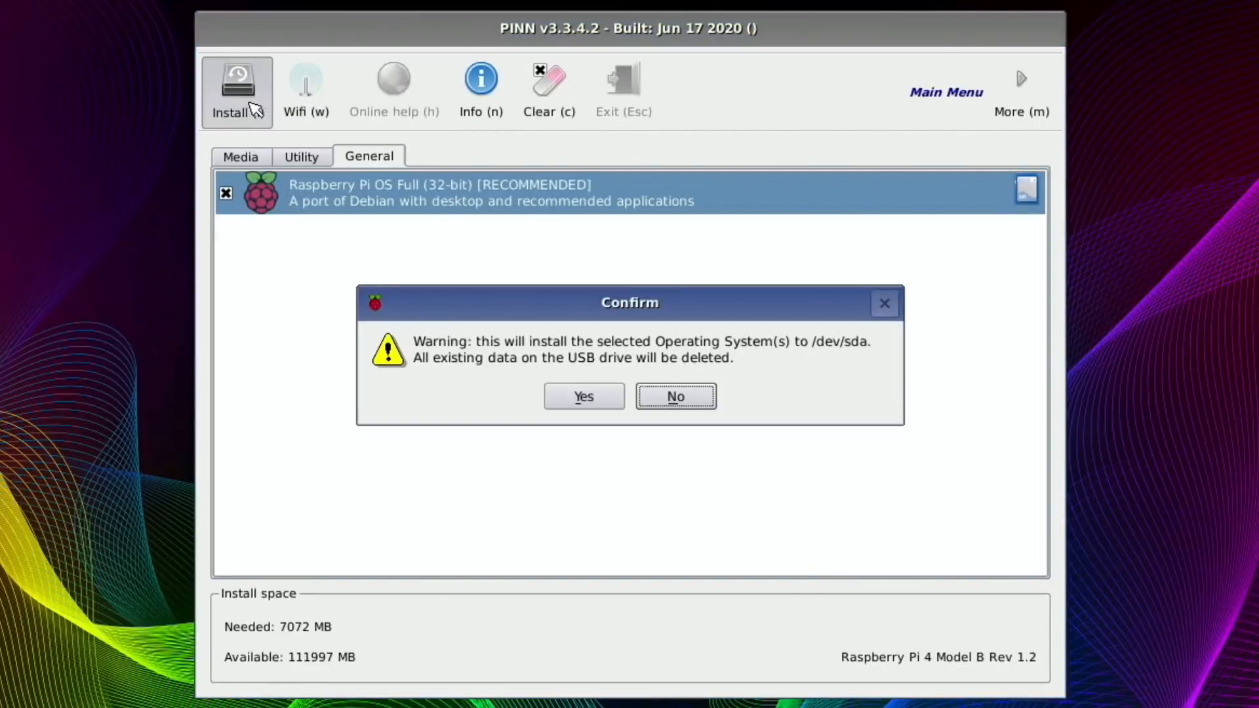
Confirm wiping /dev/sda so PINN installs the marked systems to completion.
left_click(582, 396)
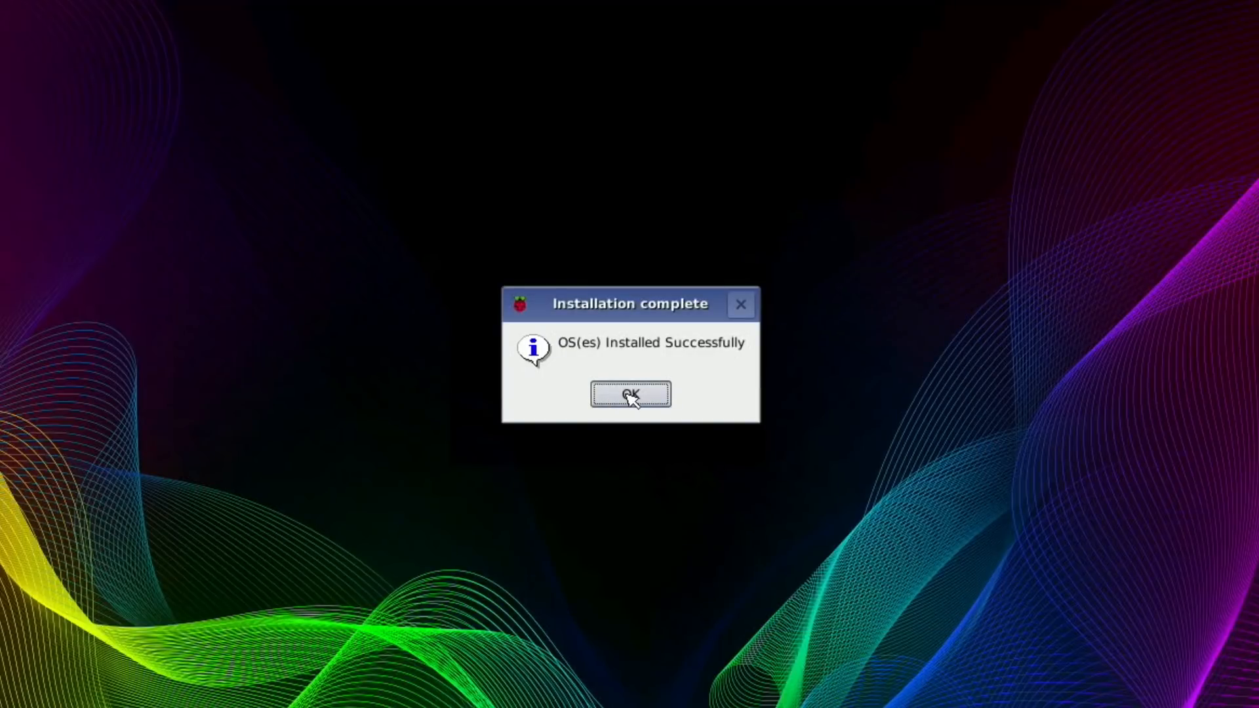
Dismiss the completion message, make Raspberry Pi OS Full (32-bit) the default and boot it.
left_click(630, 394)
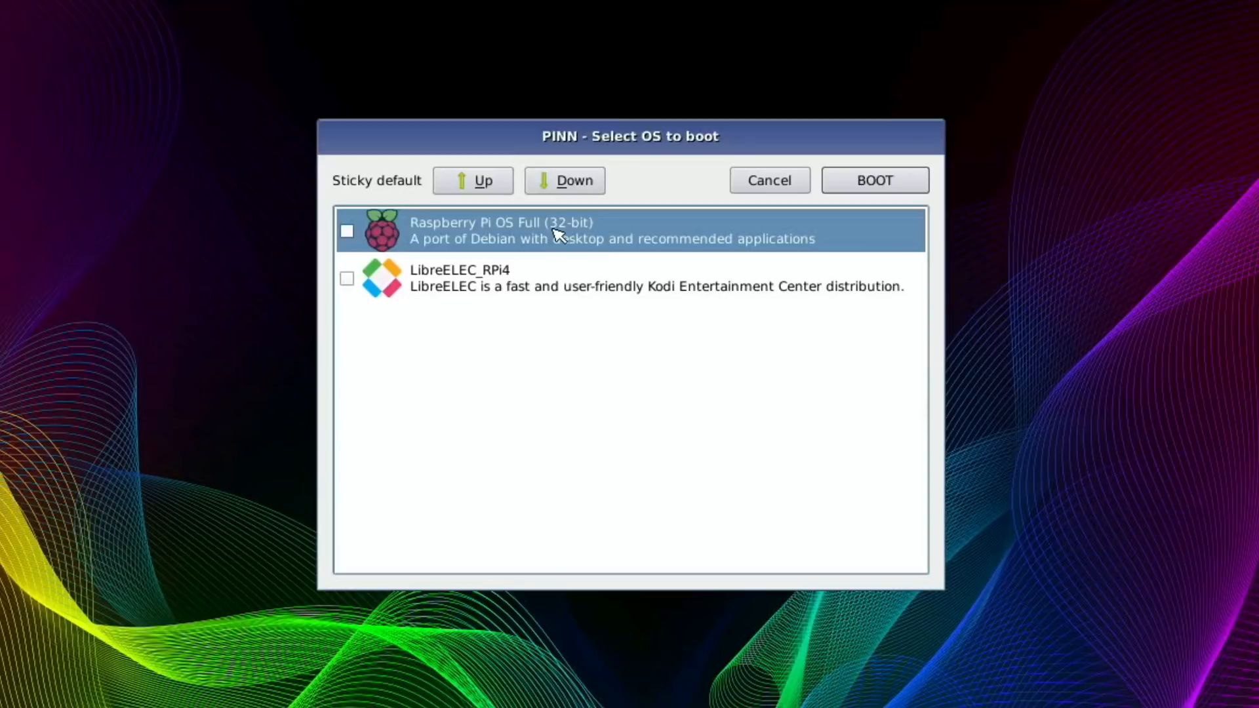
mouse_move(408, 299)
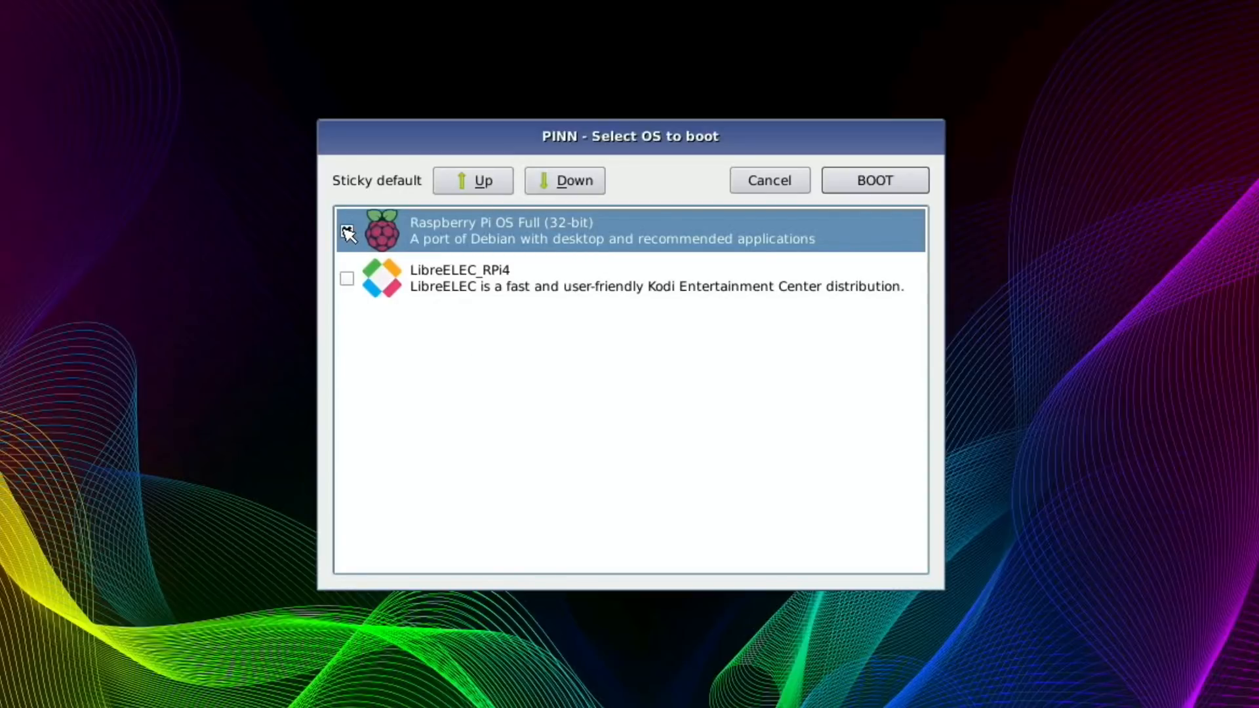
left_click(346, 231)
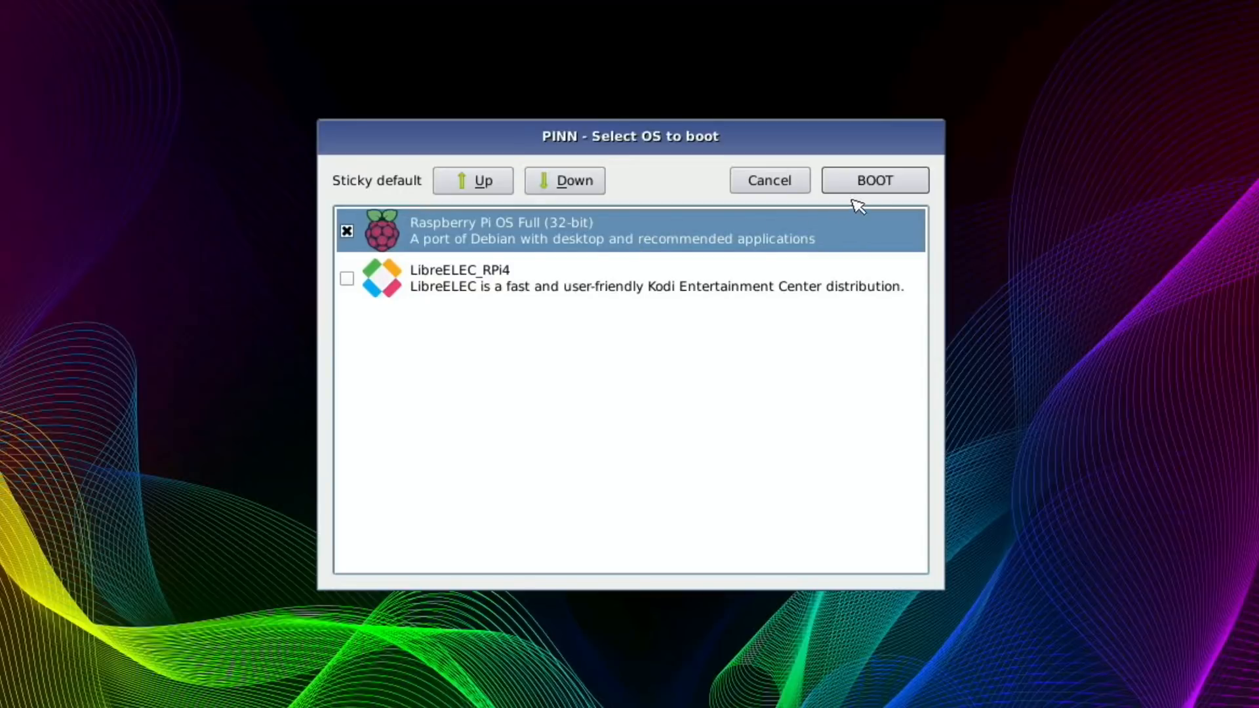
left_click(874, 180)
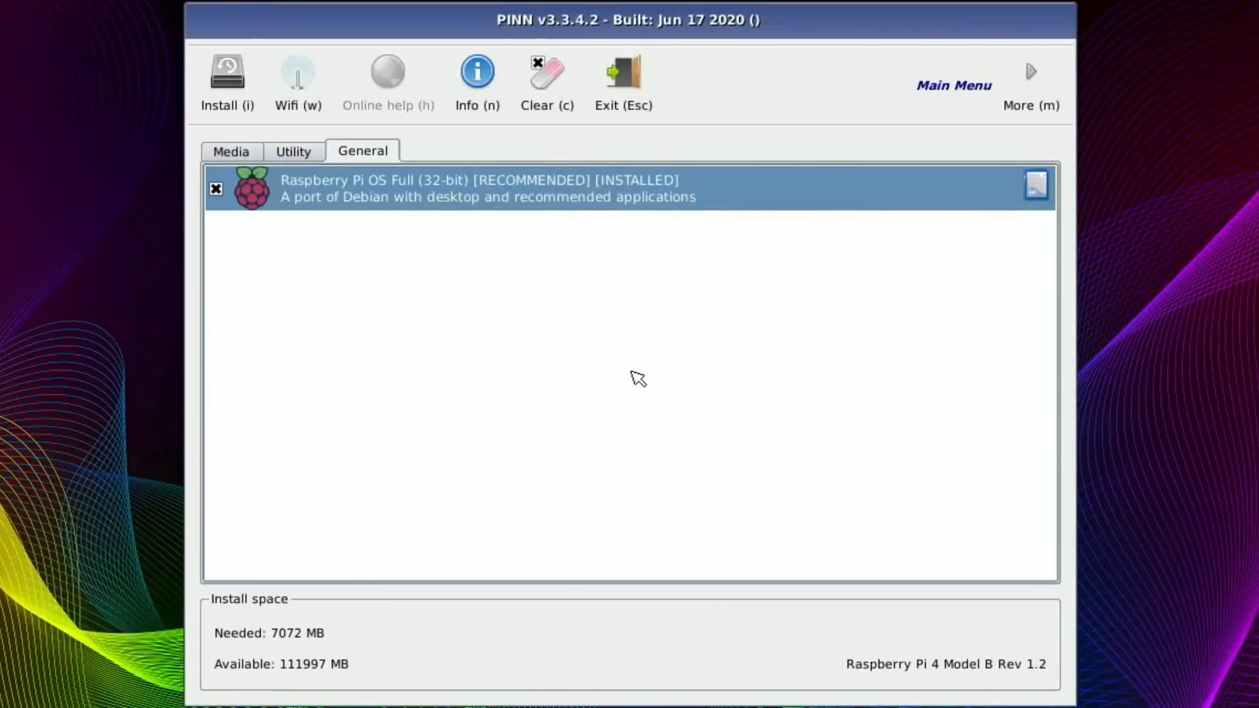
mouse_move(235, 53)
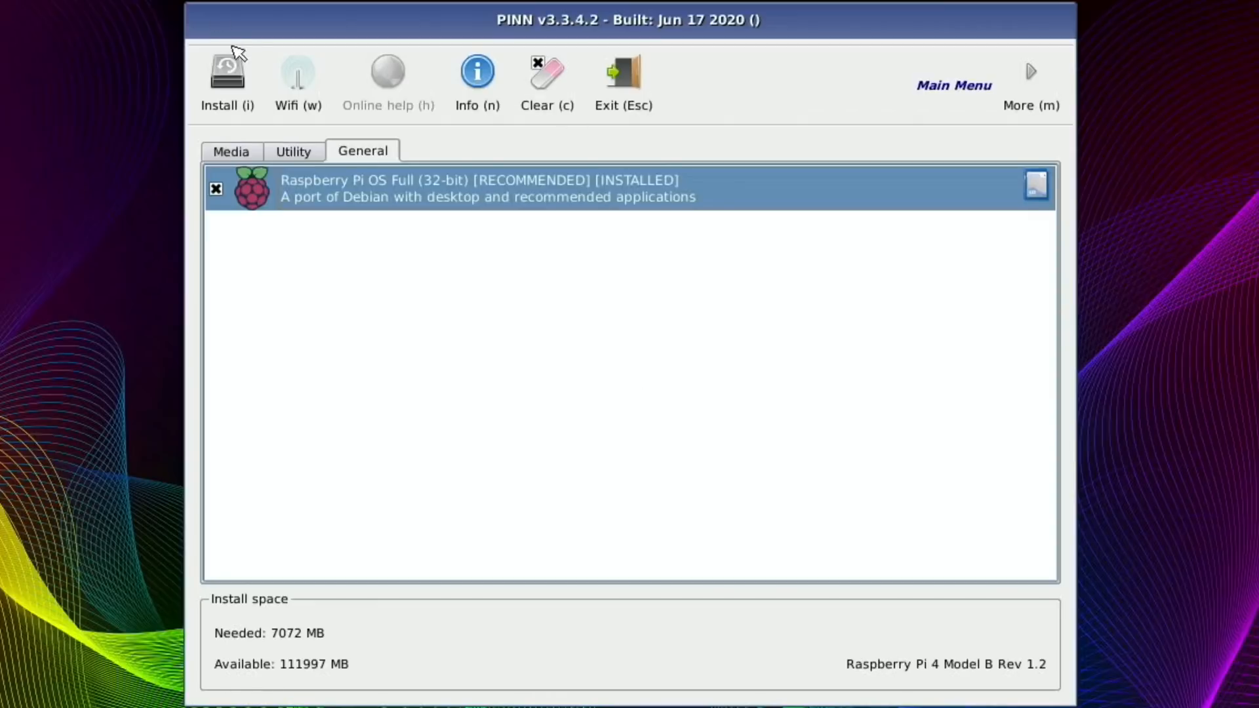
Connect PINN to the Wi-Fi network so online systems become available.
left_click(298, 76)
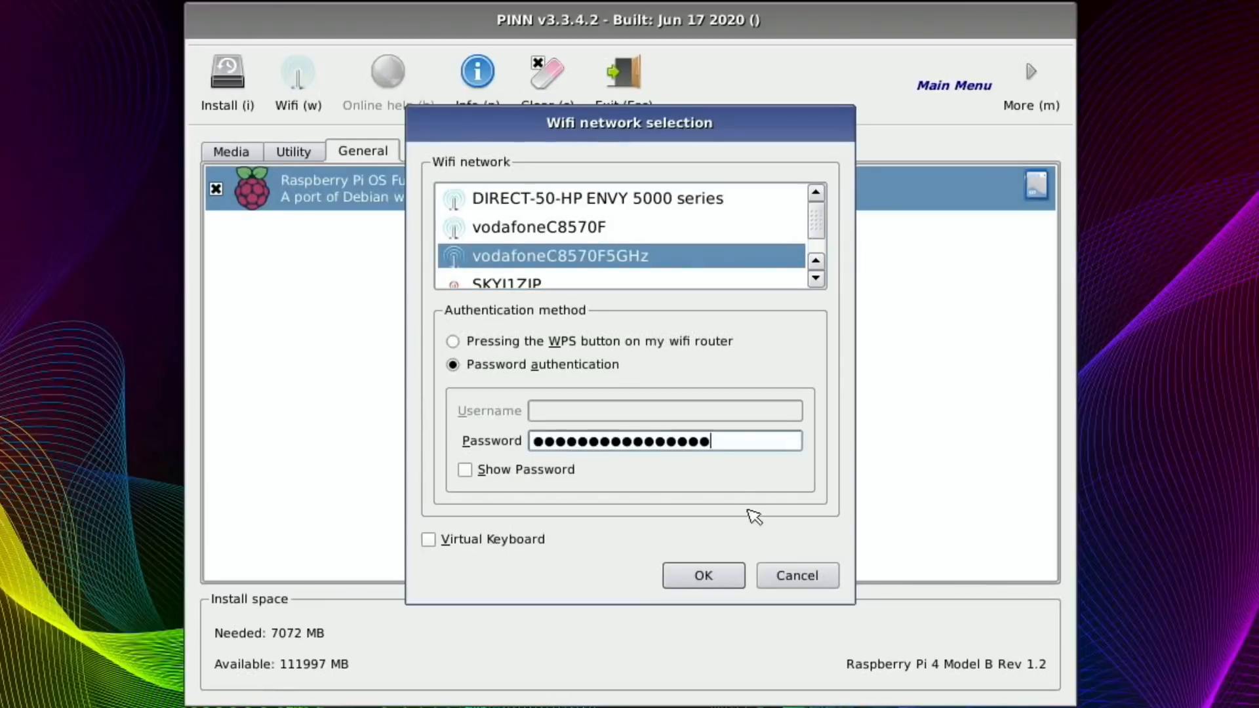
left_click(701, 574)
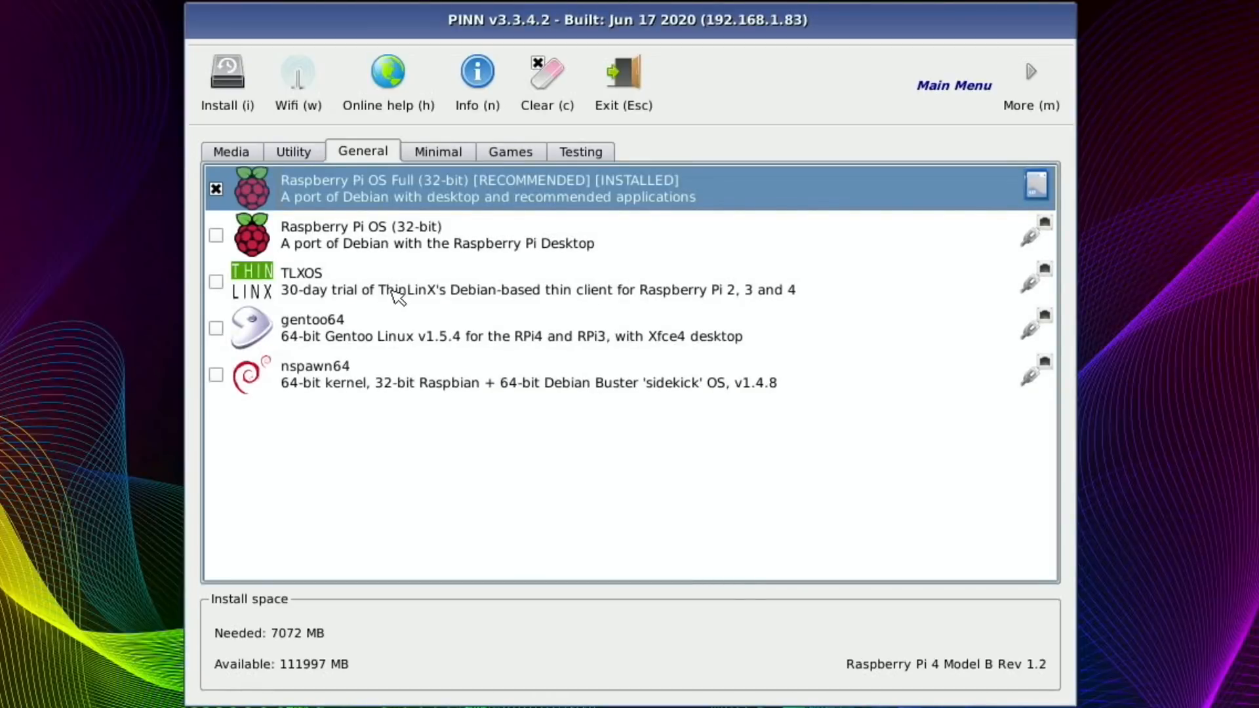
Browse the Media, General, Minimal and Games lists, then mark raspios64 on Testing.
left_click(231, 150)
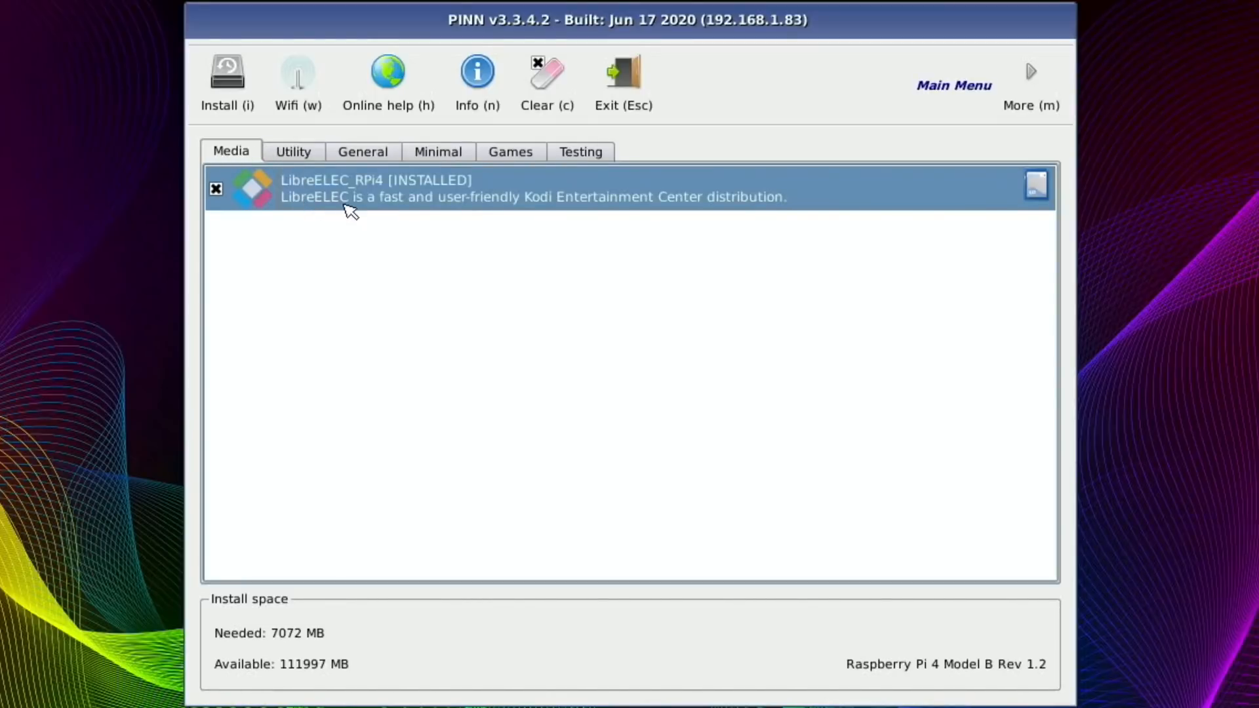
left_click(362, 151)
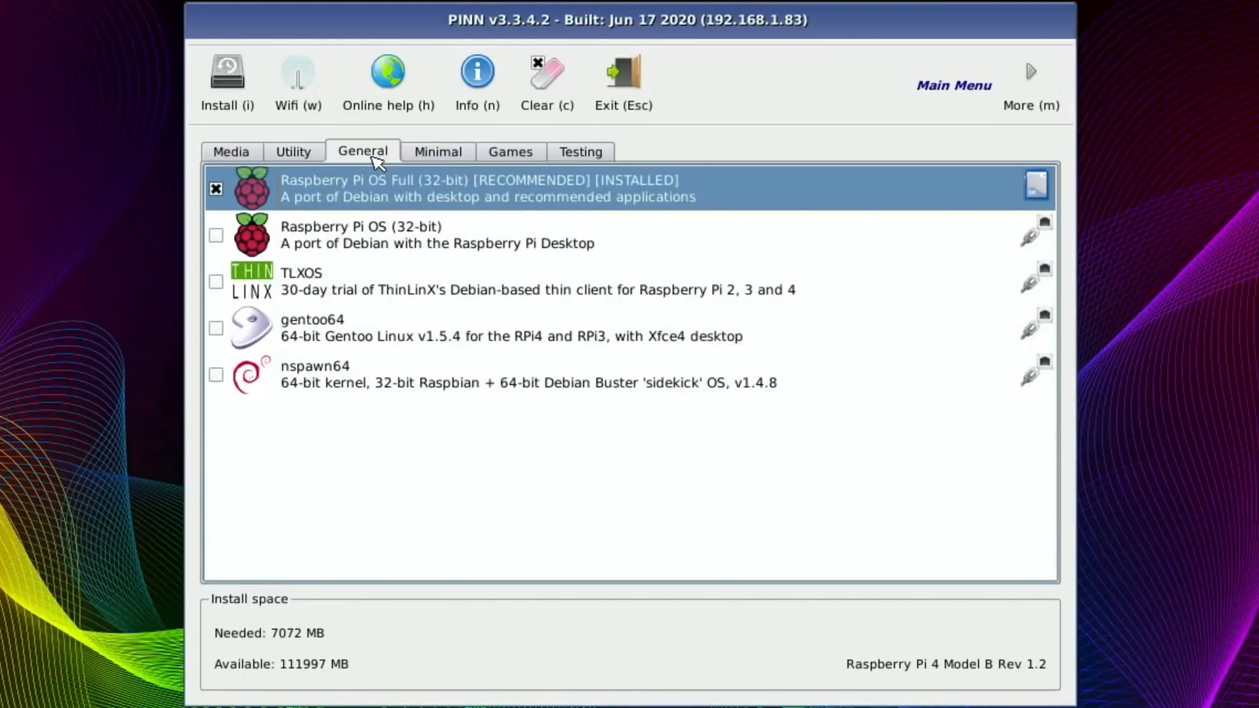
left_click(438, 152)
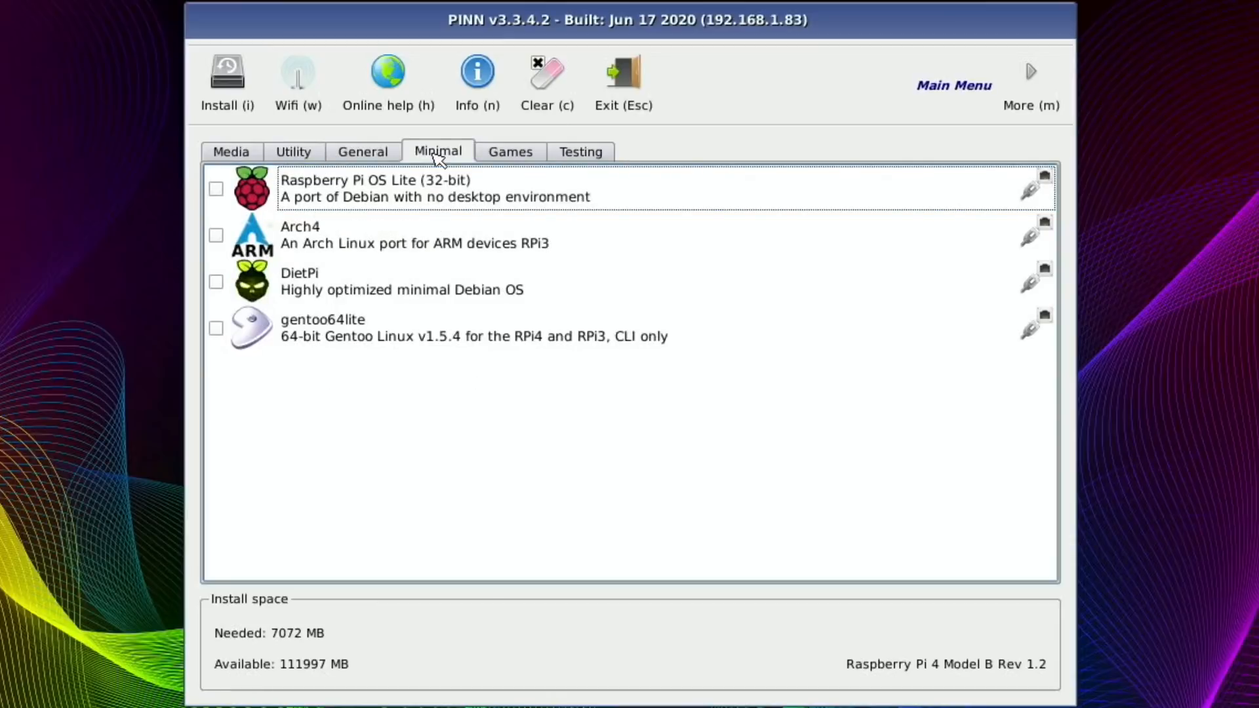
mouse_move(458, 193)
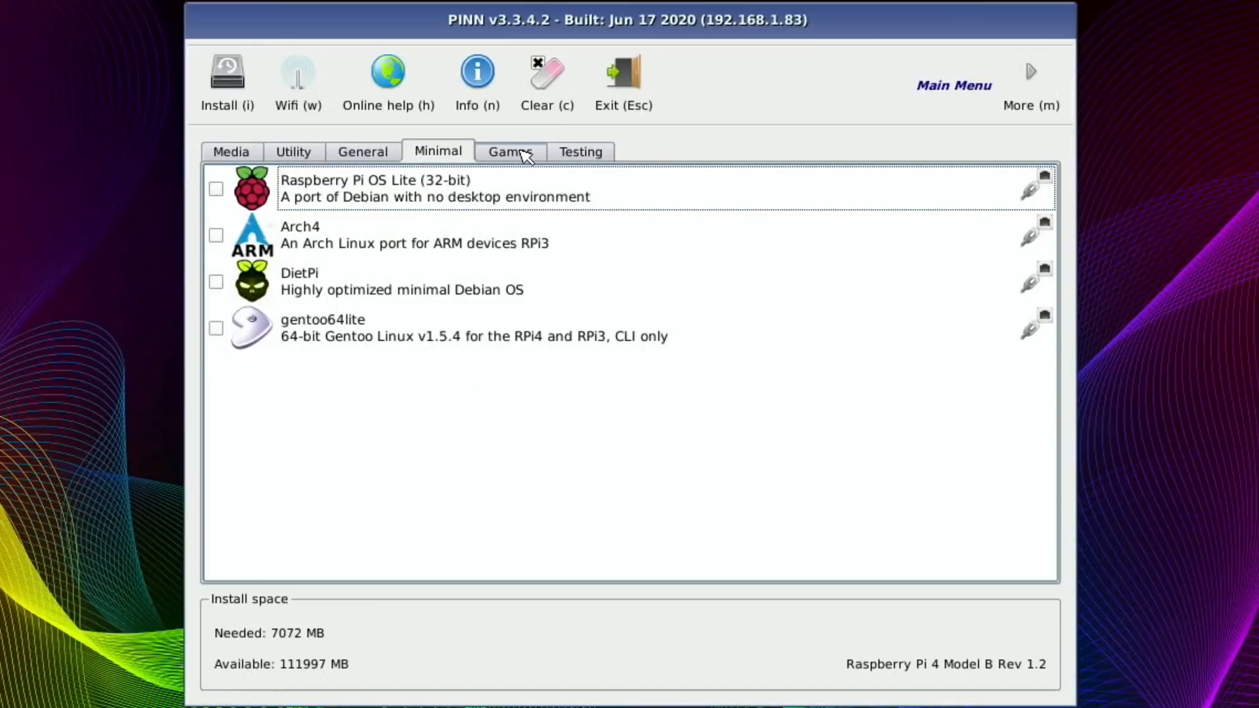
left_click(510, 151)
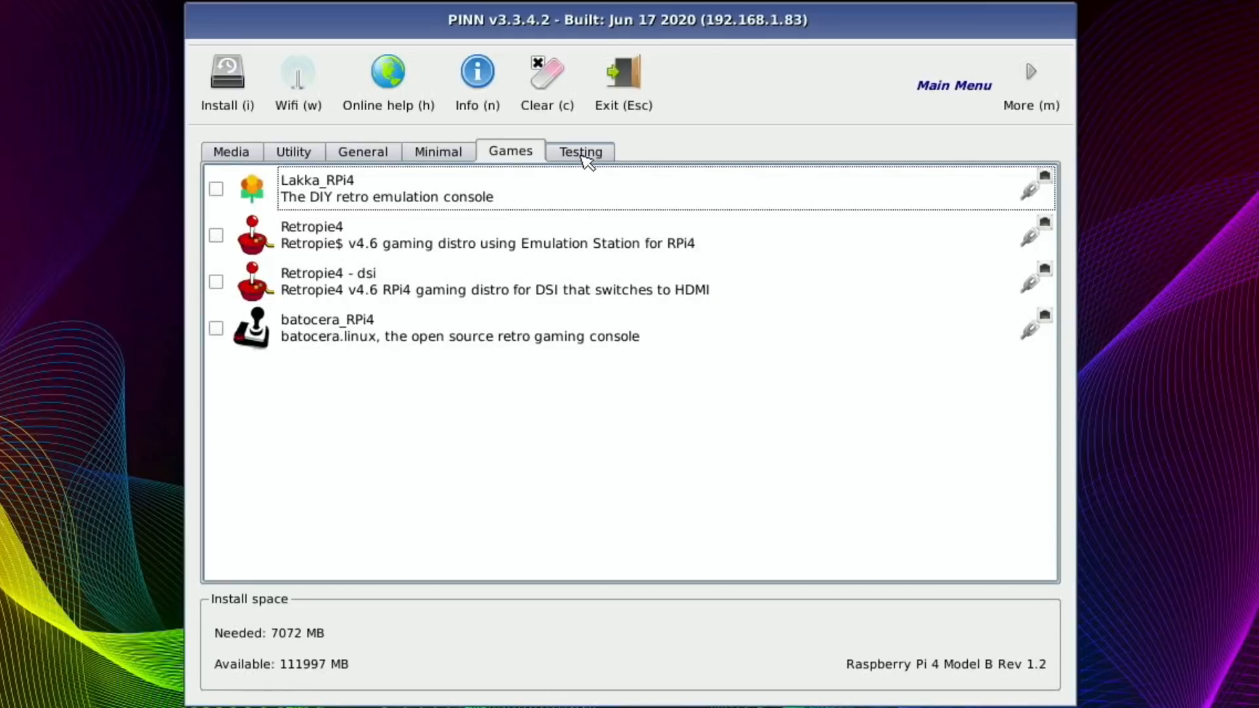
left_click(580, 151)
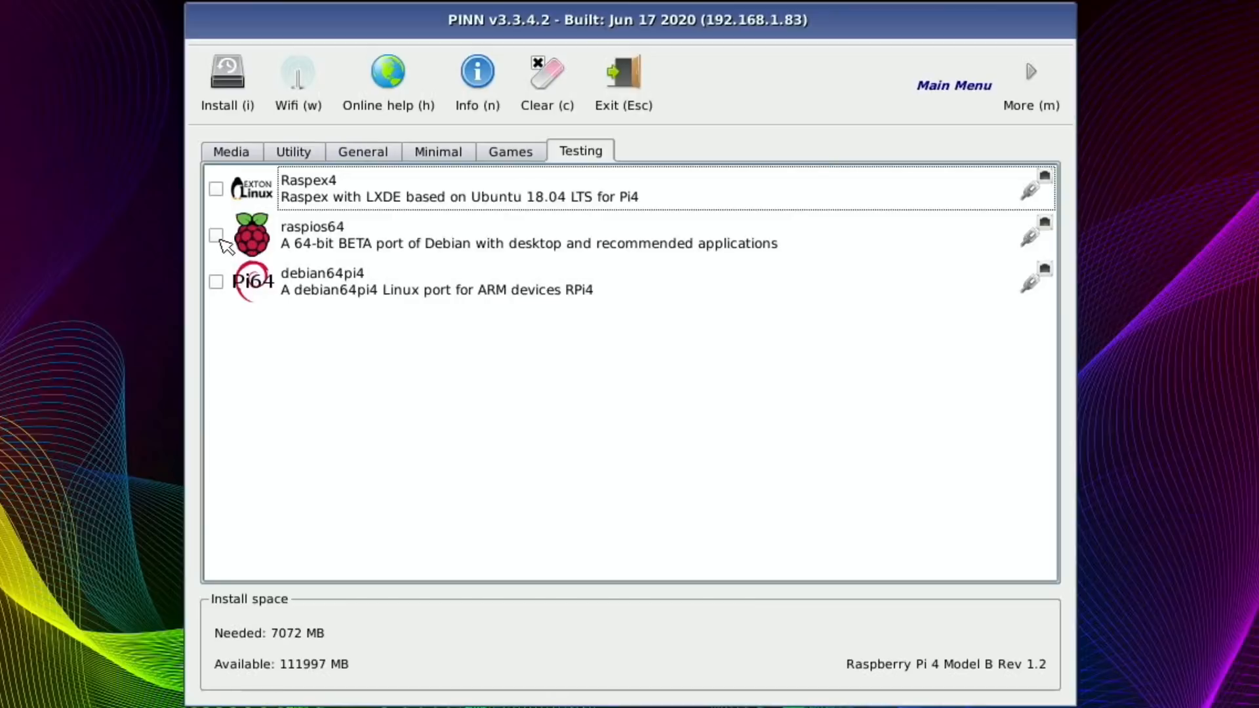
left_click(215, 235)
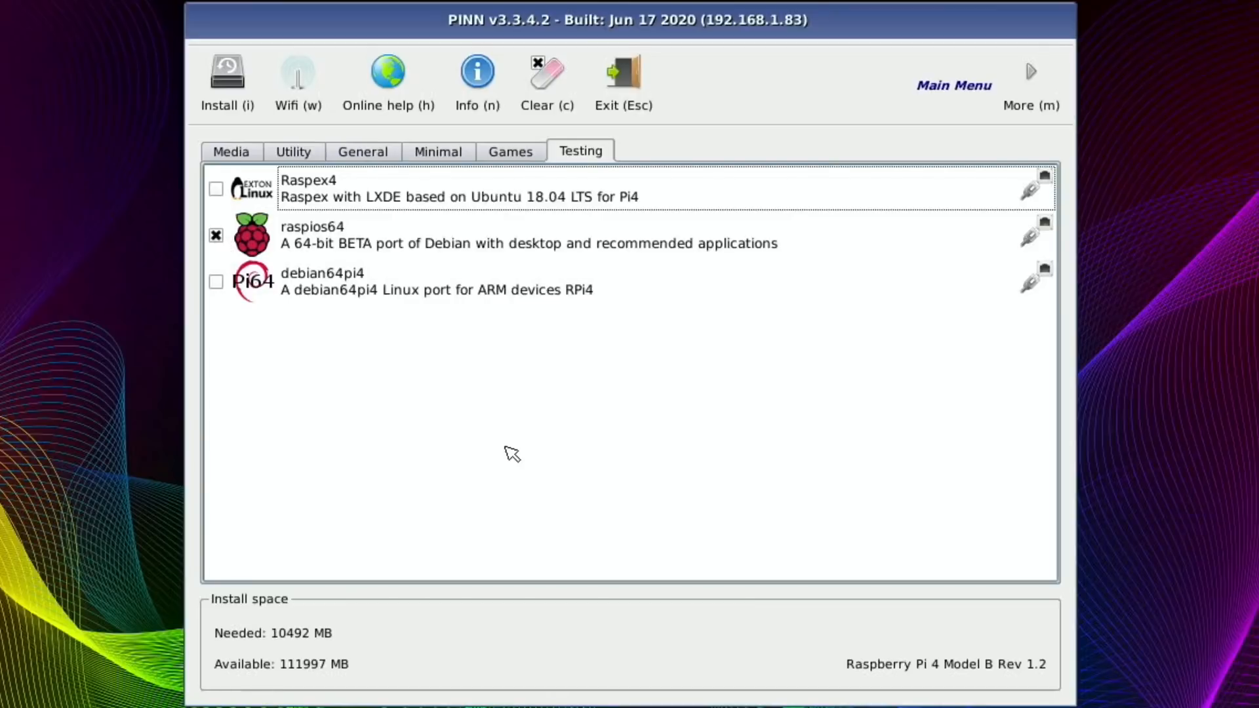
mouse_move(481, 147)
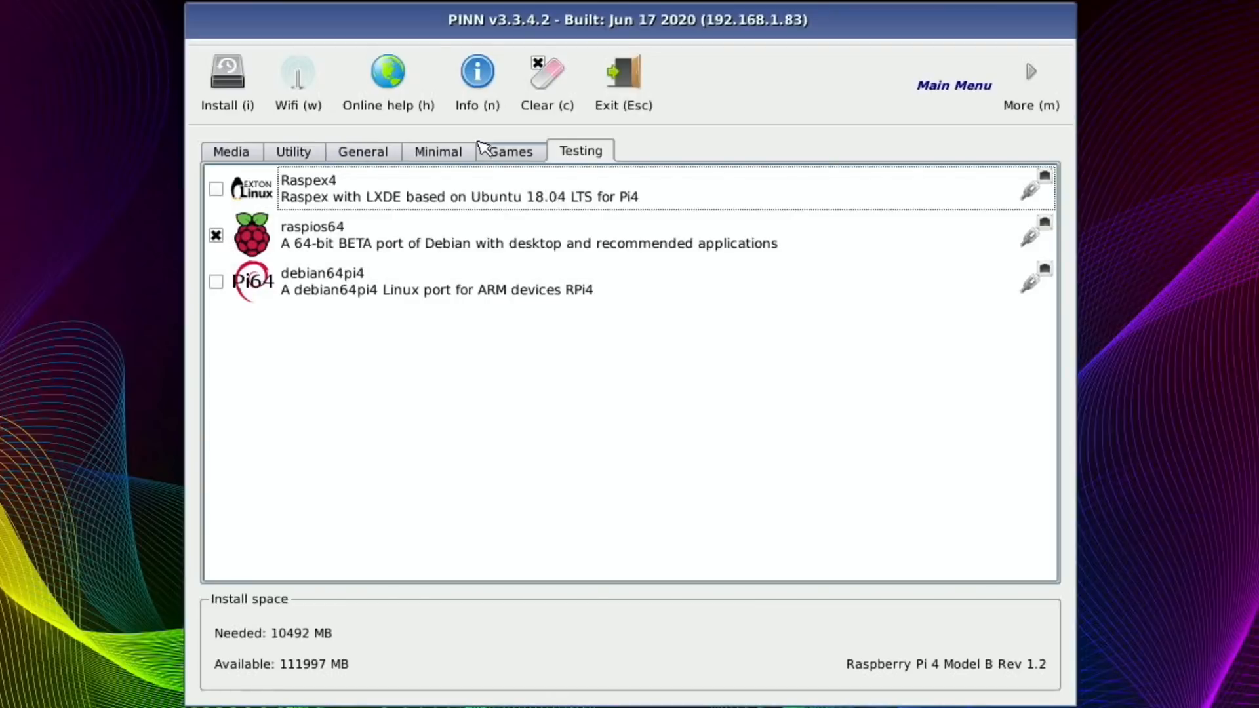
mouse_move(241, 92)
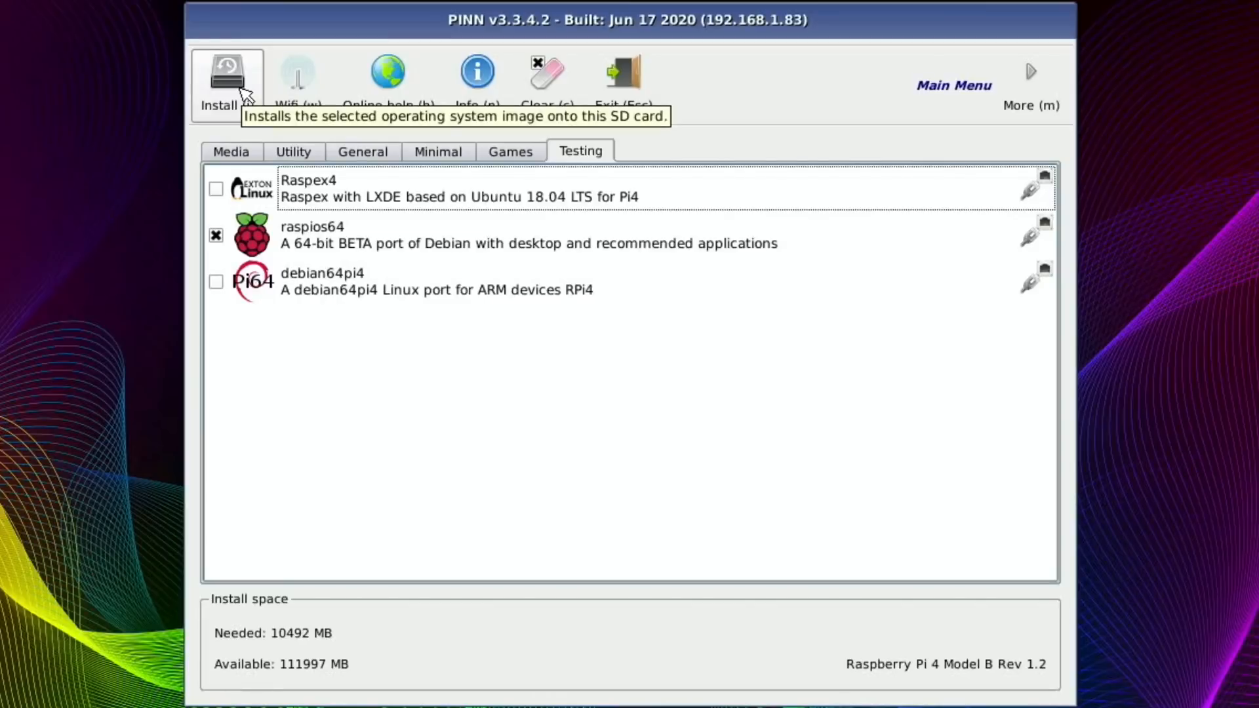
Install raspios64 onto the USB drive, accepting the wipe warning and acknowledging completion.
left_click(226, 76)
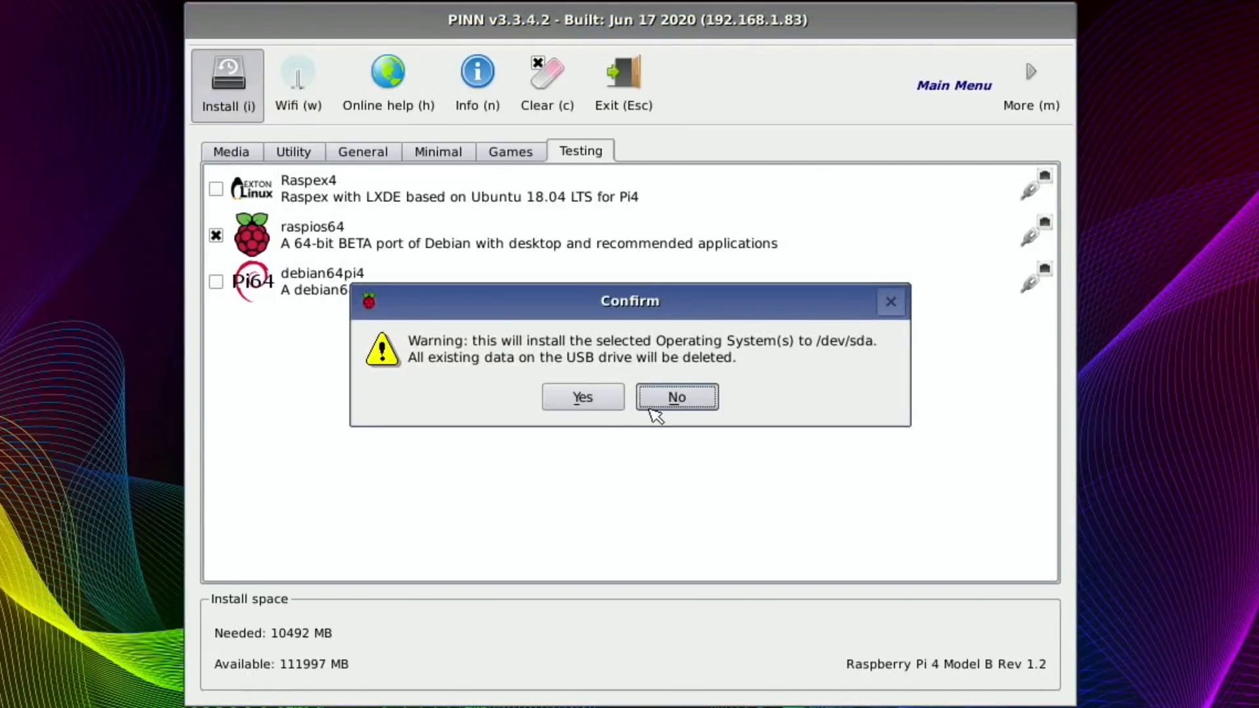
left_click(581, 396)
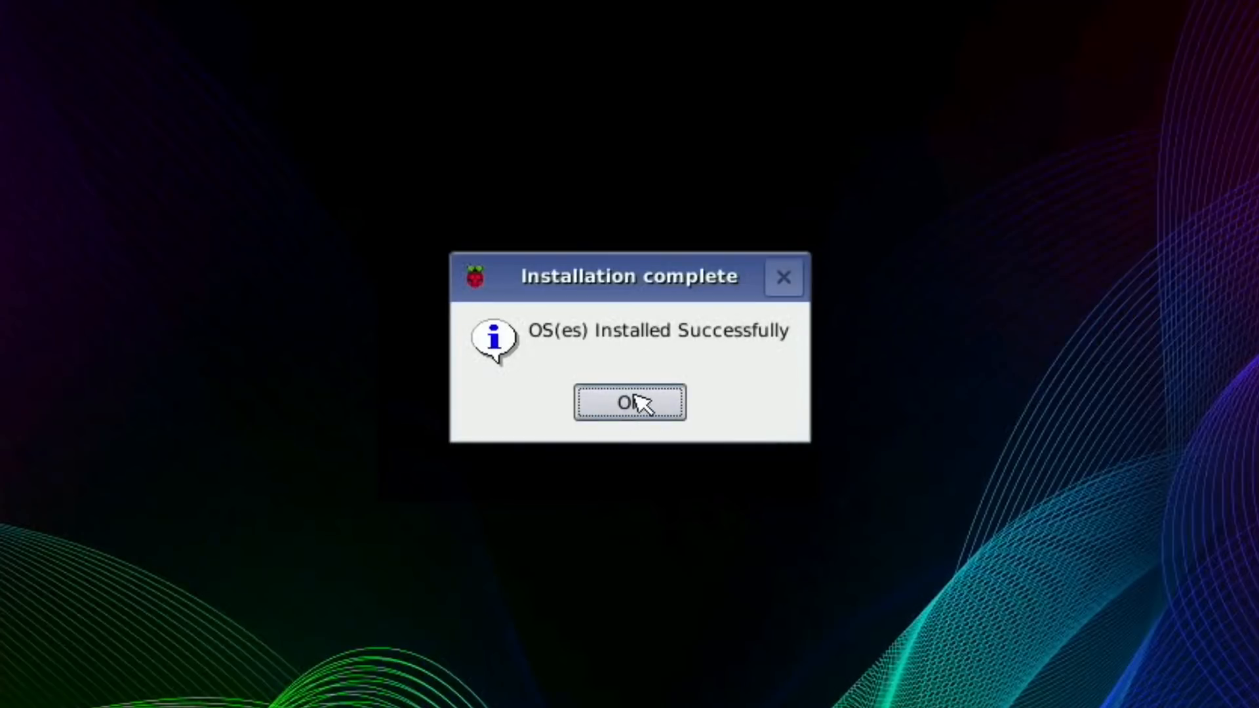
left_click(629, 403)
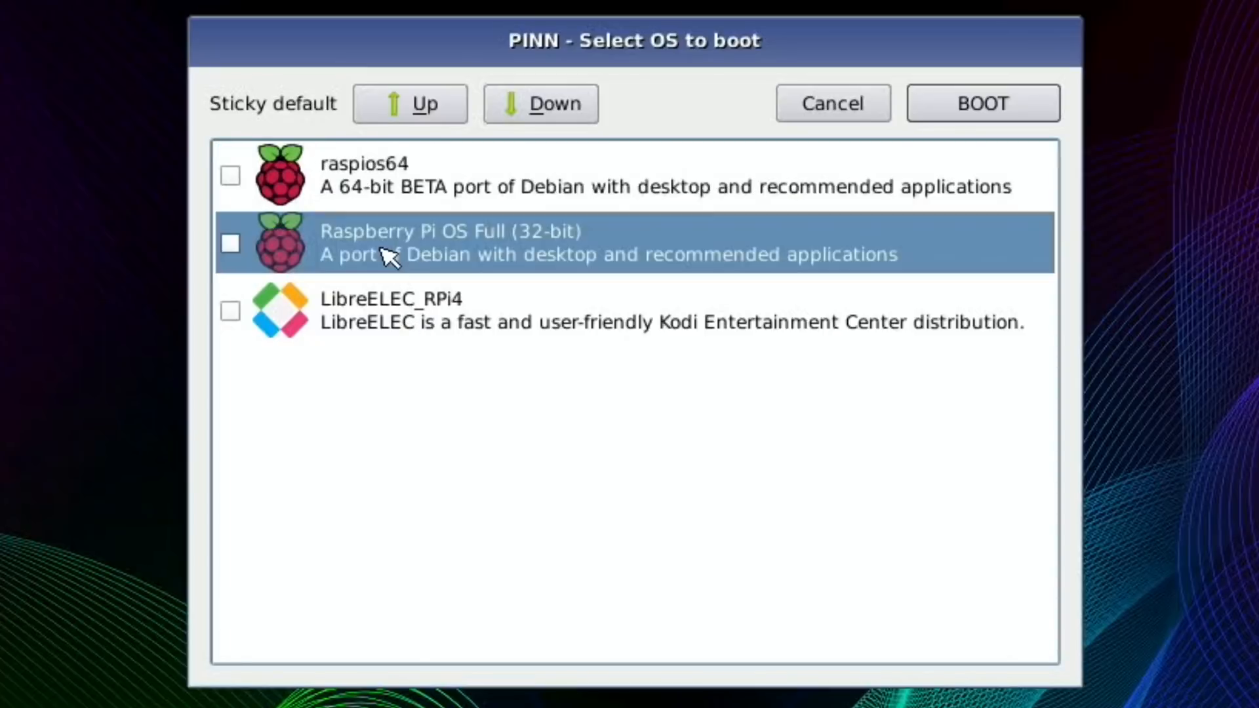
Move raspios64 to the top of the boot list and boot it to the desktop.
left_click(409, 103)
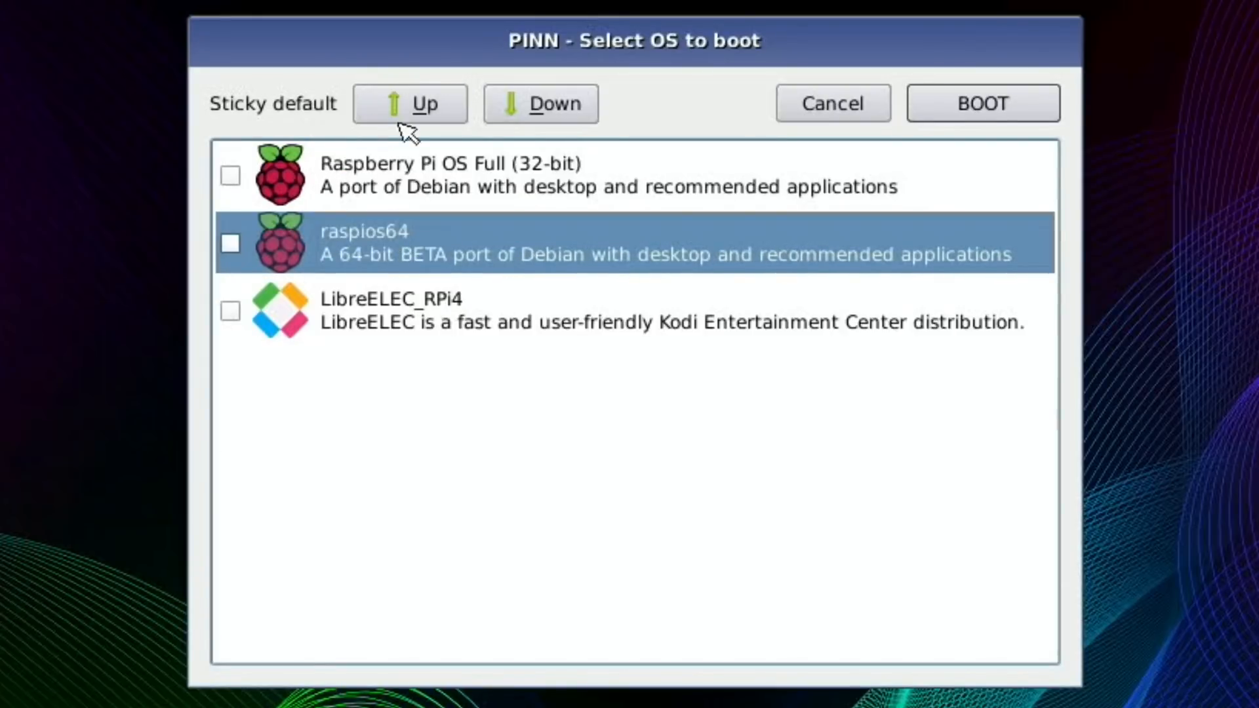
left_click(409, 102)
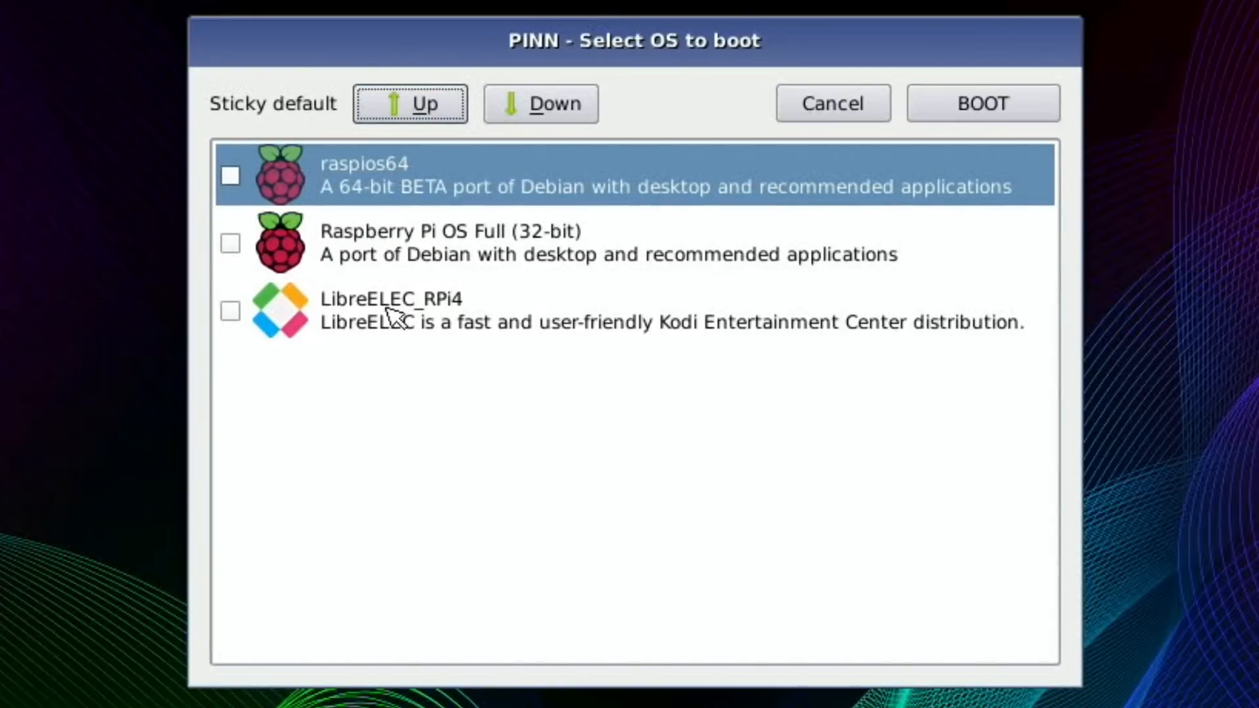
left_click(409, 103)
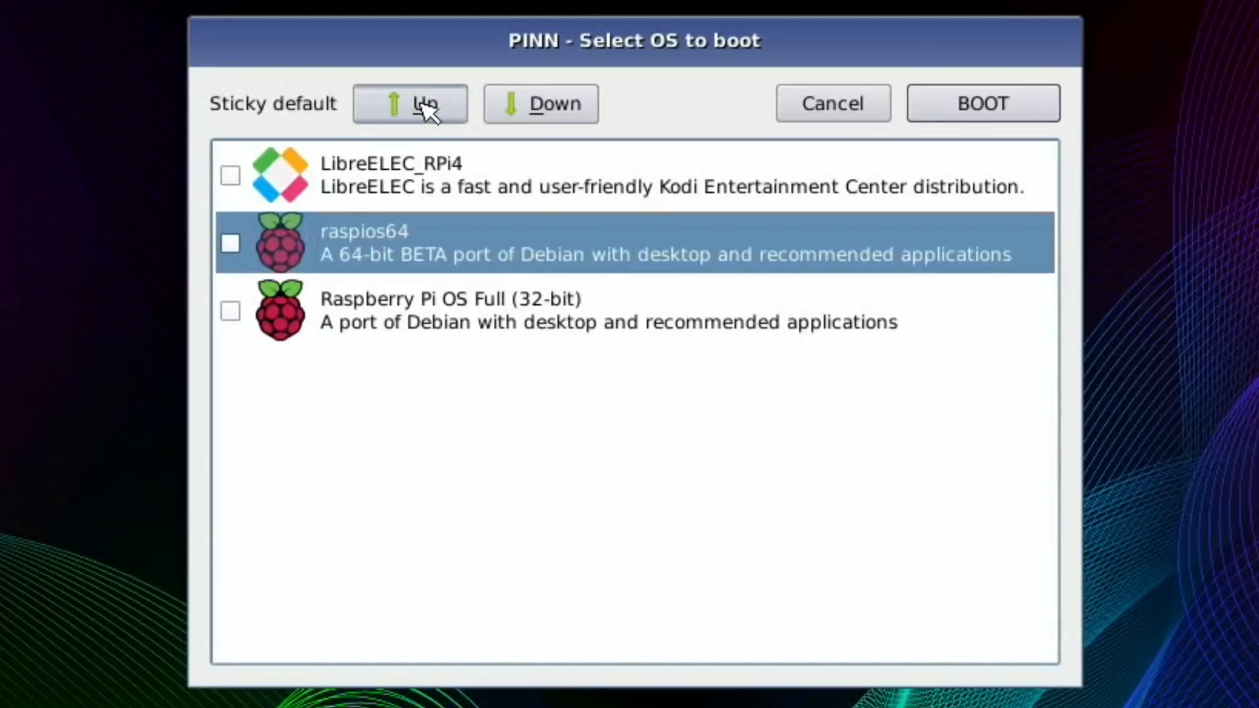
left_click(410, 102)
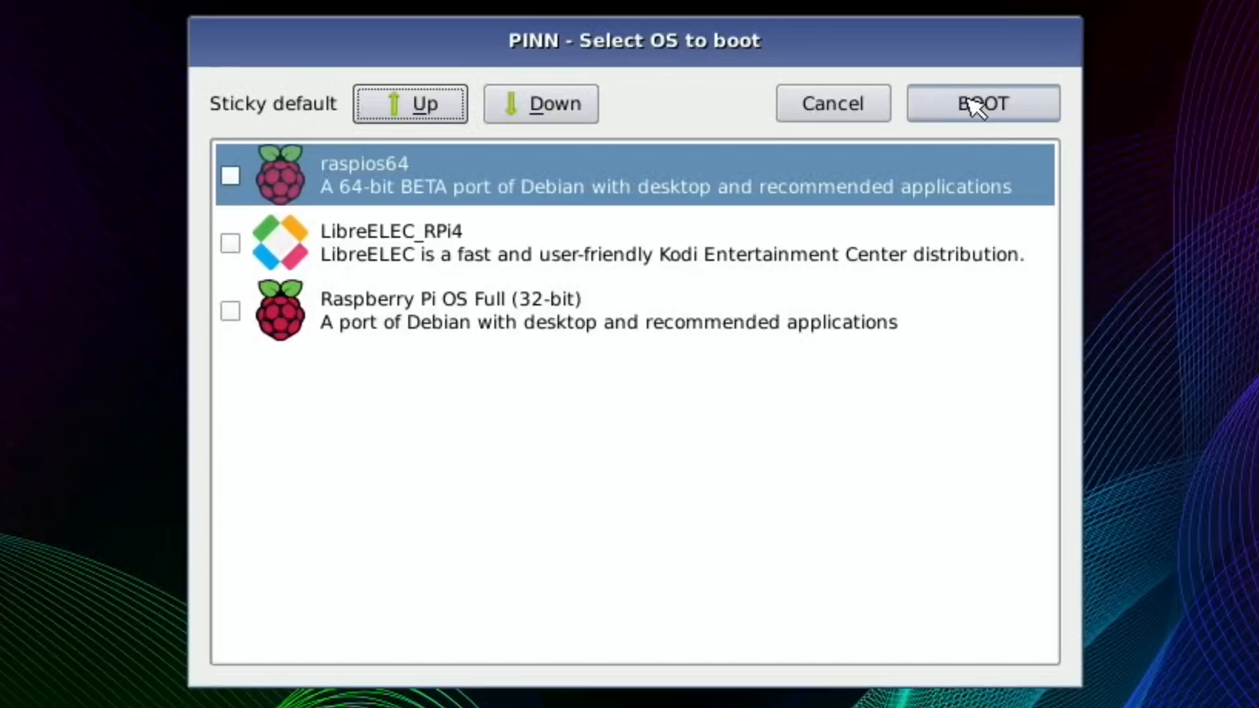
left_click(982, 102)
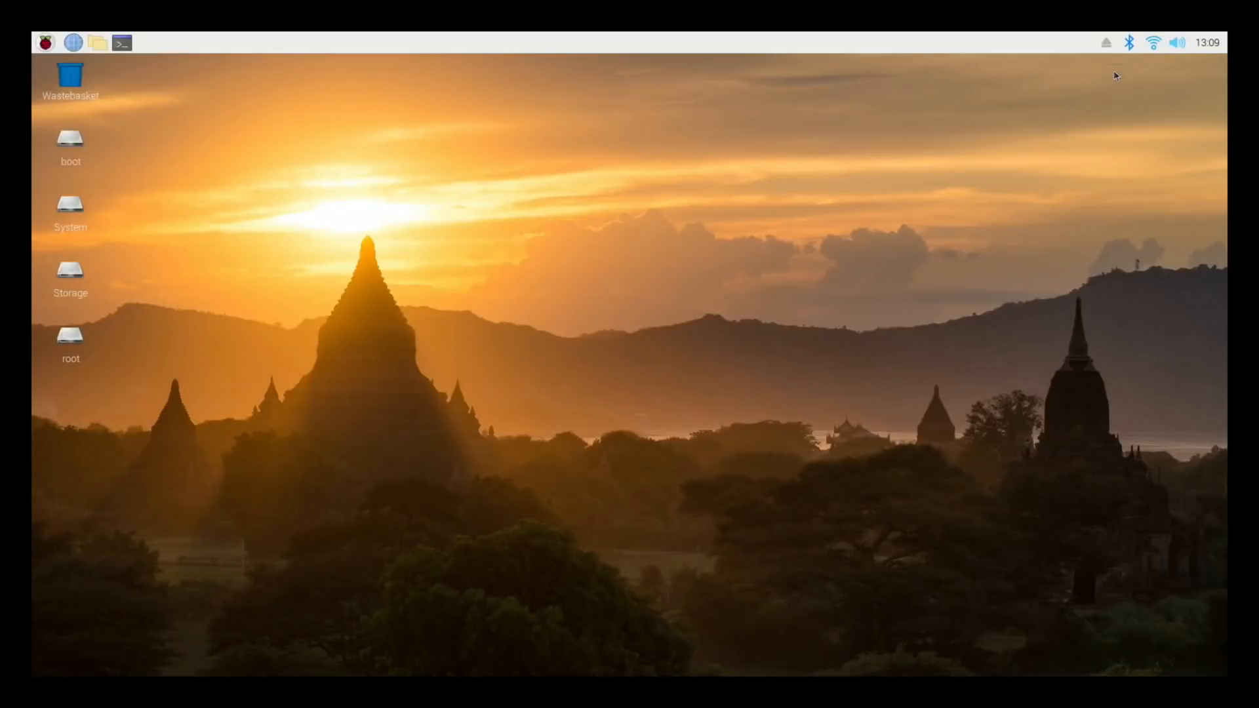
mouse_move(883, 244)
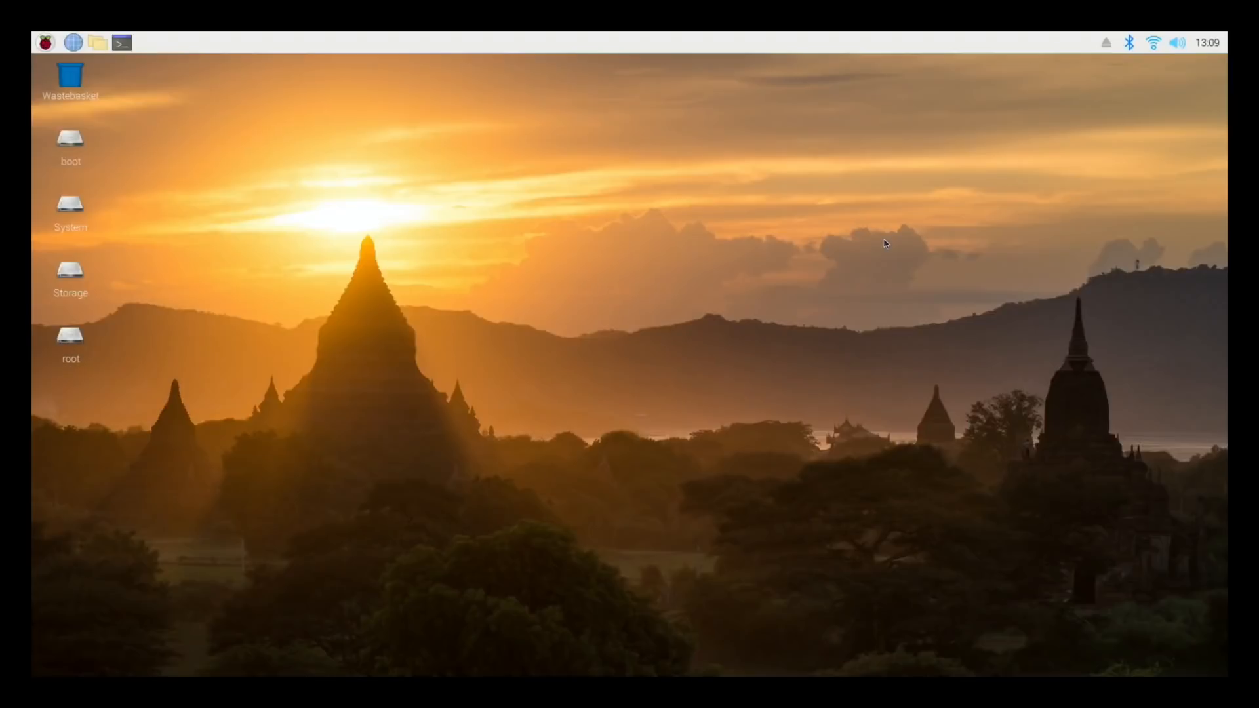
mouse_move(292, 116)
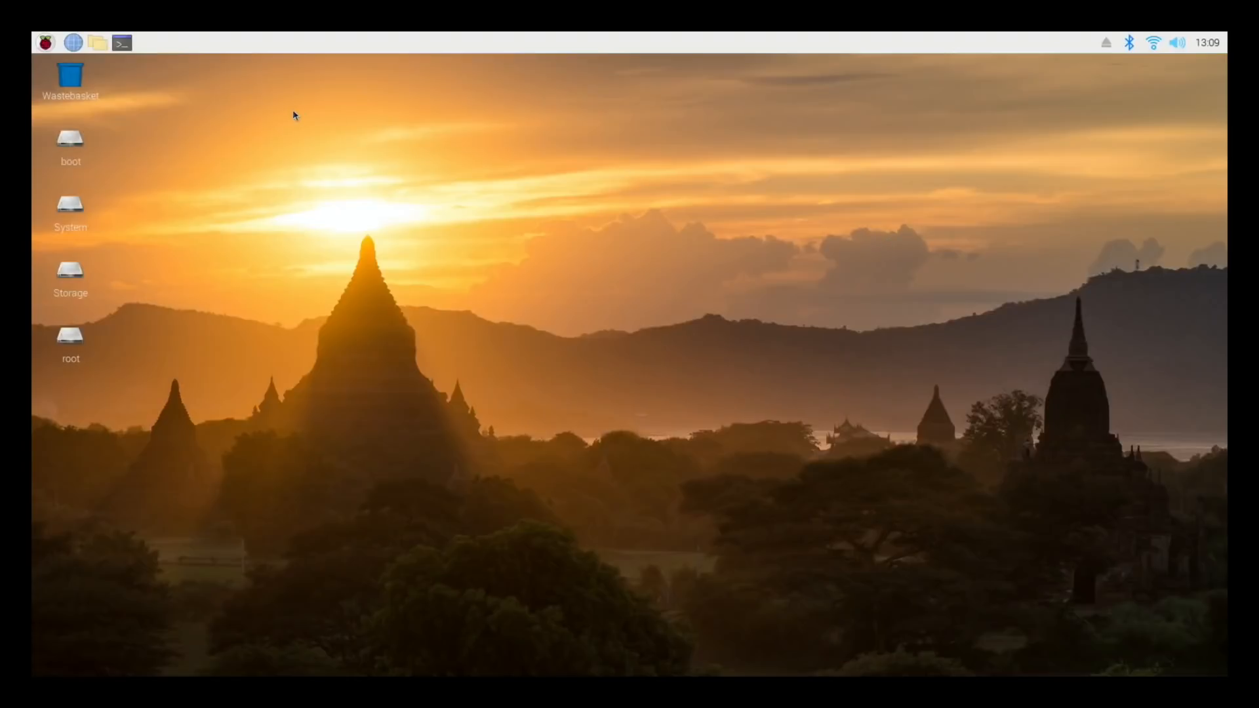
mouse_move(71, 198)
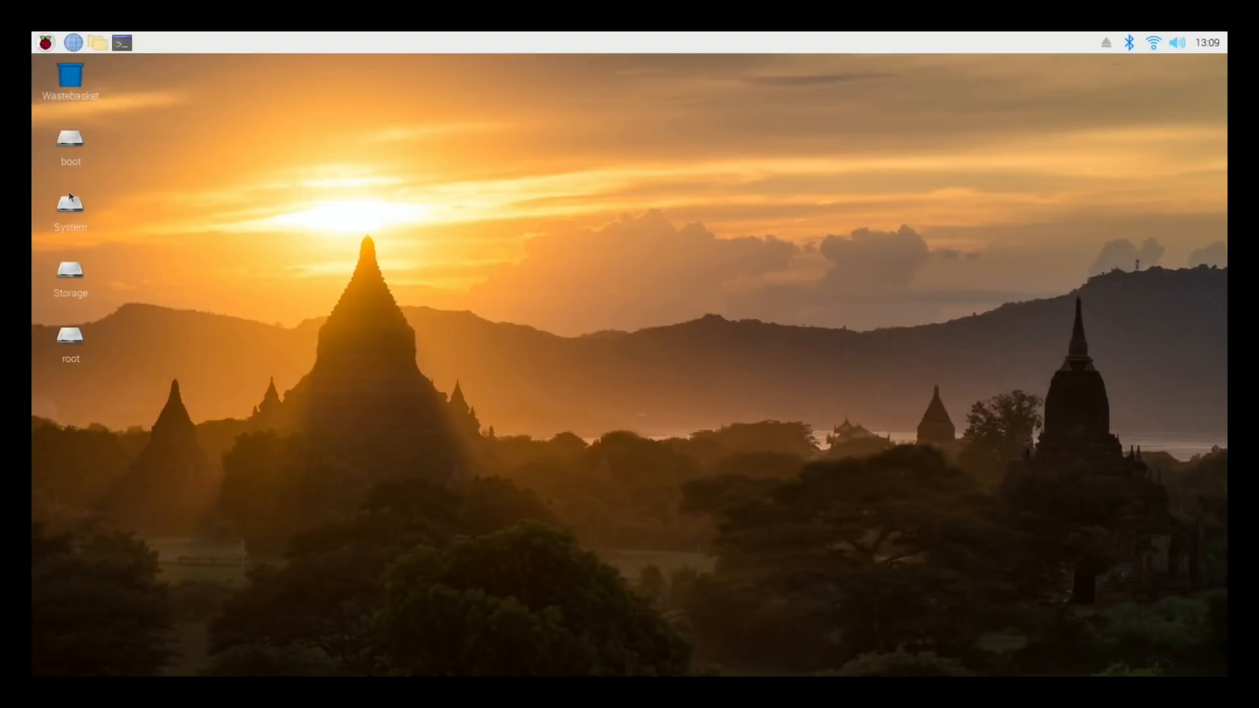
View the System drive's boot files, then close the window to leave the desktop clear.
double_click(70, 204)
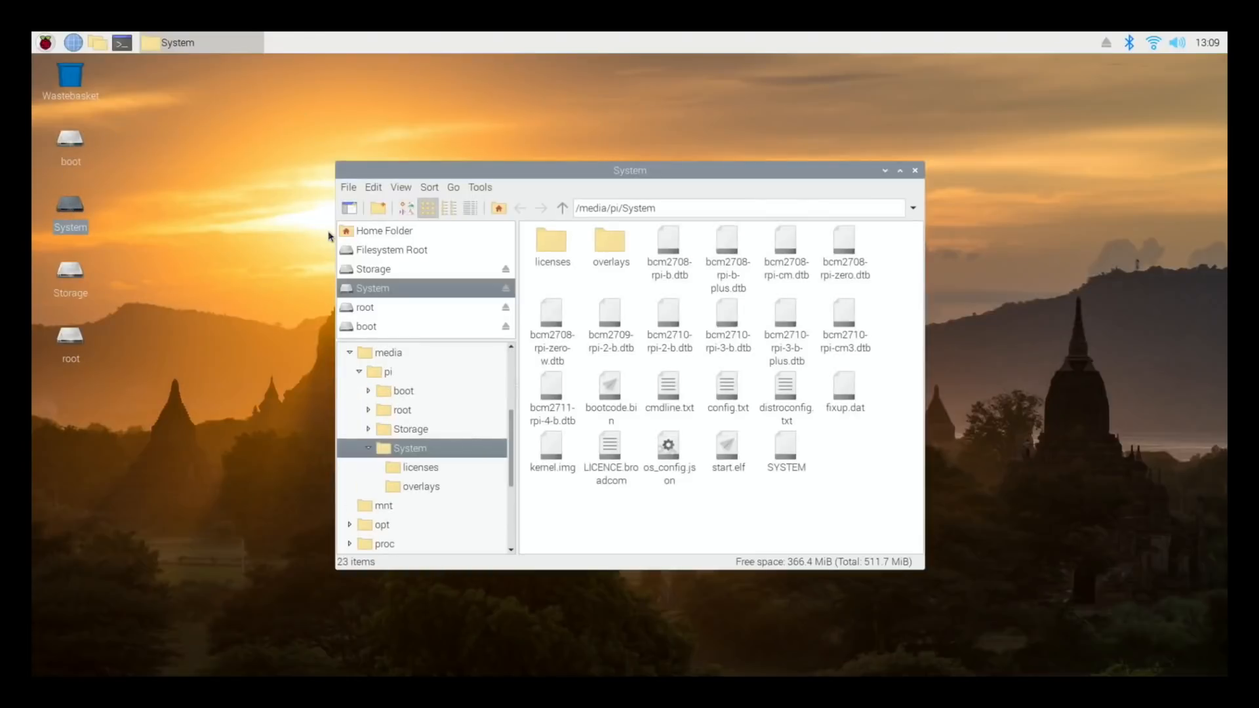
mouse_move(643, 313)
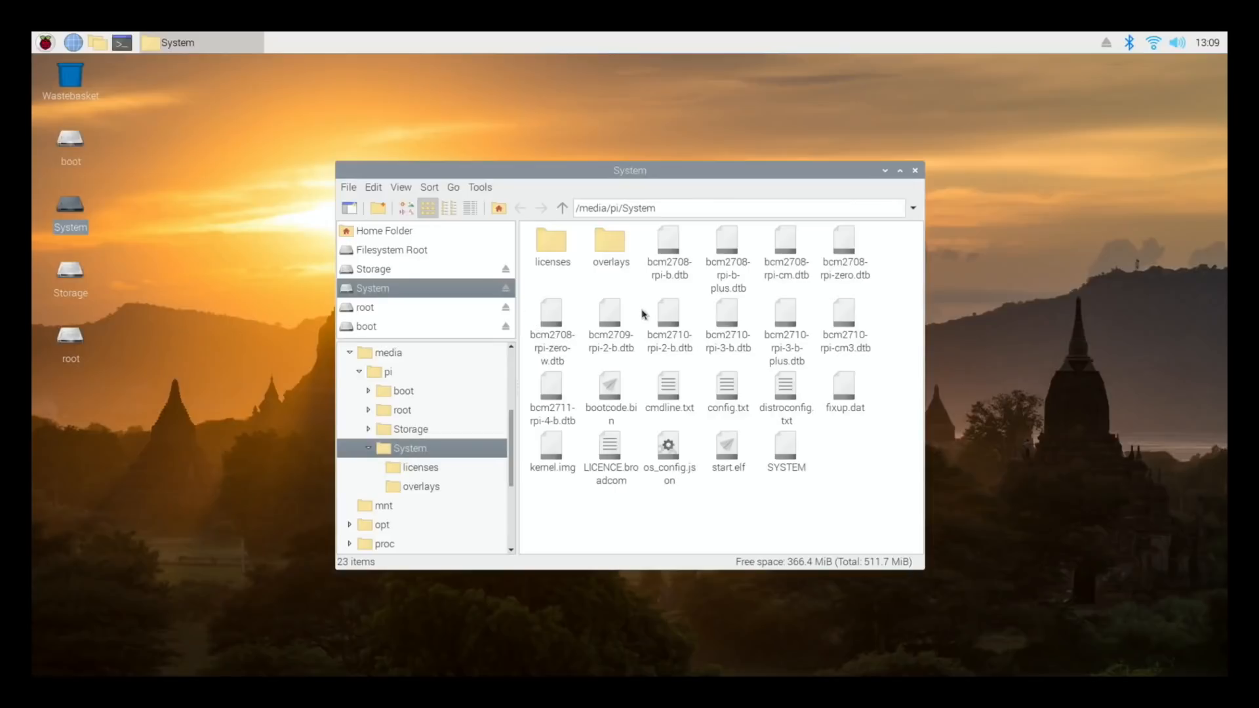
left_click(914, 170)
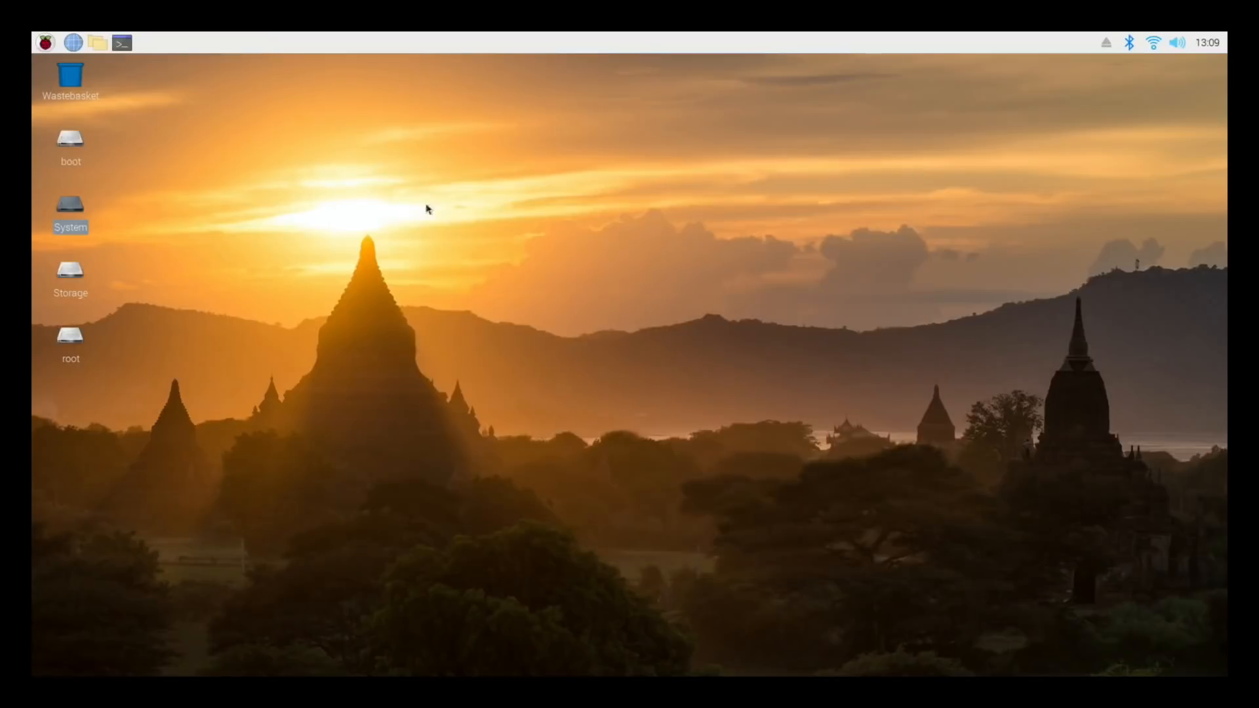
mouse_move(80, 276)
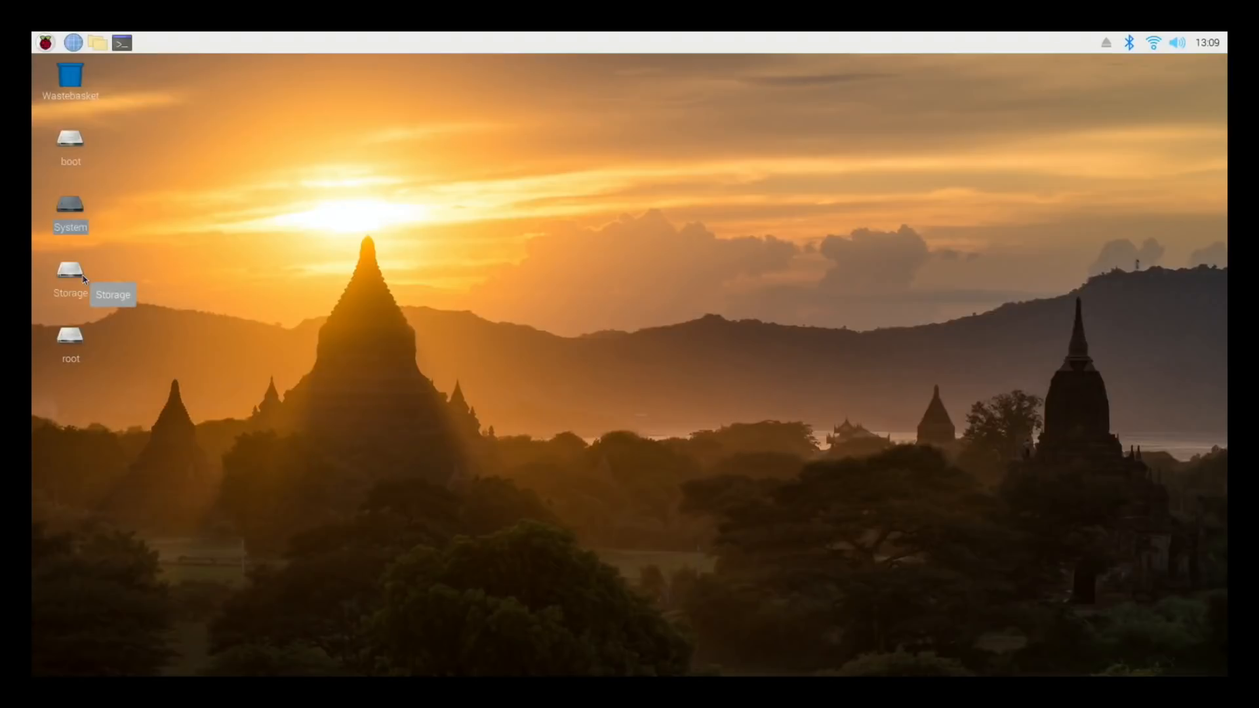
mouse_move(59, 175)
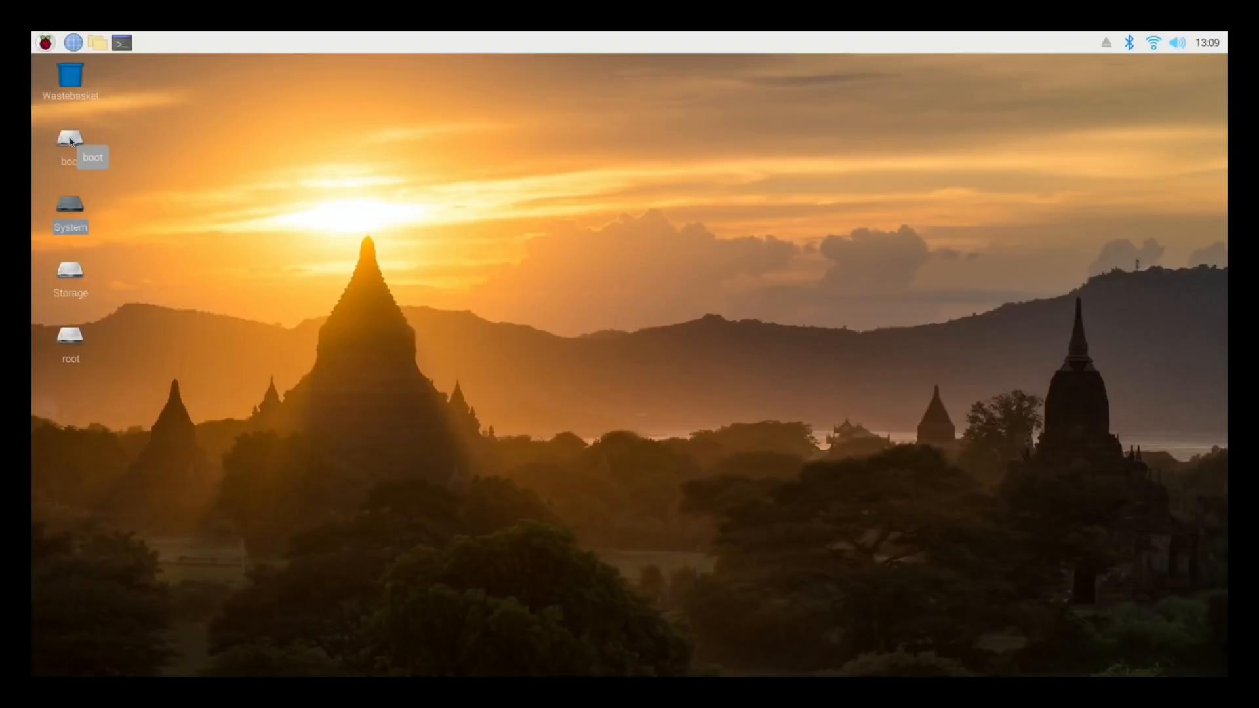
mouse_move(84, 66)
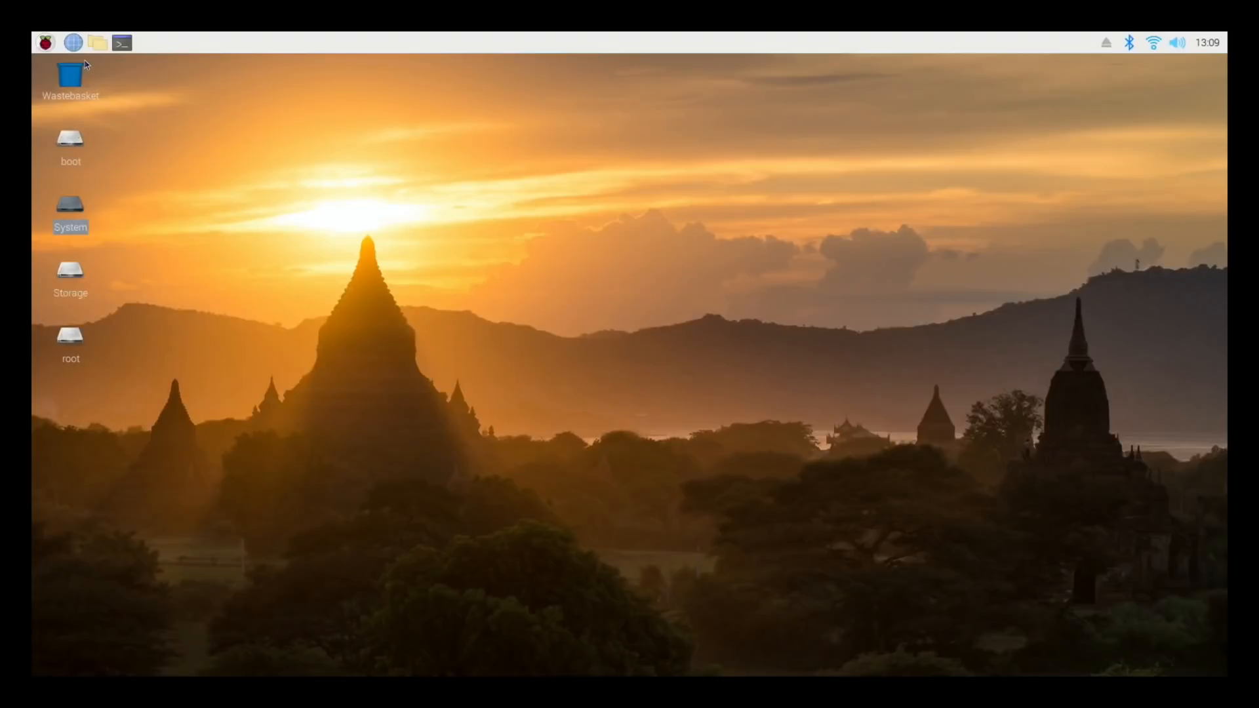
mouse_move(92, 341)
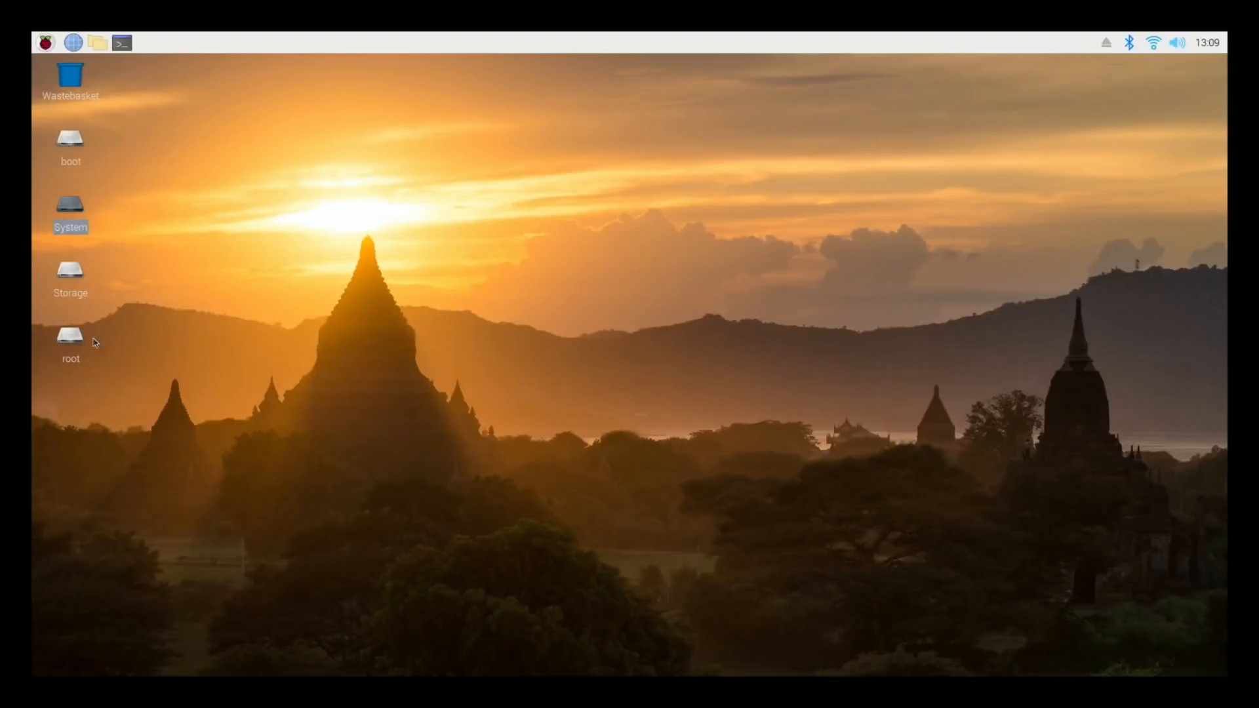
mouse_move(98, 63)
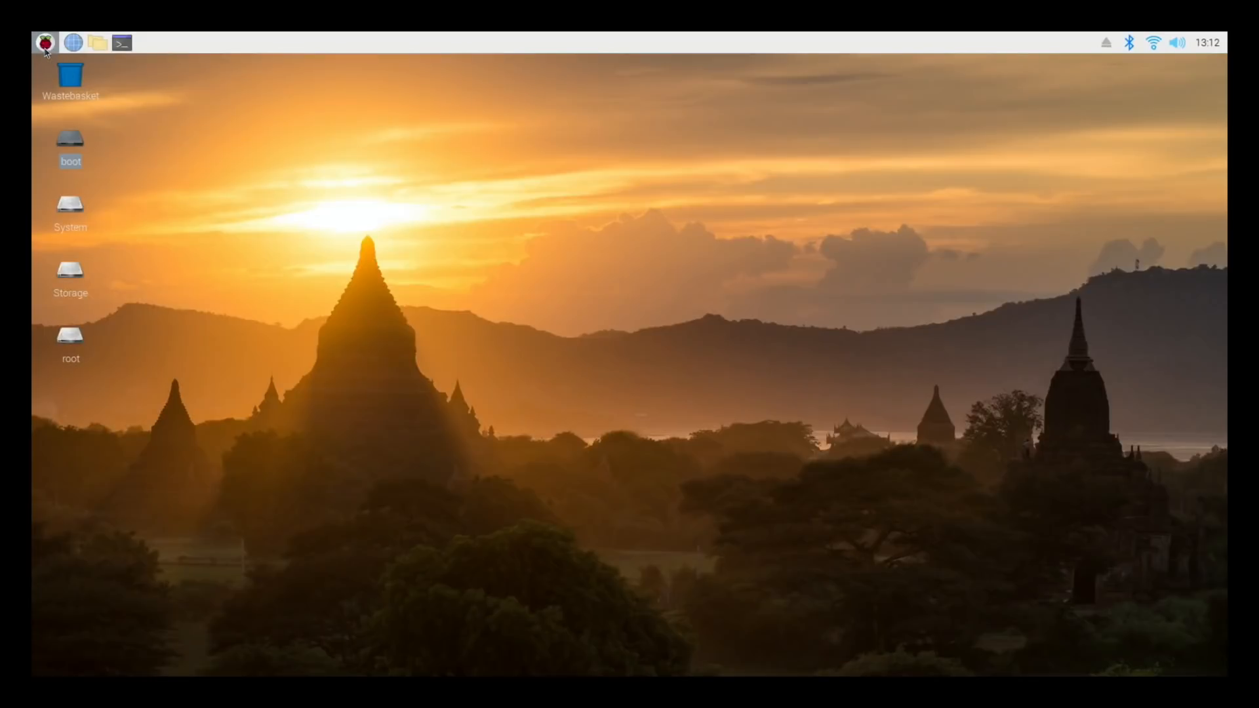
Restart into PINN and boot with Raspberry Pi OS Full (32-bit) on top.
left_click(45, 42)
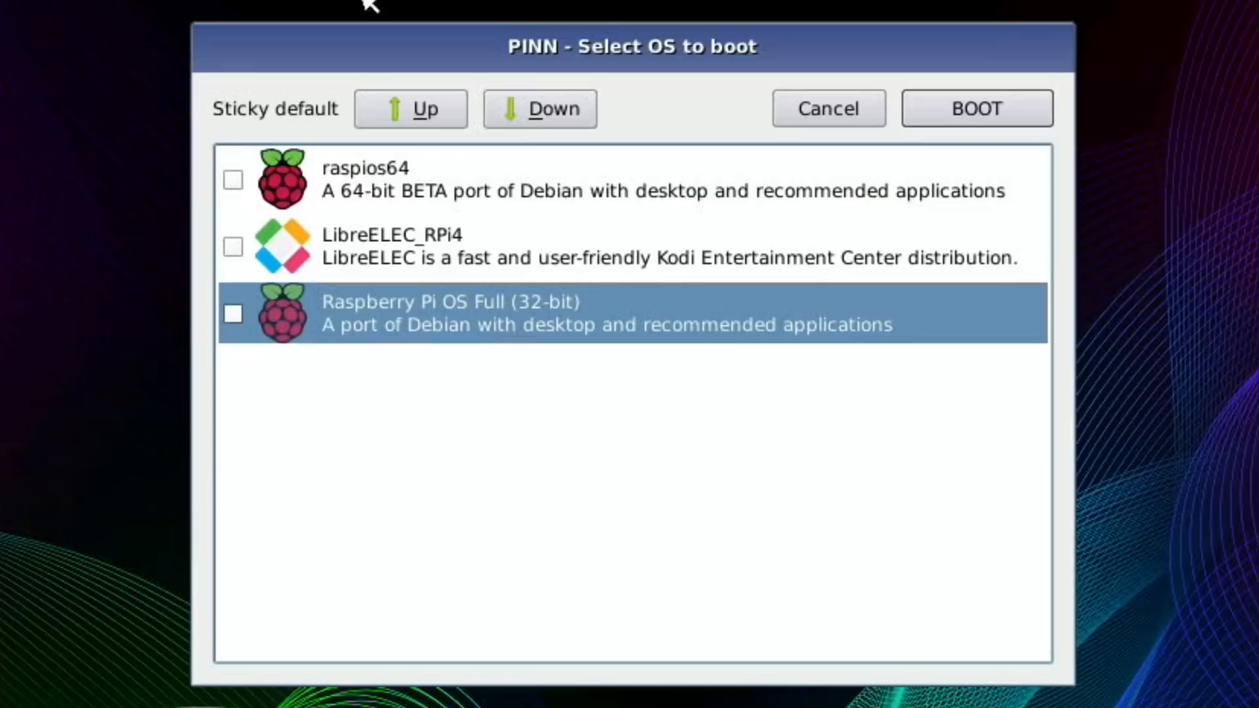
left_click(410, 108)
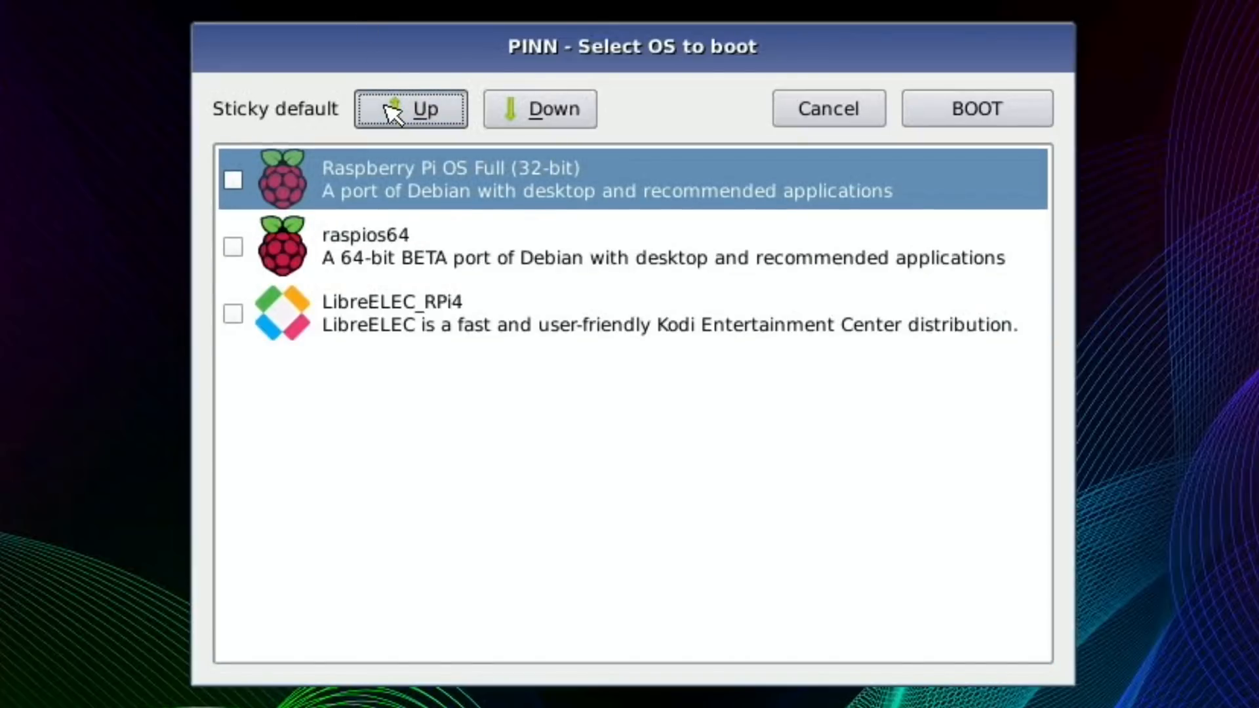
left_click(976, 109)
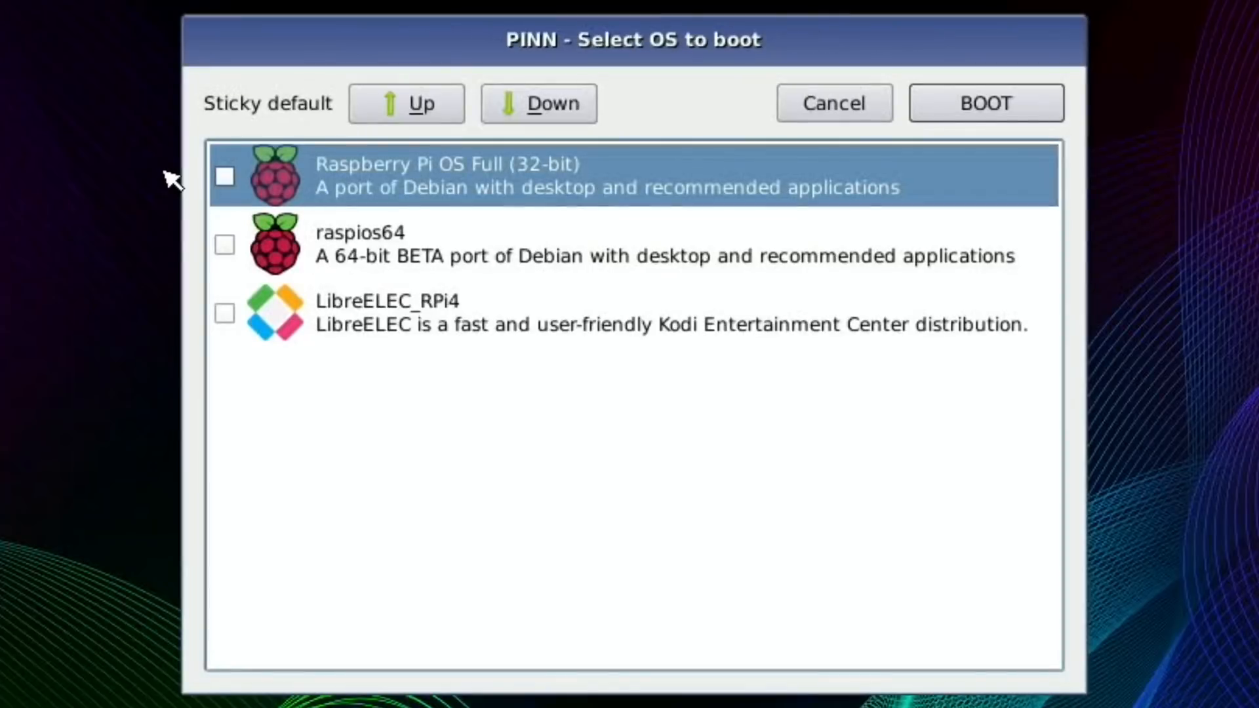
Back in PINN, move raspios64 to the top of the boot list and boot it.
left_click(537, 102)
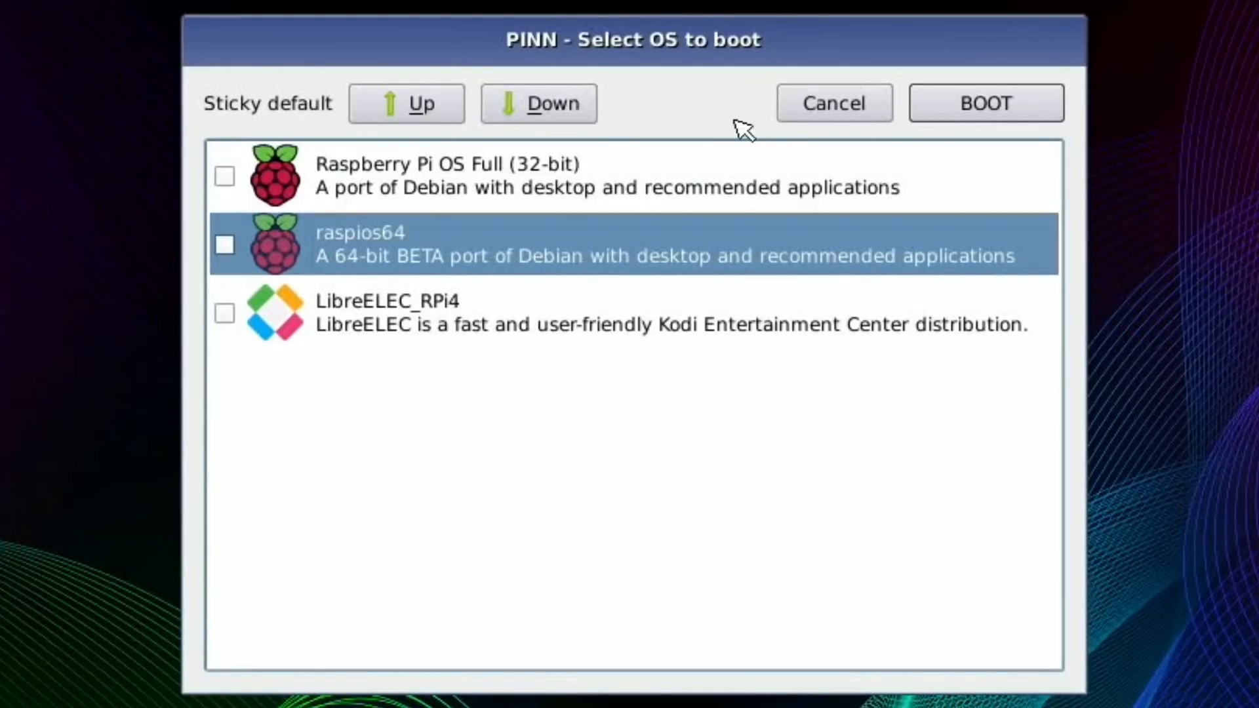
left_click(405, 102)
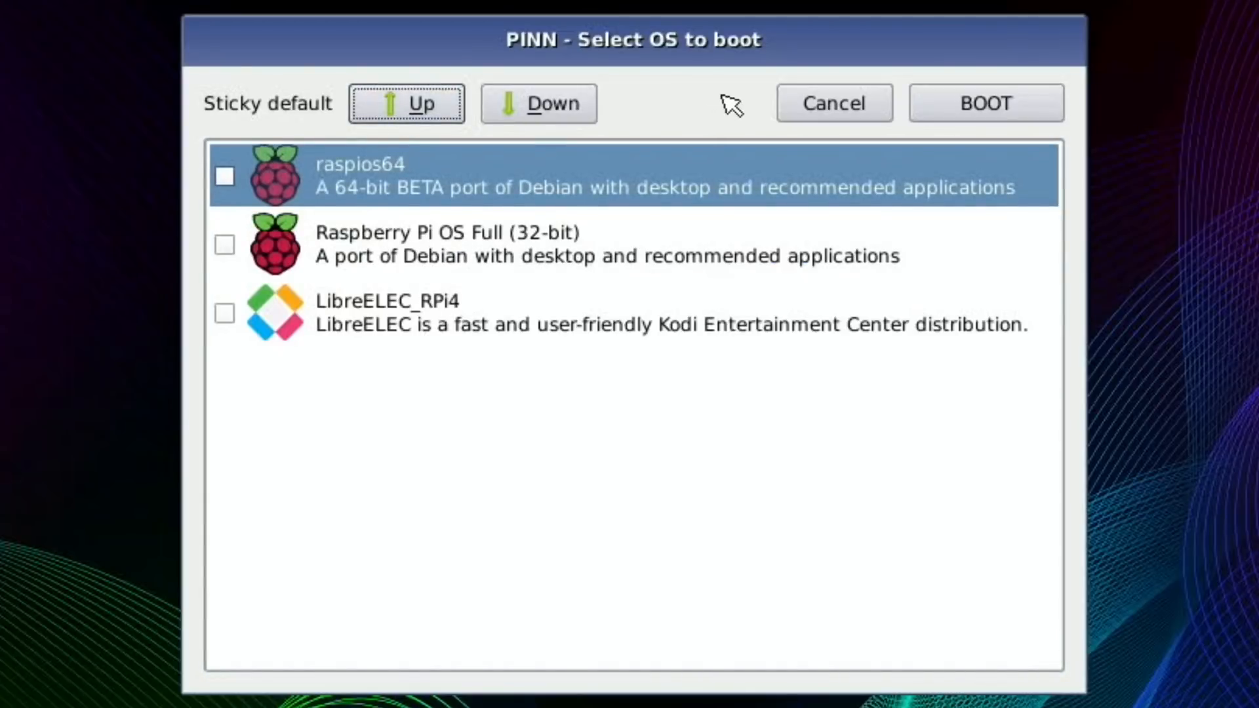
left_click(985, 102)
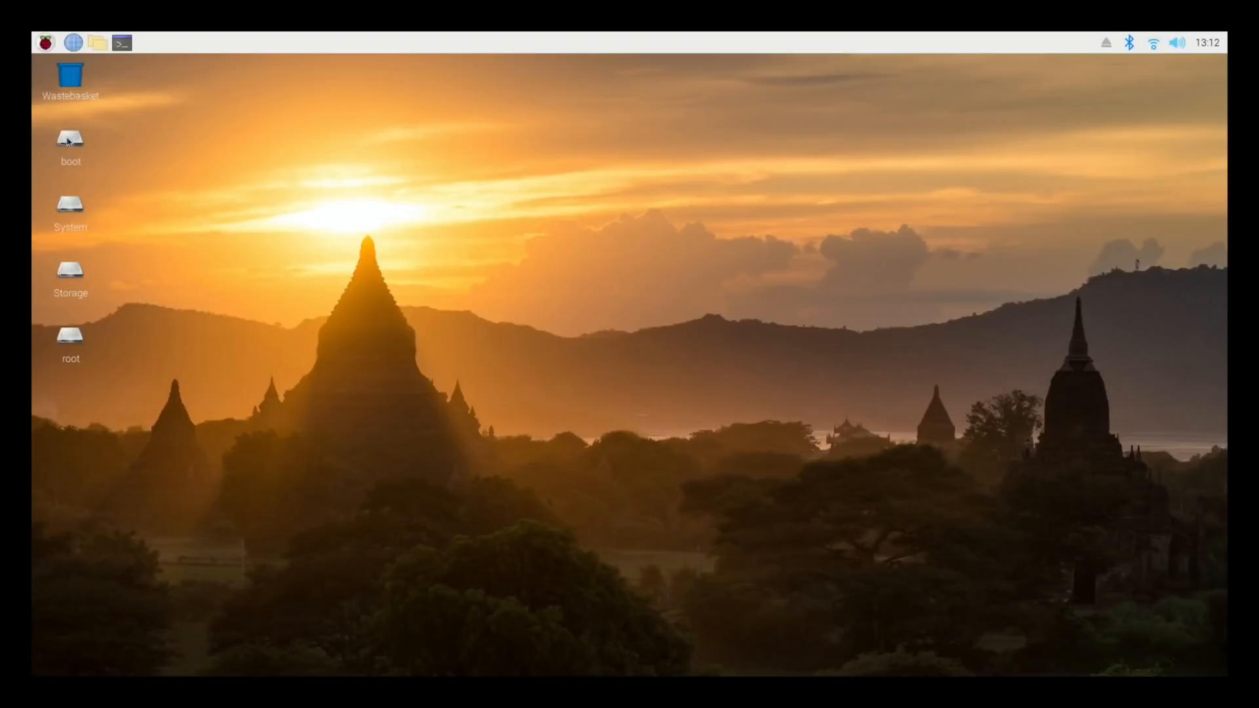
Browse to /boot in a file manager window and select start4.elf.
left_click(95, 43)
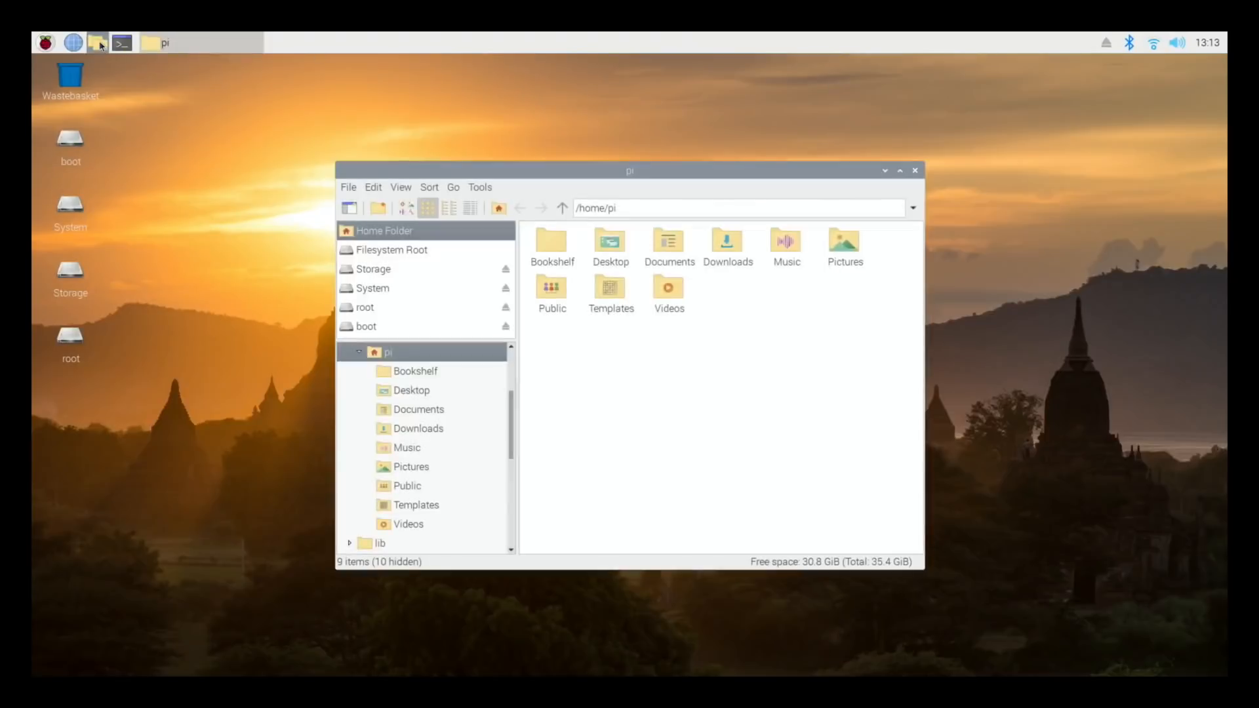
left_click(900, 171)
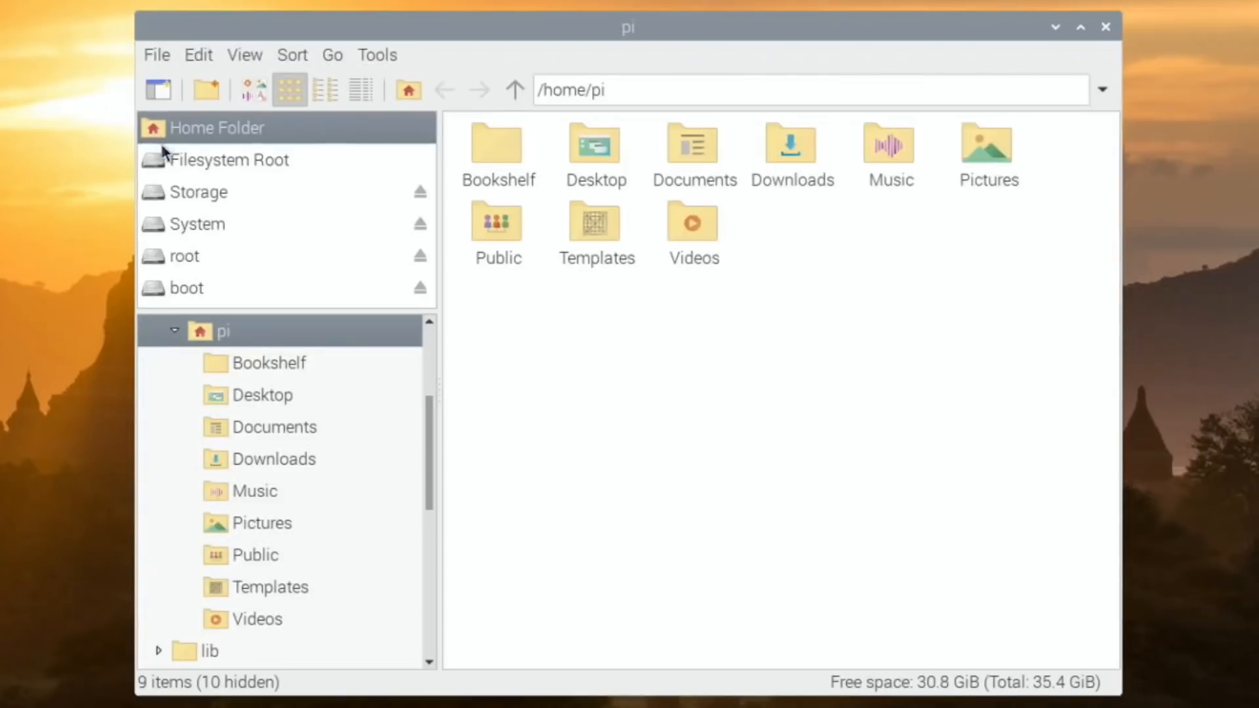
left_click(228, 158)
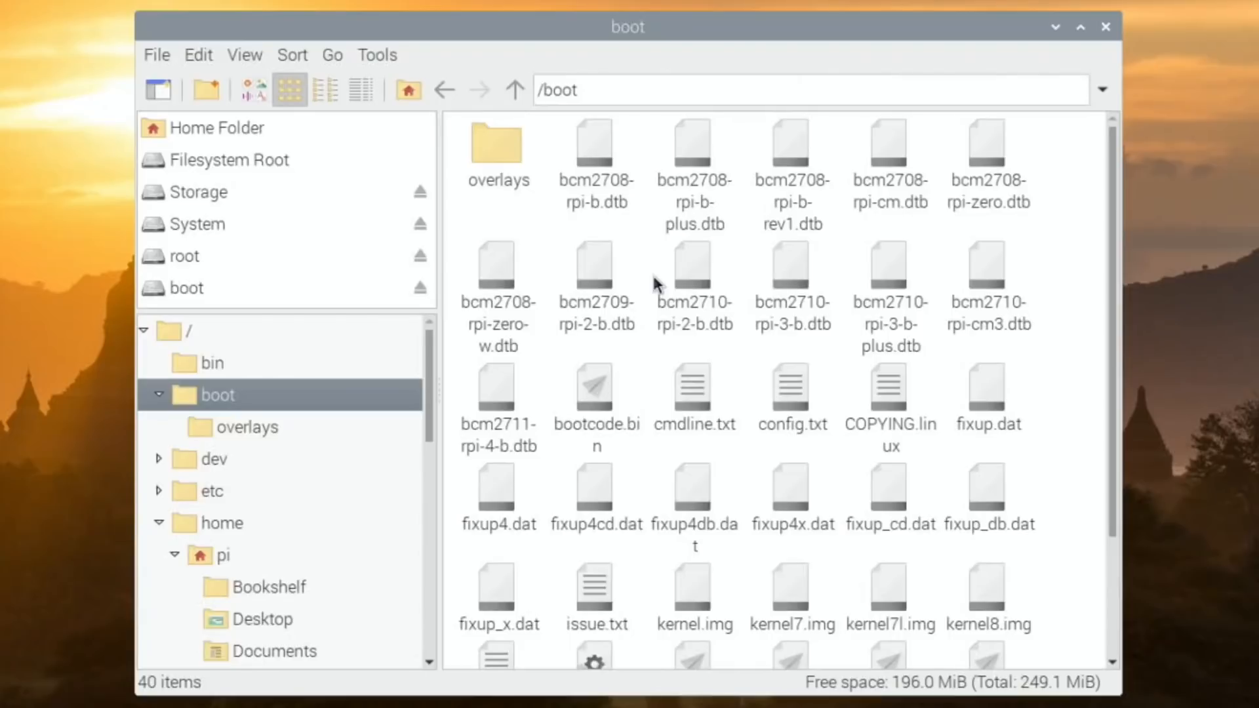
mouse_move(989, 385)
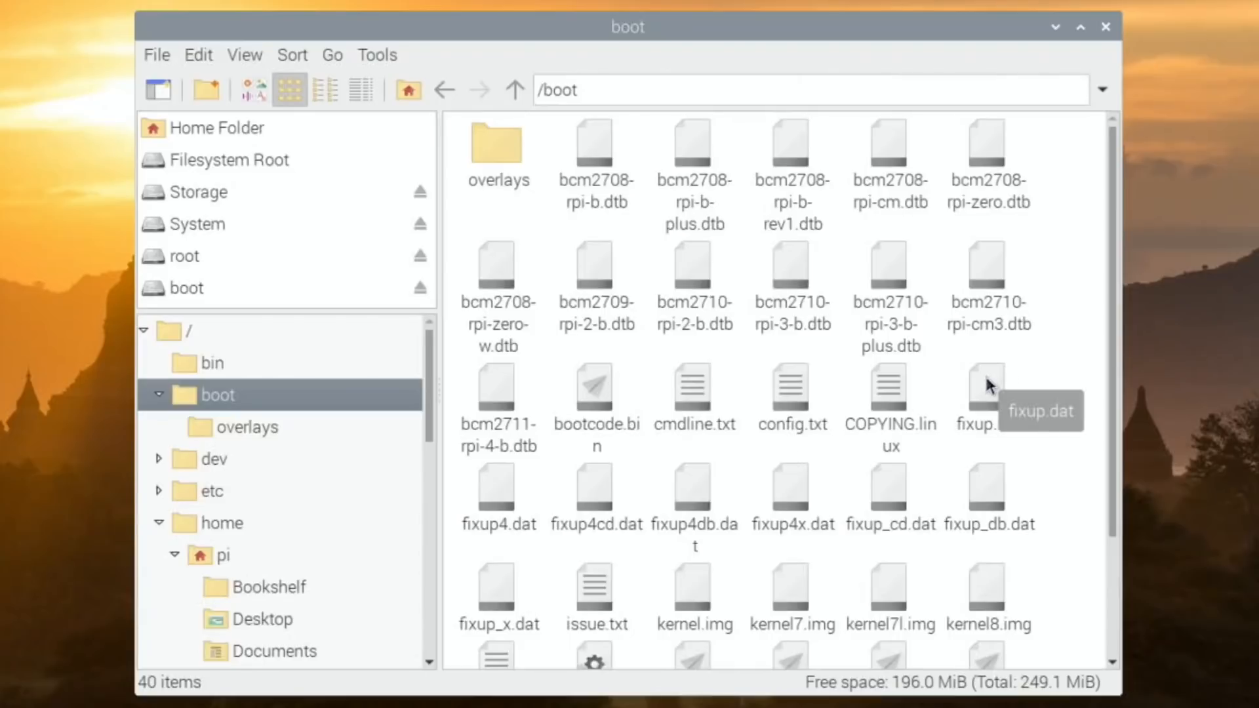
scroll("down", 3)
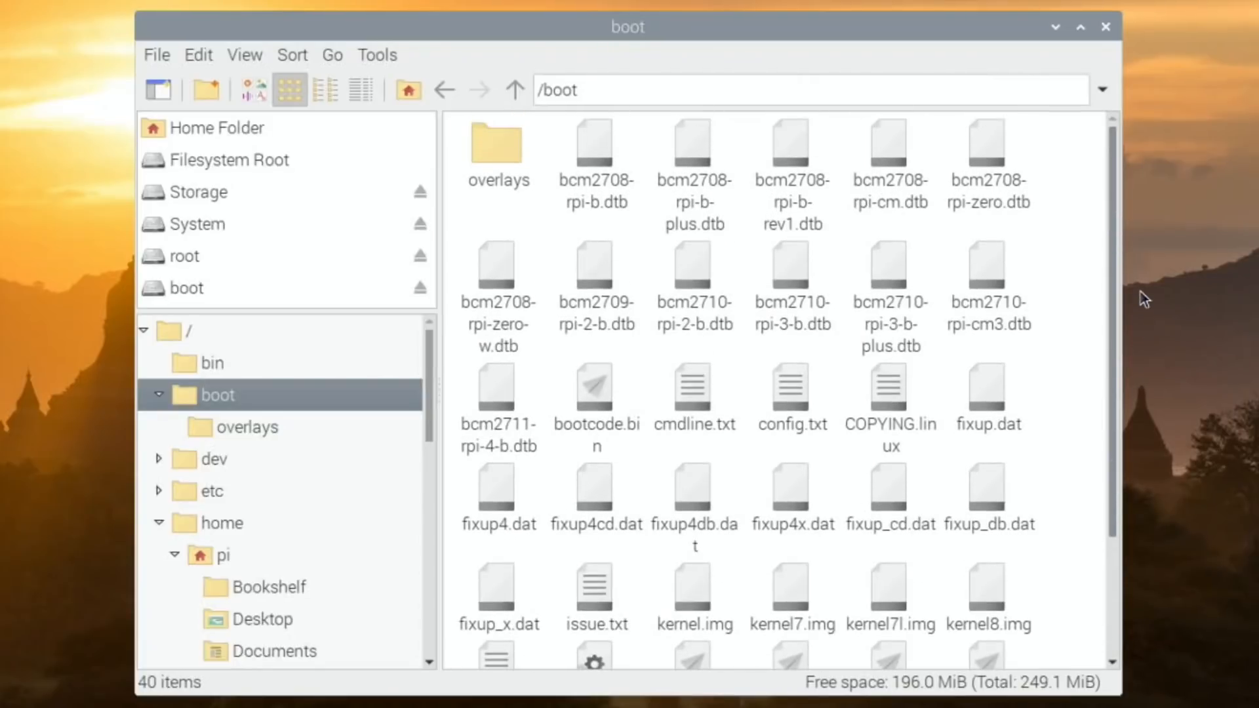
scroll("down", 3)
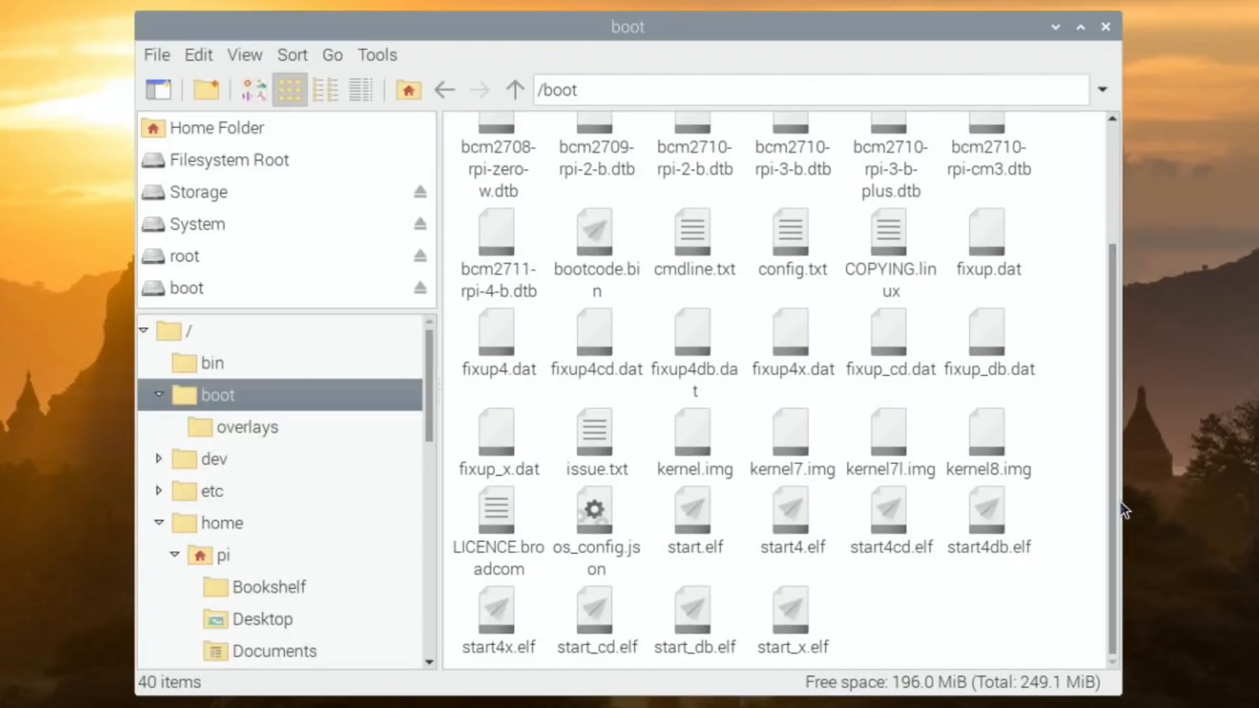
left_click(792, 512)
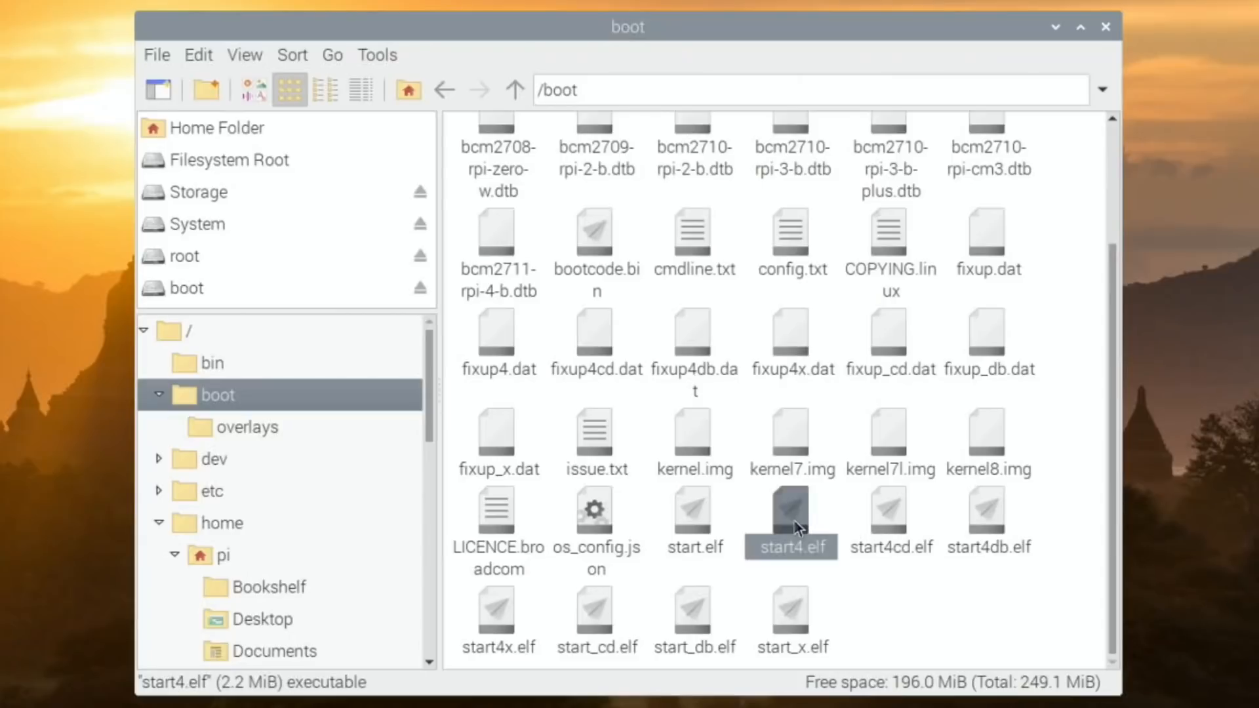
mouse_move(287, 457)
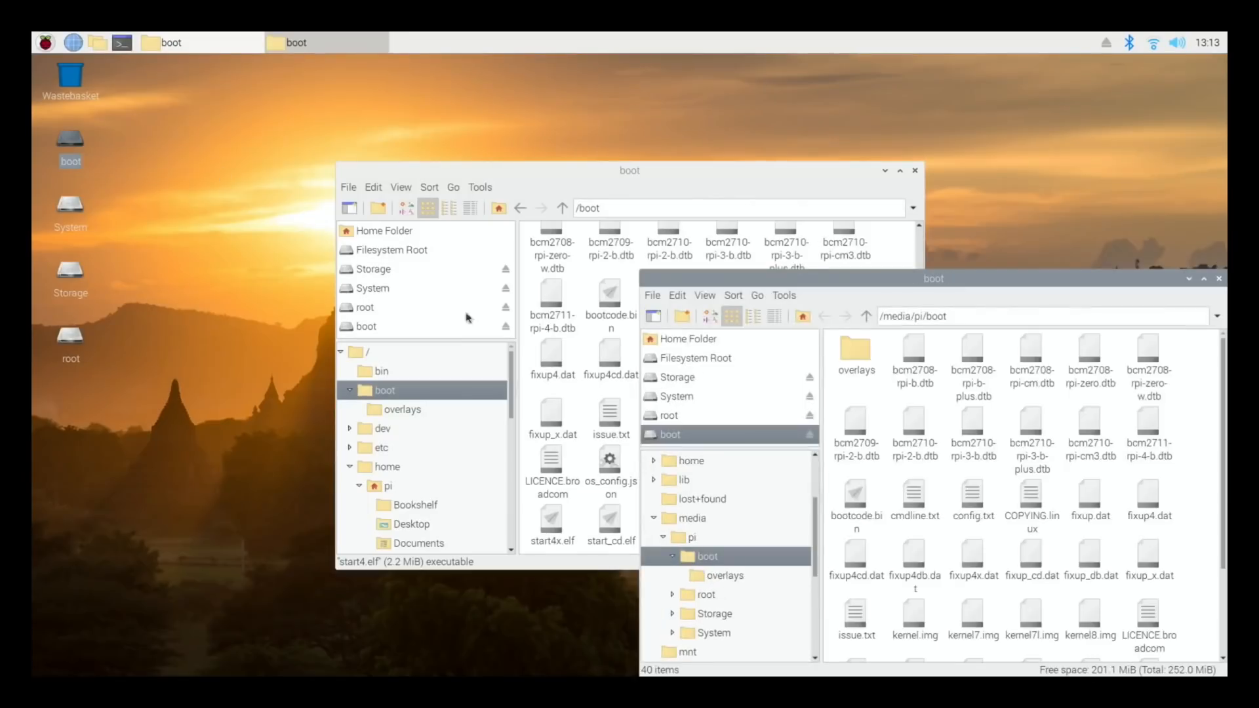
Paste start4.elf into /media/pi/boot, overwriting the older copy, and close the windows.
right_click(1181, 489)
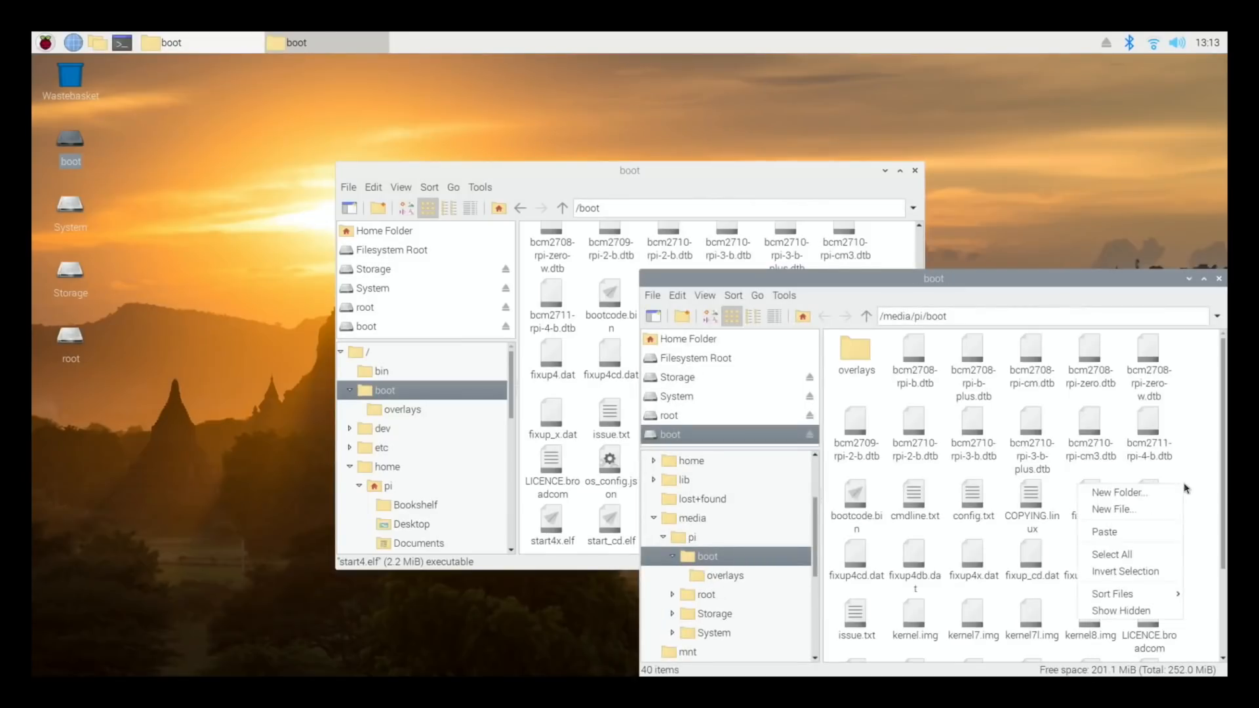
left_click(1103, 531)
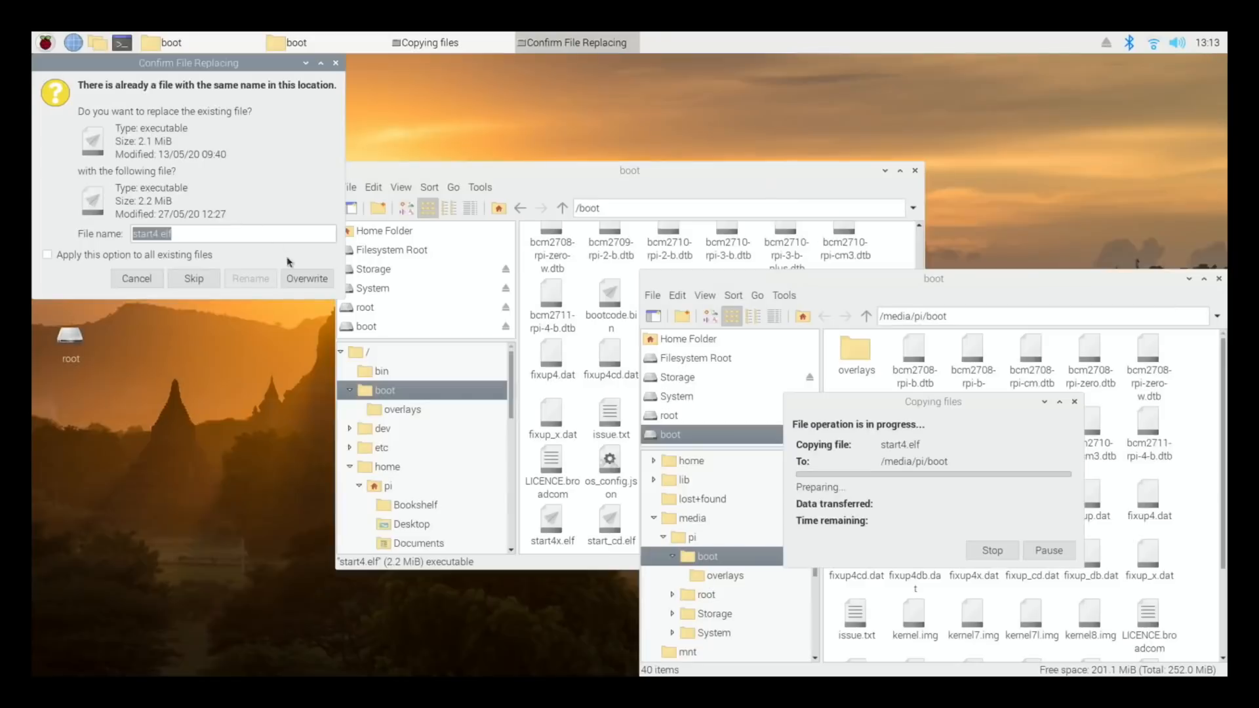
left_click(307, 278)
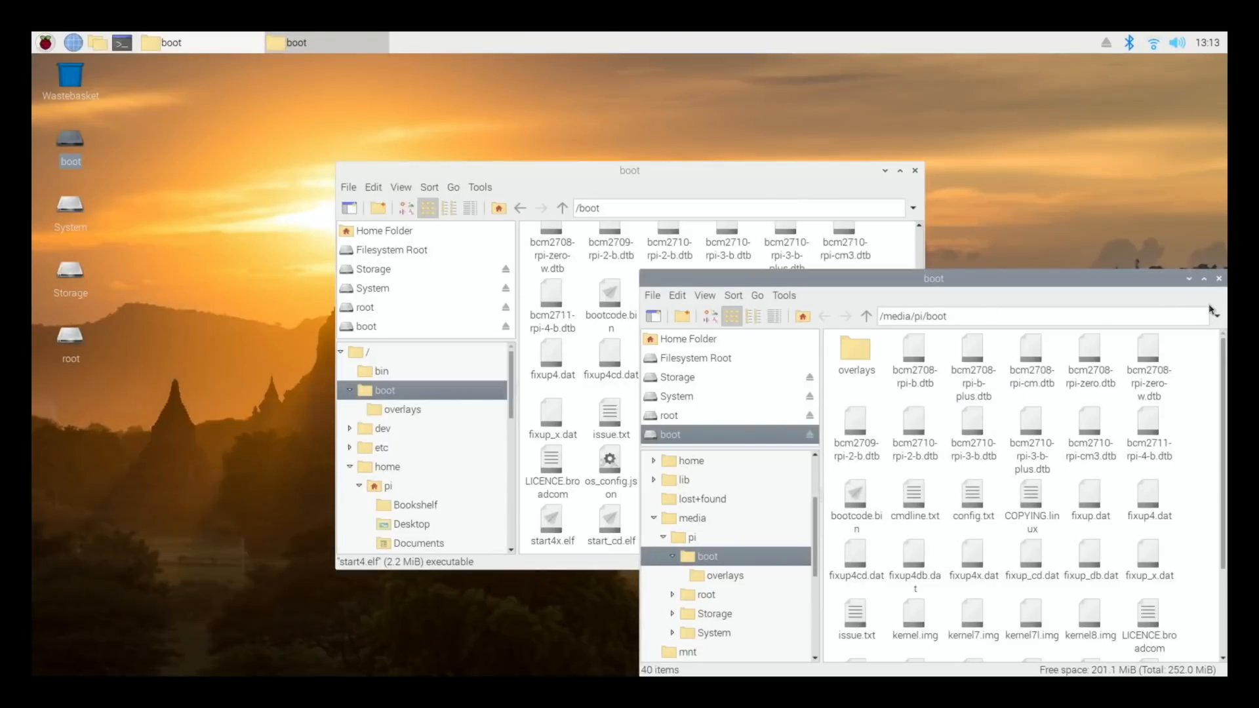
left_click(1219, 278)
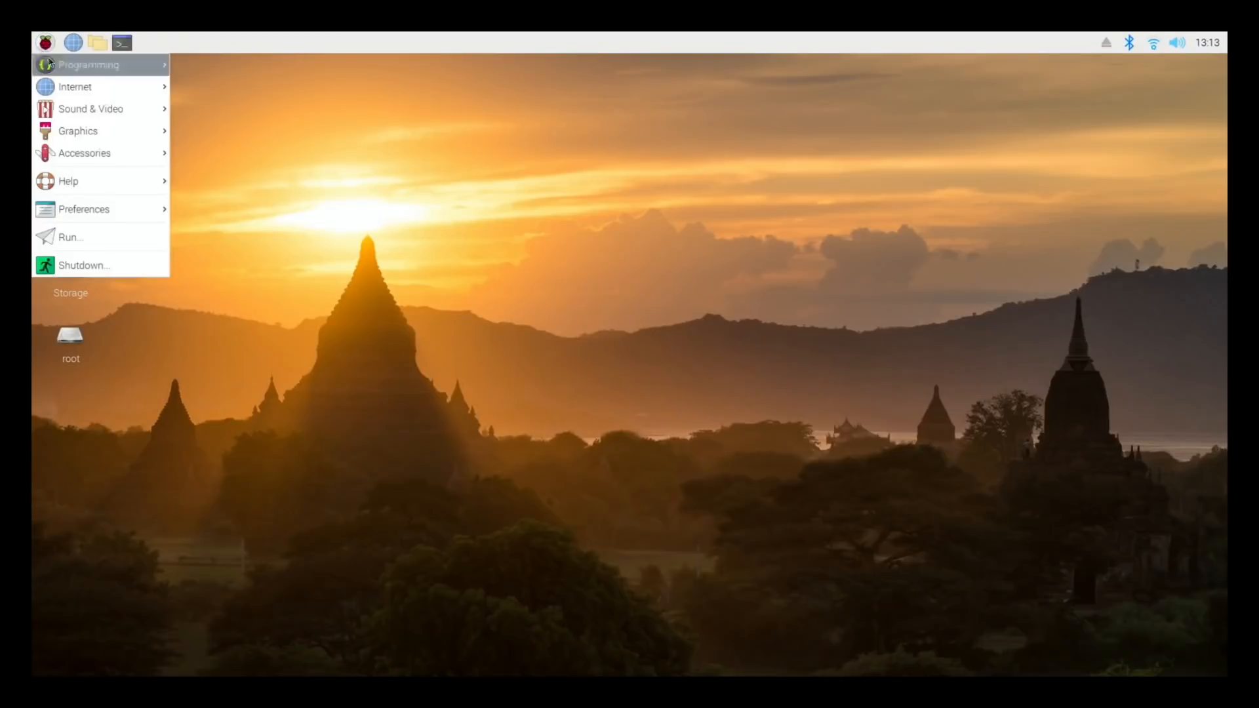
mouse_move(84, 265)
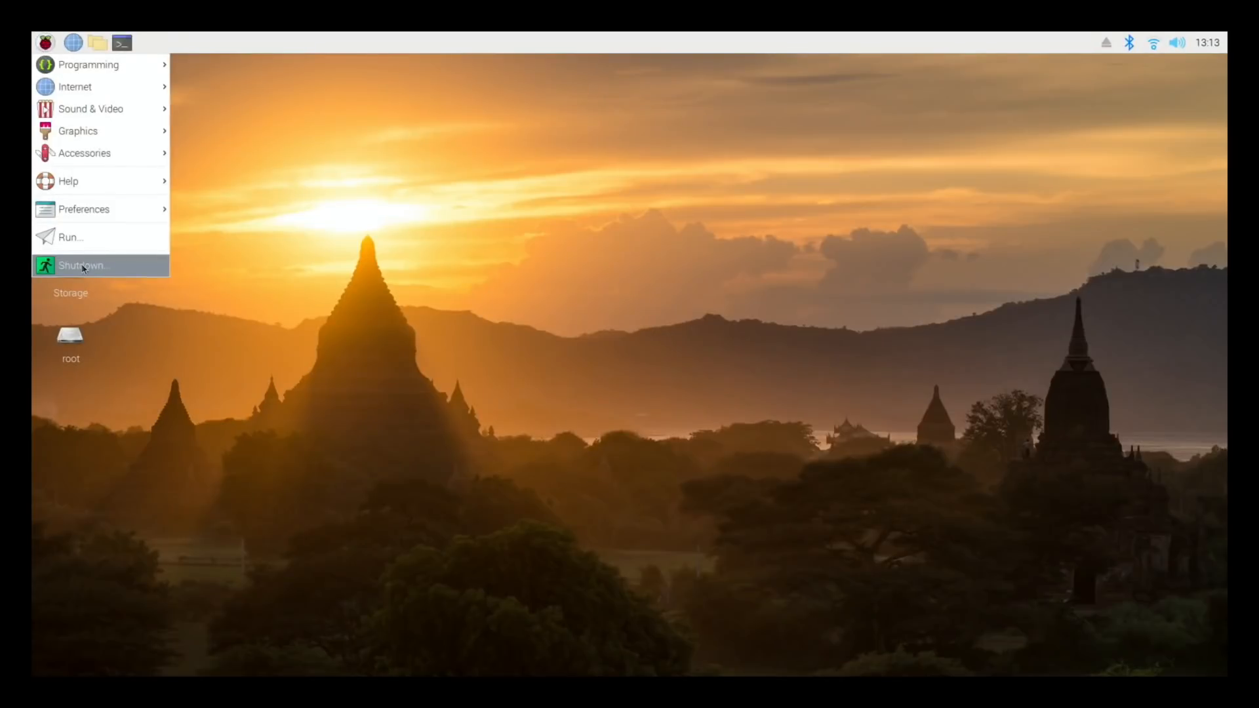
Reboot into PINN and move Raspberry Pi OS Full (32-bit) to the top of the boot list.
left_click(80, 265)
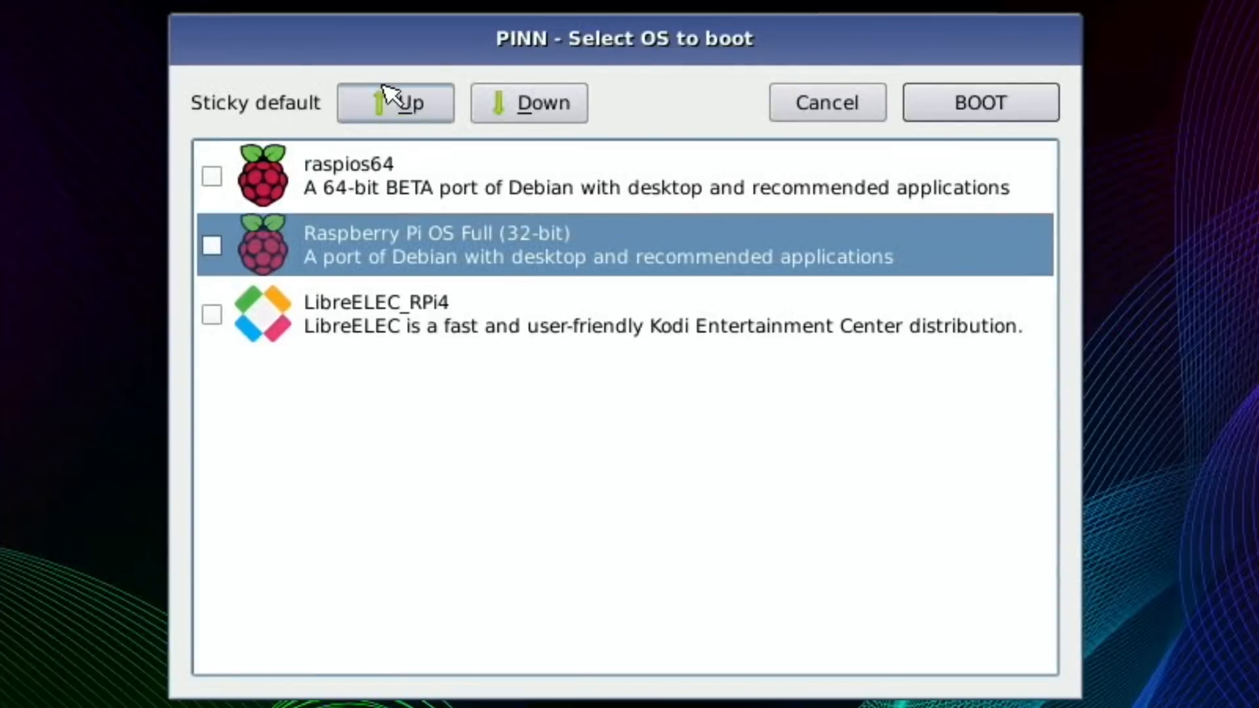
left_click(979, 102)
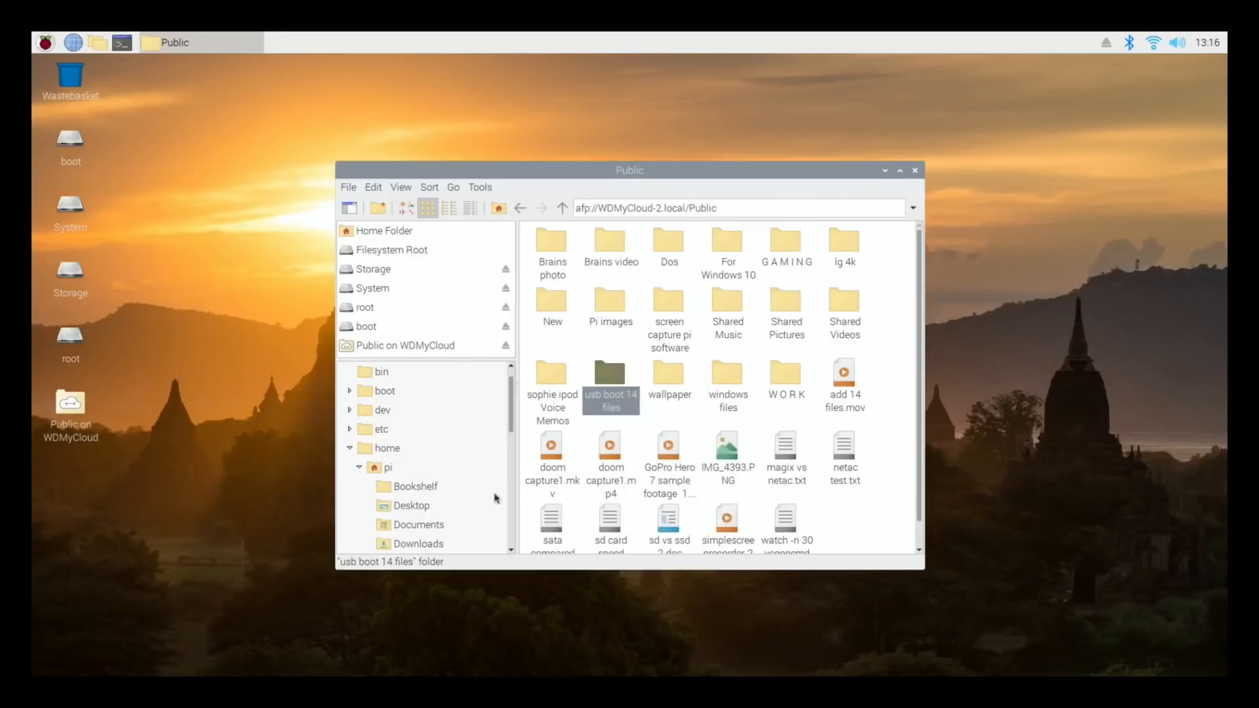
Paste the 14 files from 'usb boot 14 files' onto the boot drive.
right_click(86, 495)
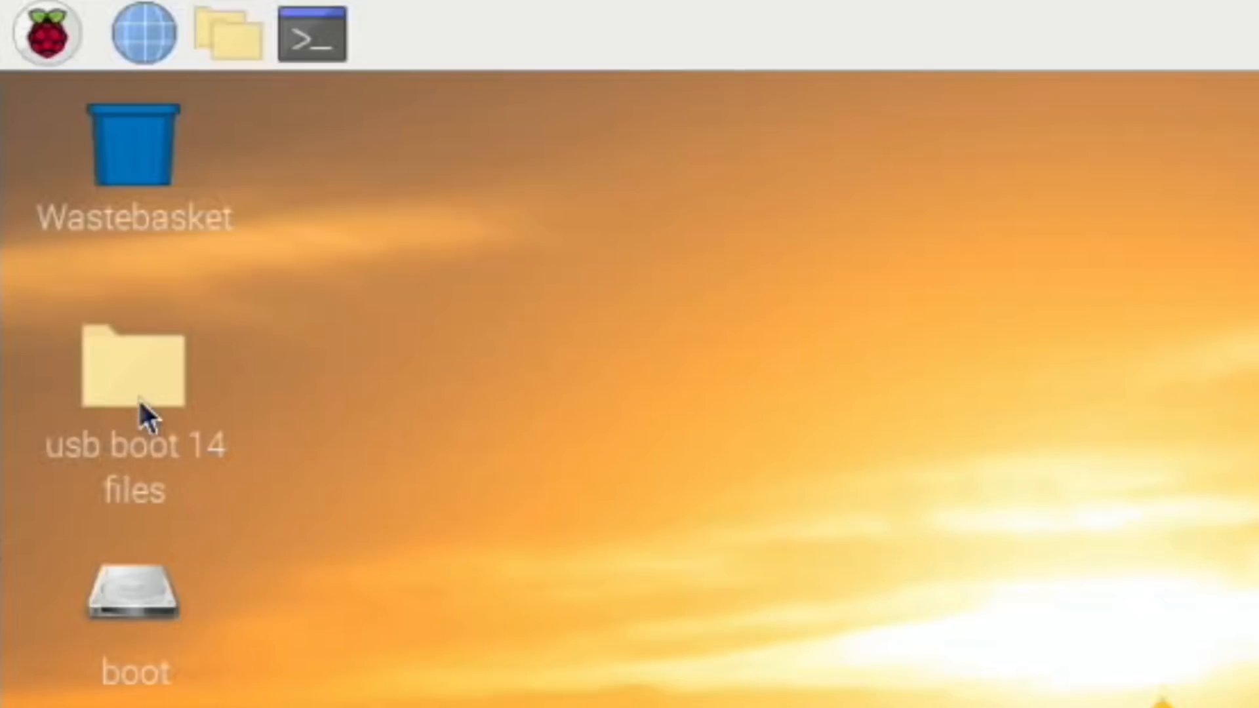
double_click(134, 369)
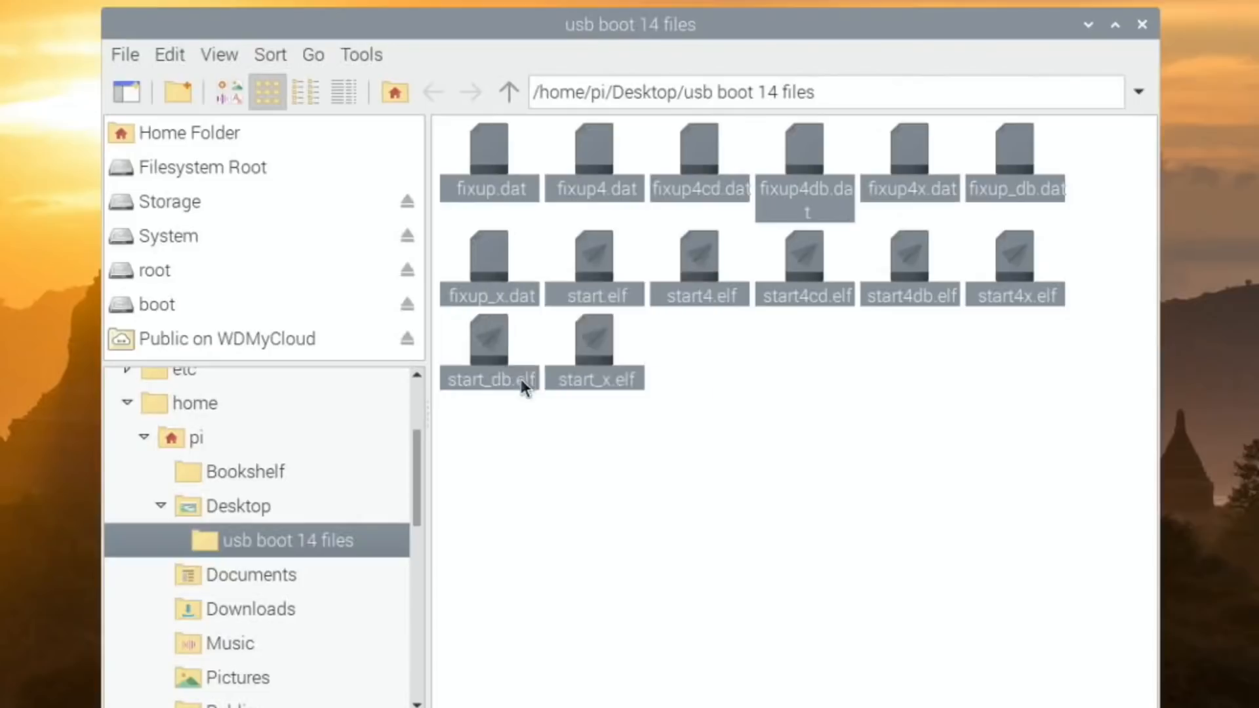
right_click(88, 193)
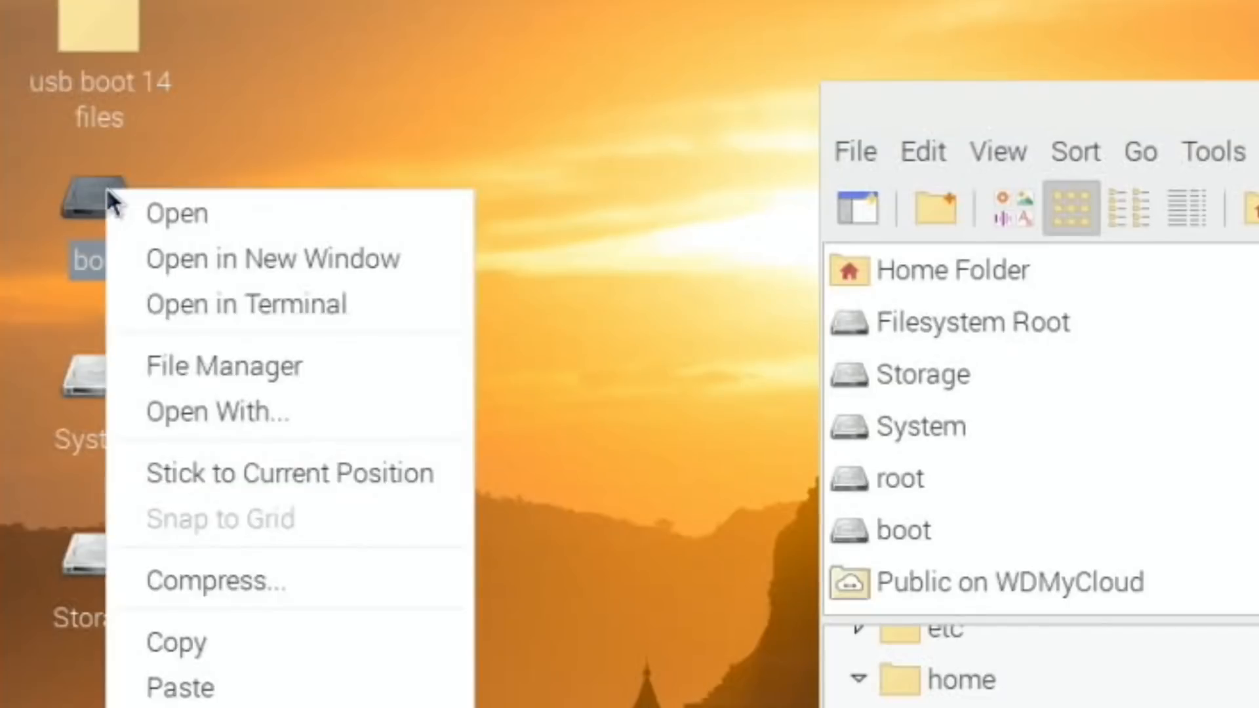
left_click(176, 213)
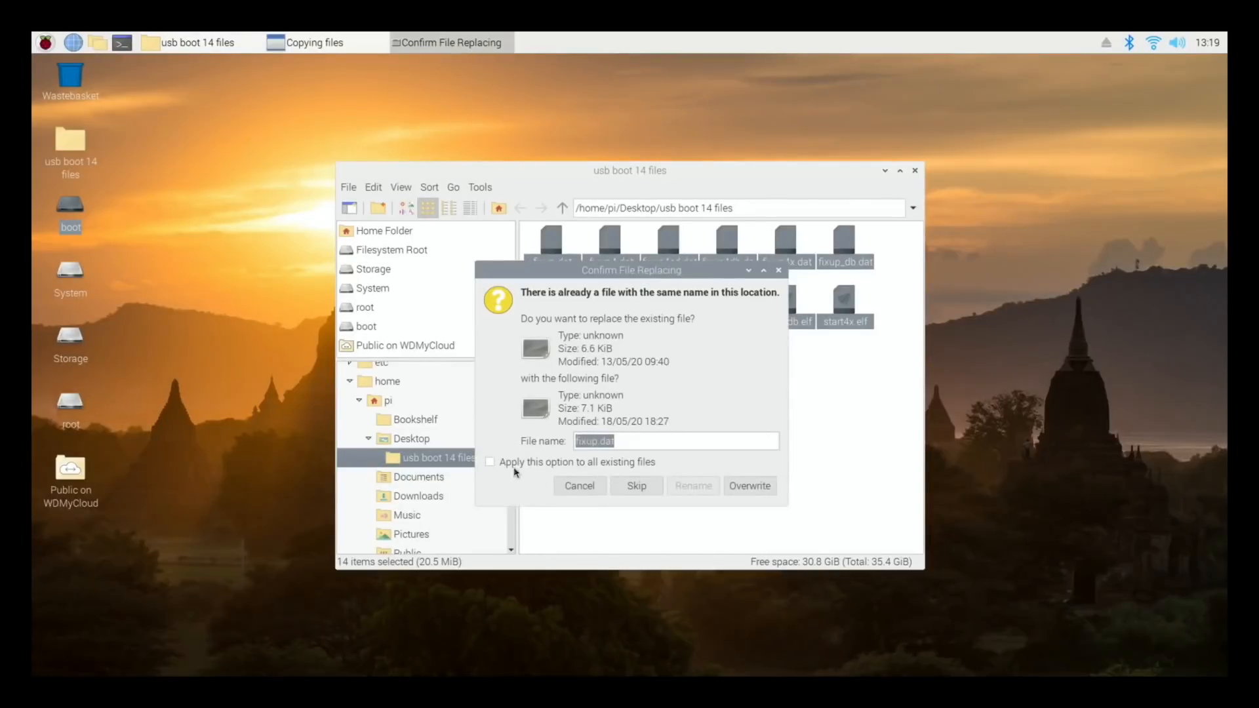
Overwrite all existing boot files, applying the choice to every file.
left_click(489, 461)
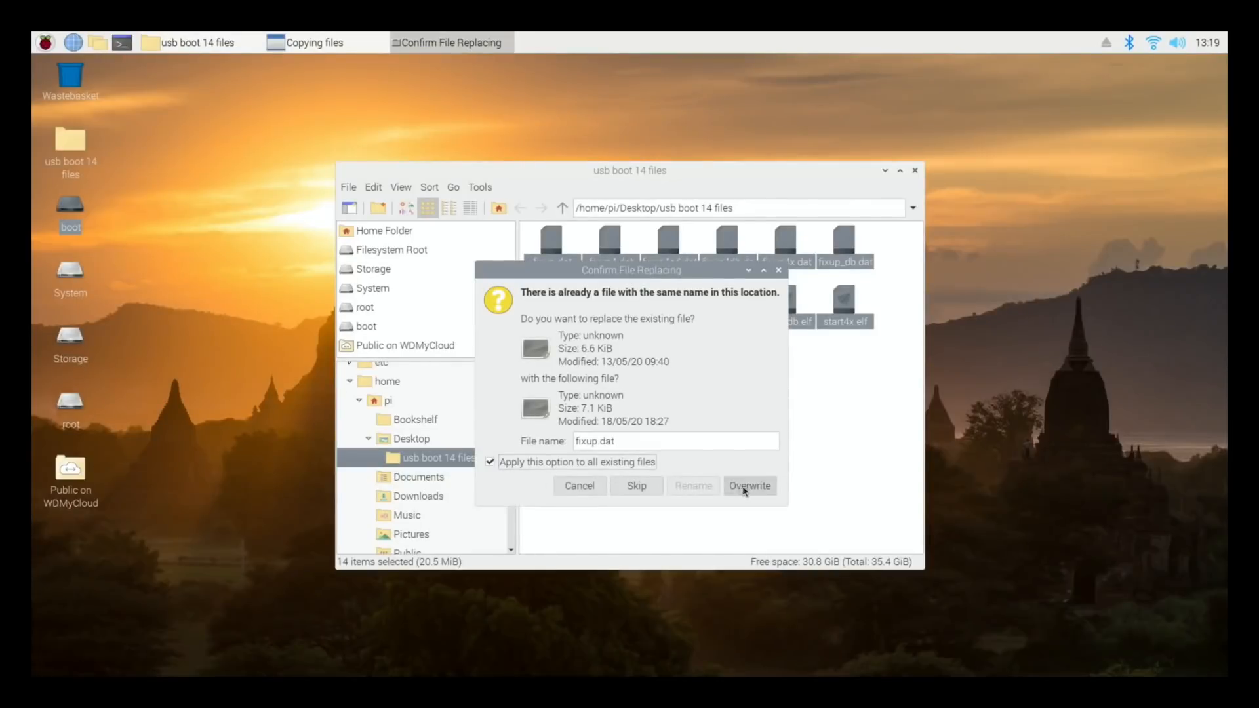
left_click(749, 486)
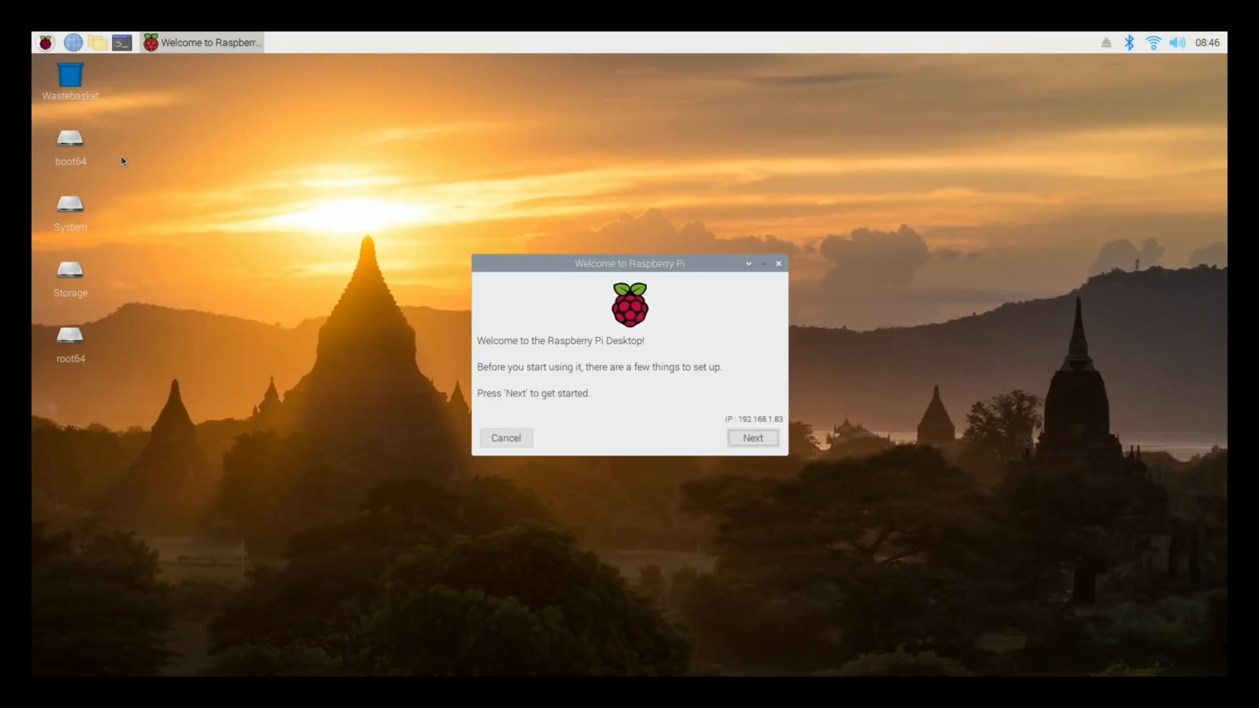
mouse_move(275, 262)
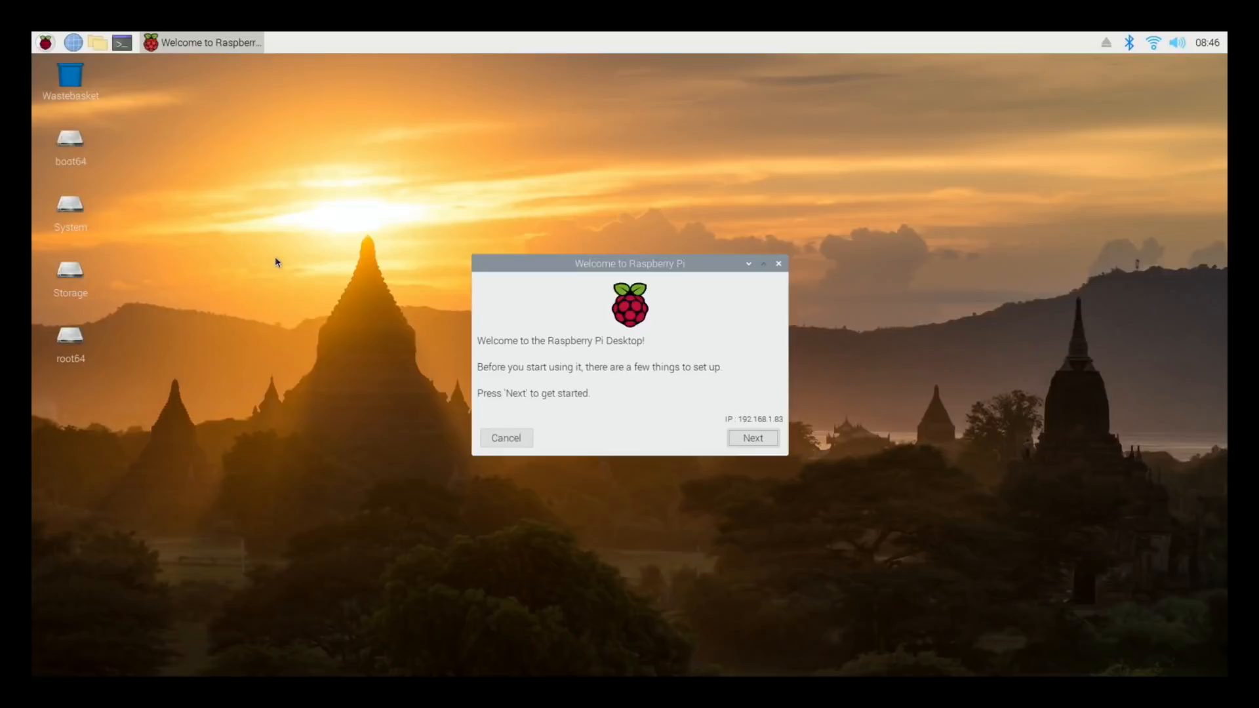